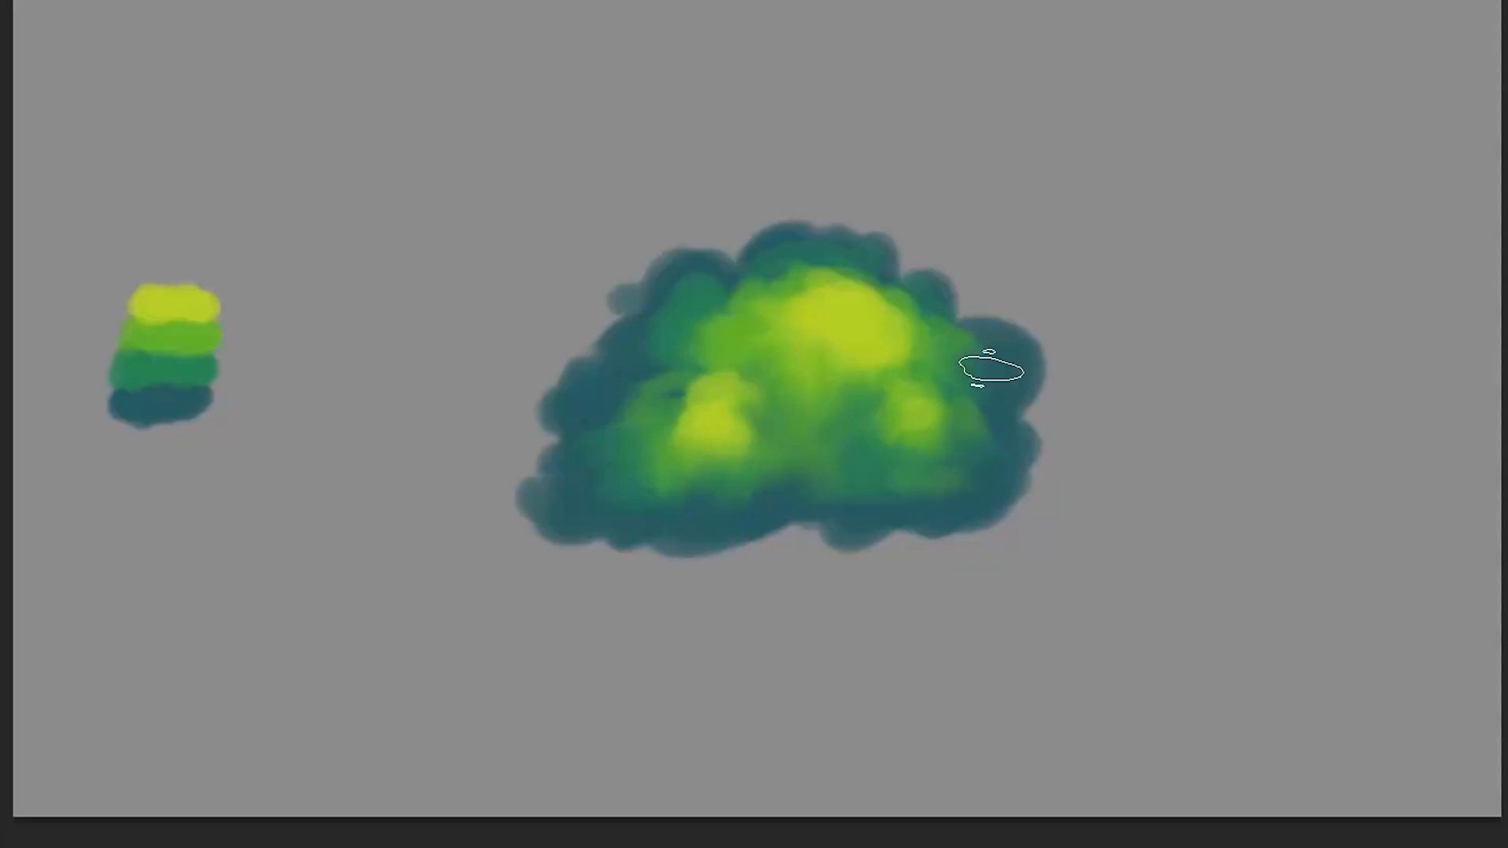
- Prepare the grey canvas with a new empty layer above the background
{"action": "key", "text": "alt"}
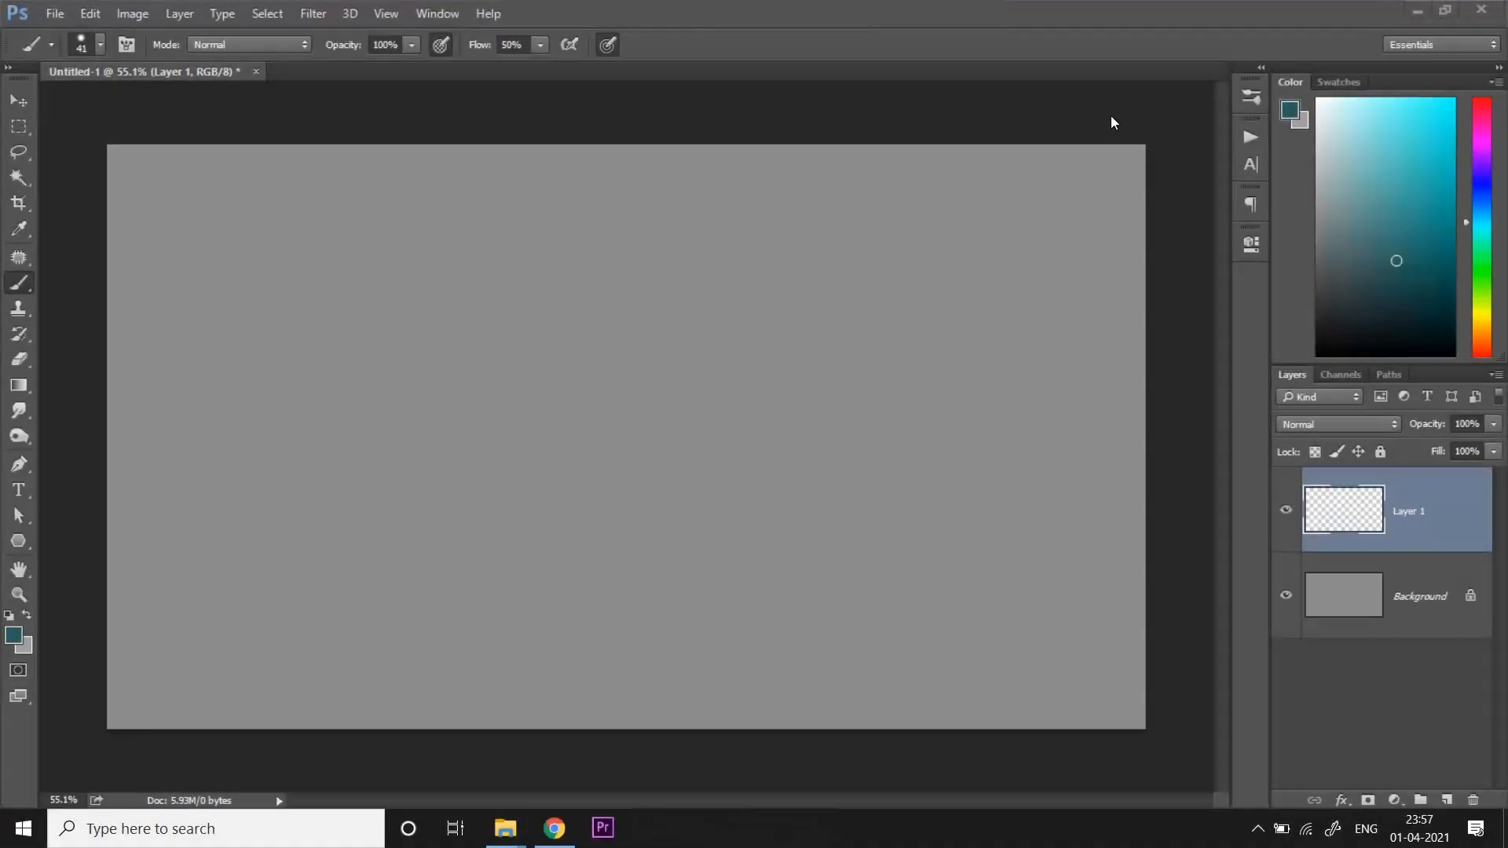
{"action": "mouse_move", "coordinate": [1116, 93]}
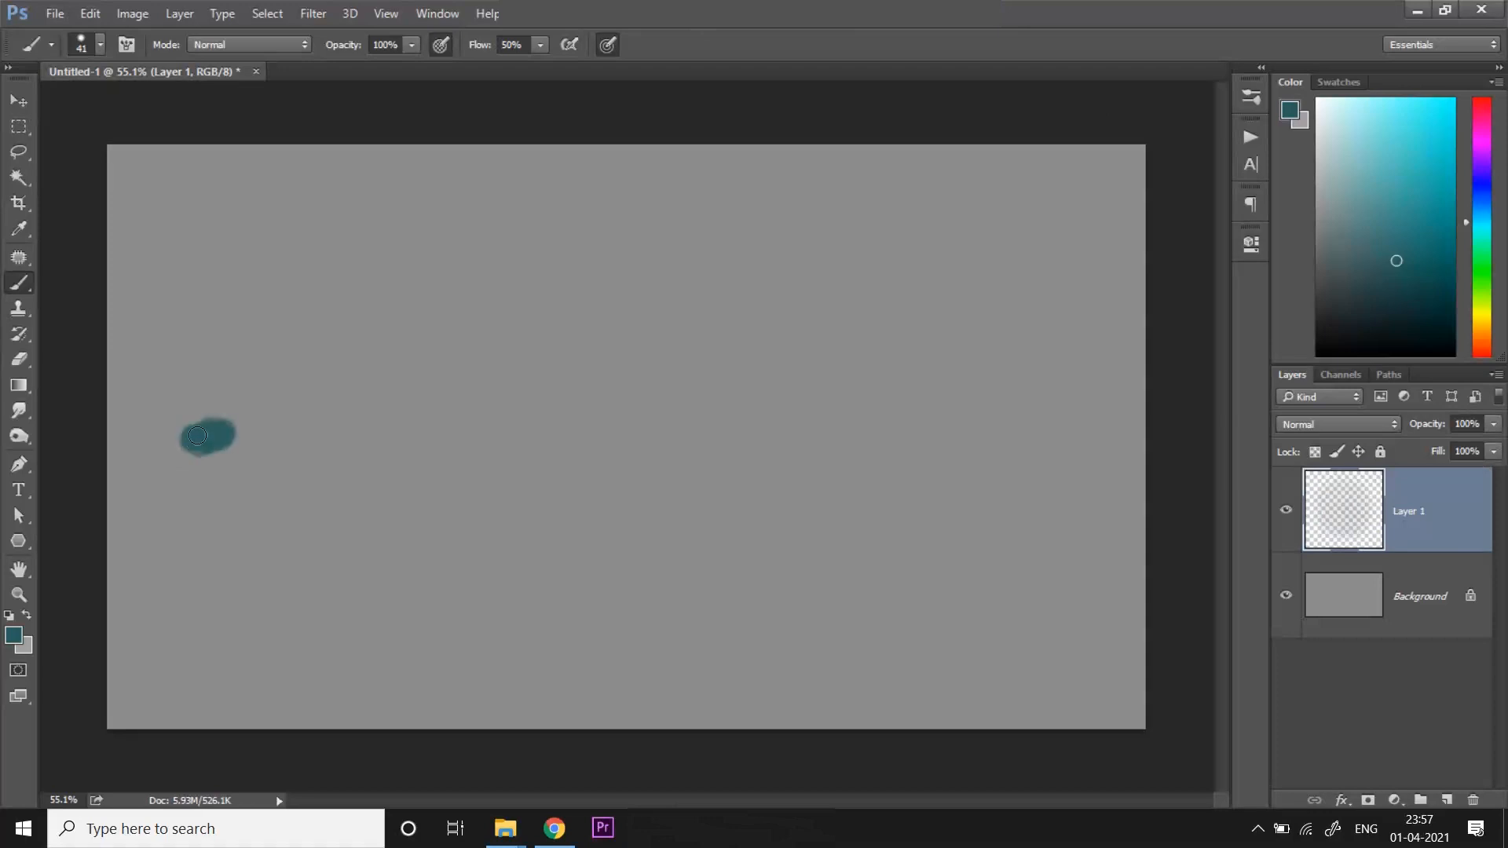
- Paint dark teal and green palette swatches on the left, picking lighter greens between them
{"action": "left_click_drag", "start_coordinate": [198, 435], "coordinate": [209, 440]}
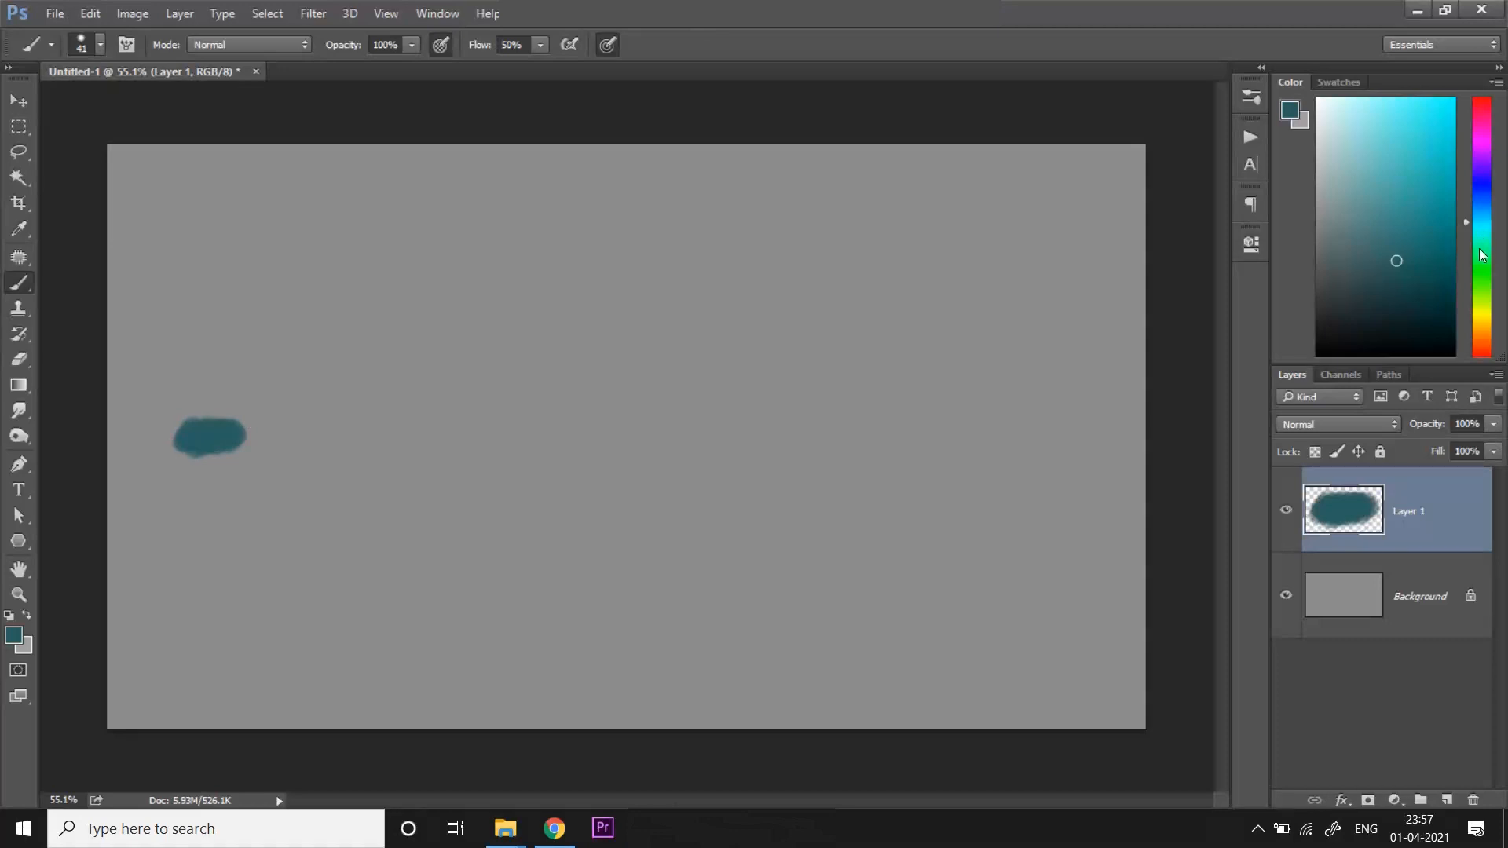
{"action": "left_click", "coordinate": [1413, 223]}
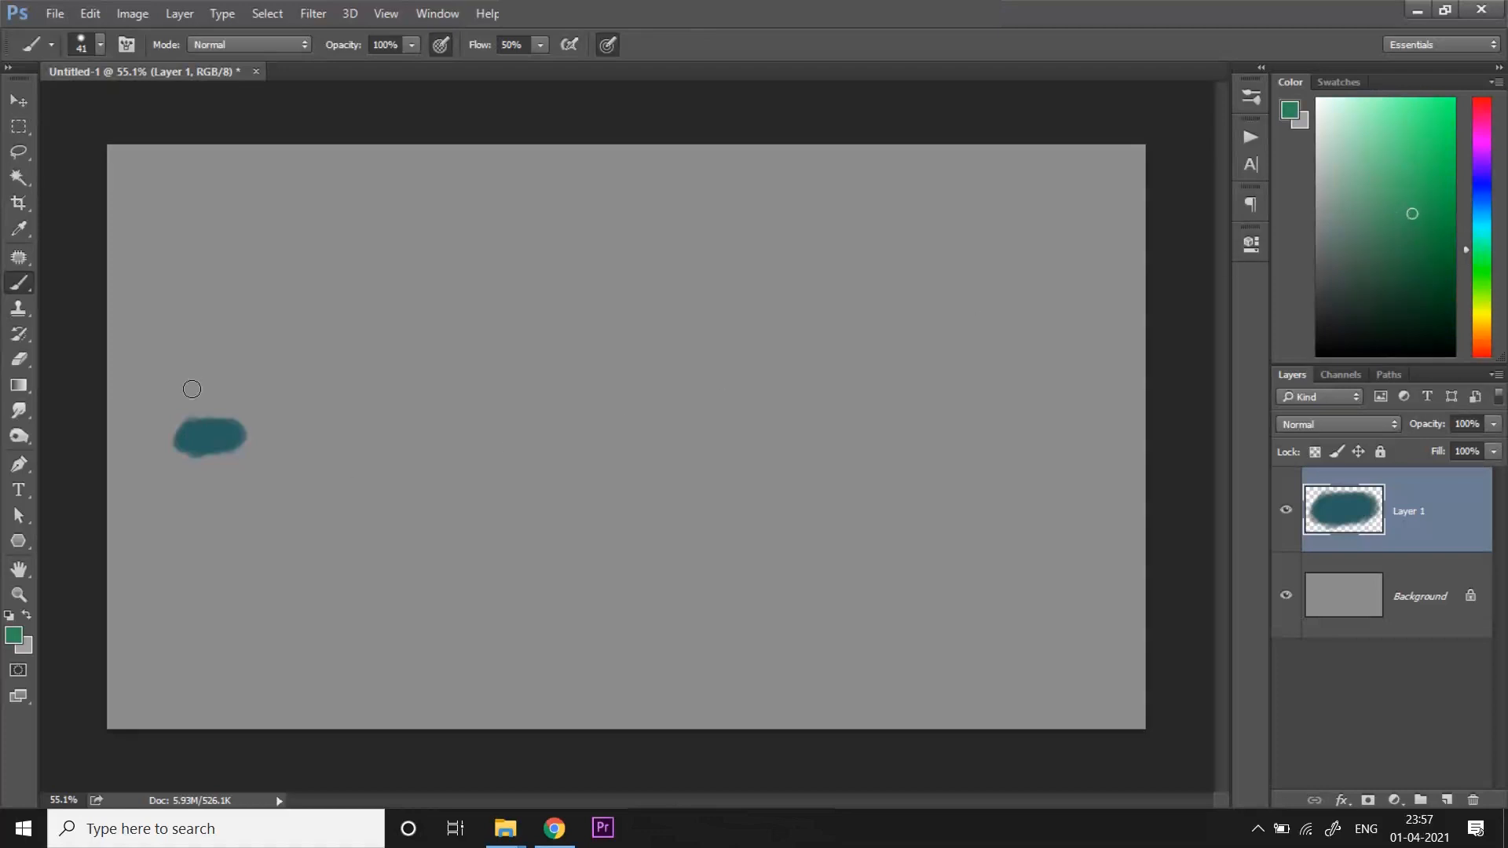
{"action": "left_click_drag", "start_coordinate": [192, 388], "coordinate": [209, 411]}
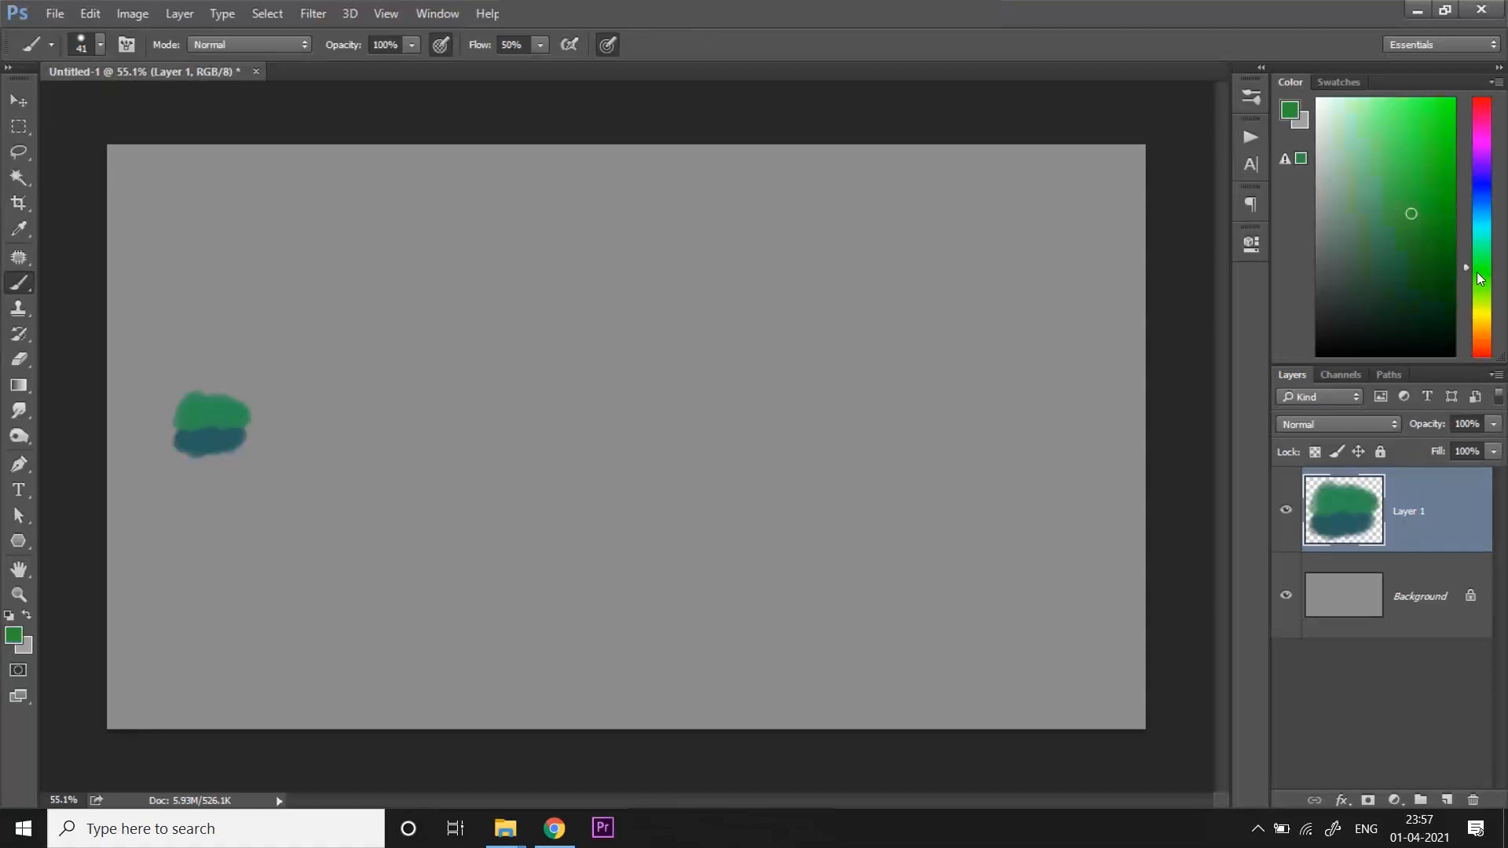
{"action": "left_click", "coordinate": [1420, 174]}
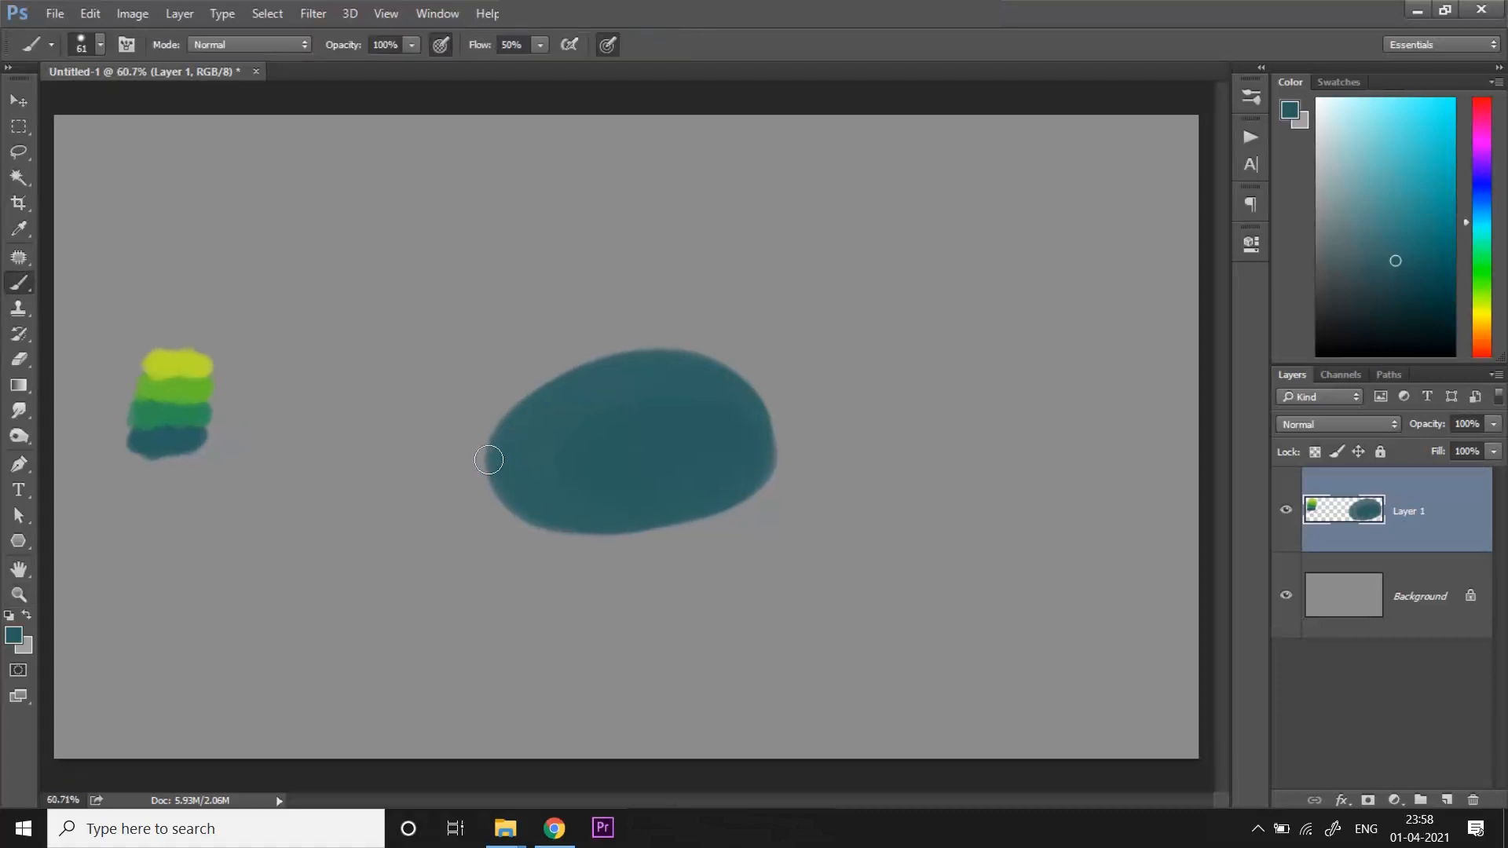
- Build the teal cloud silhouette with overlapping lobes along its left, top, bottom and right
{"action": "left_click_drag", "start_coordinate": [489, 458], "coordinate": [589, 367]}
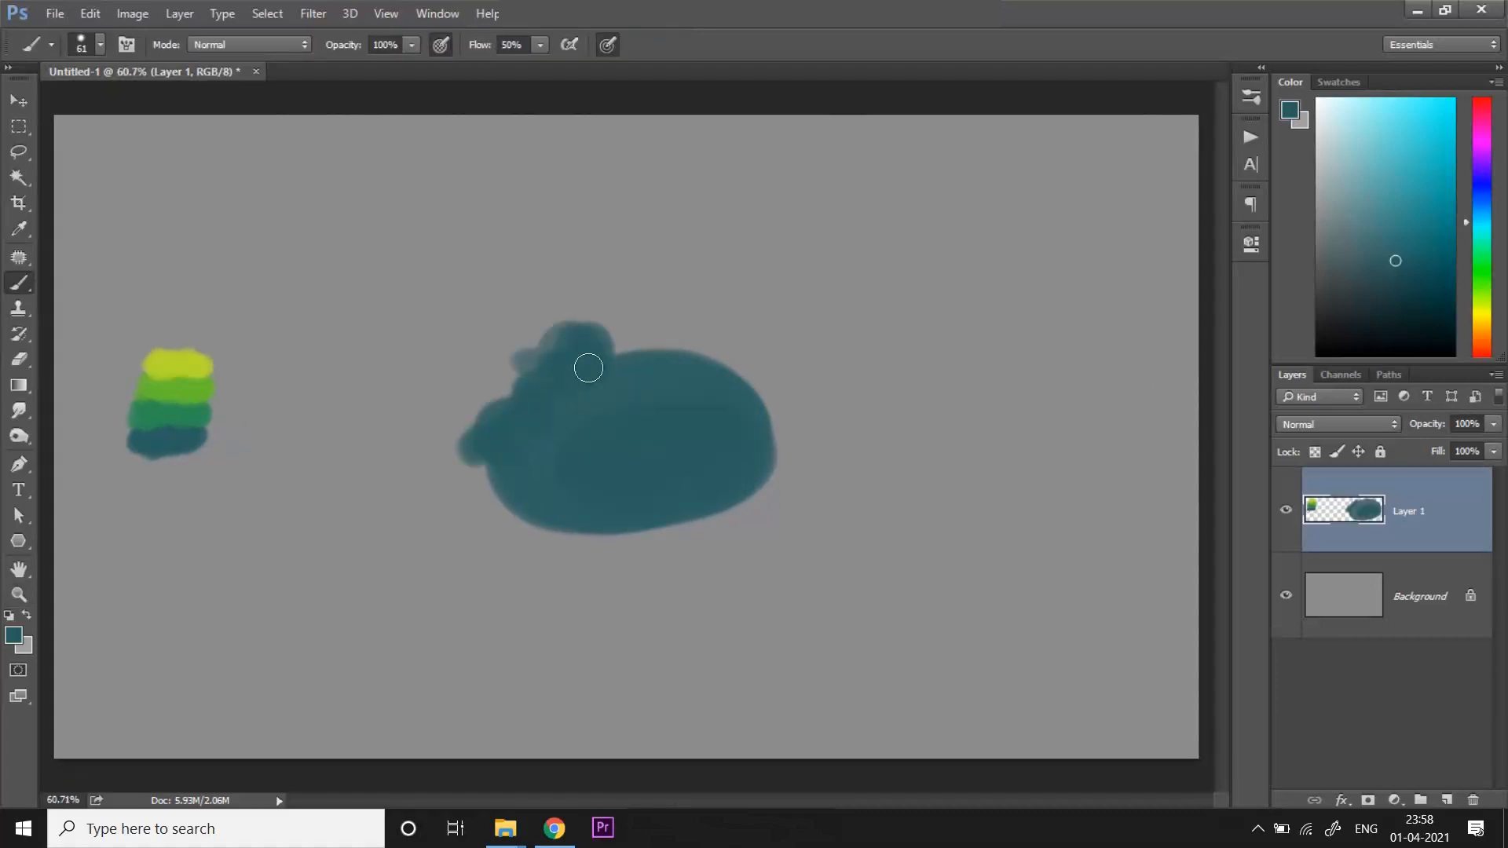
{"action": "left_click_drag", "start_coordinate": [589, 368], "coordinate": [578, 498]}
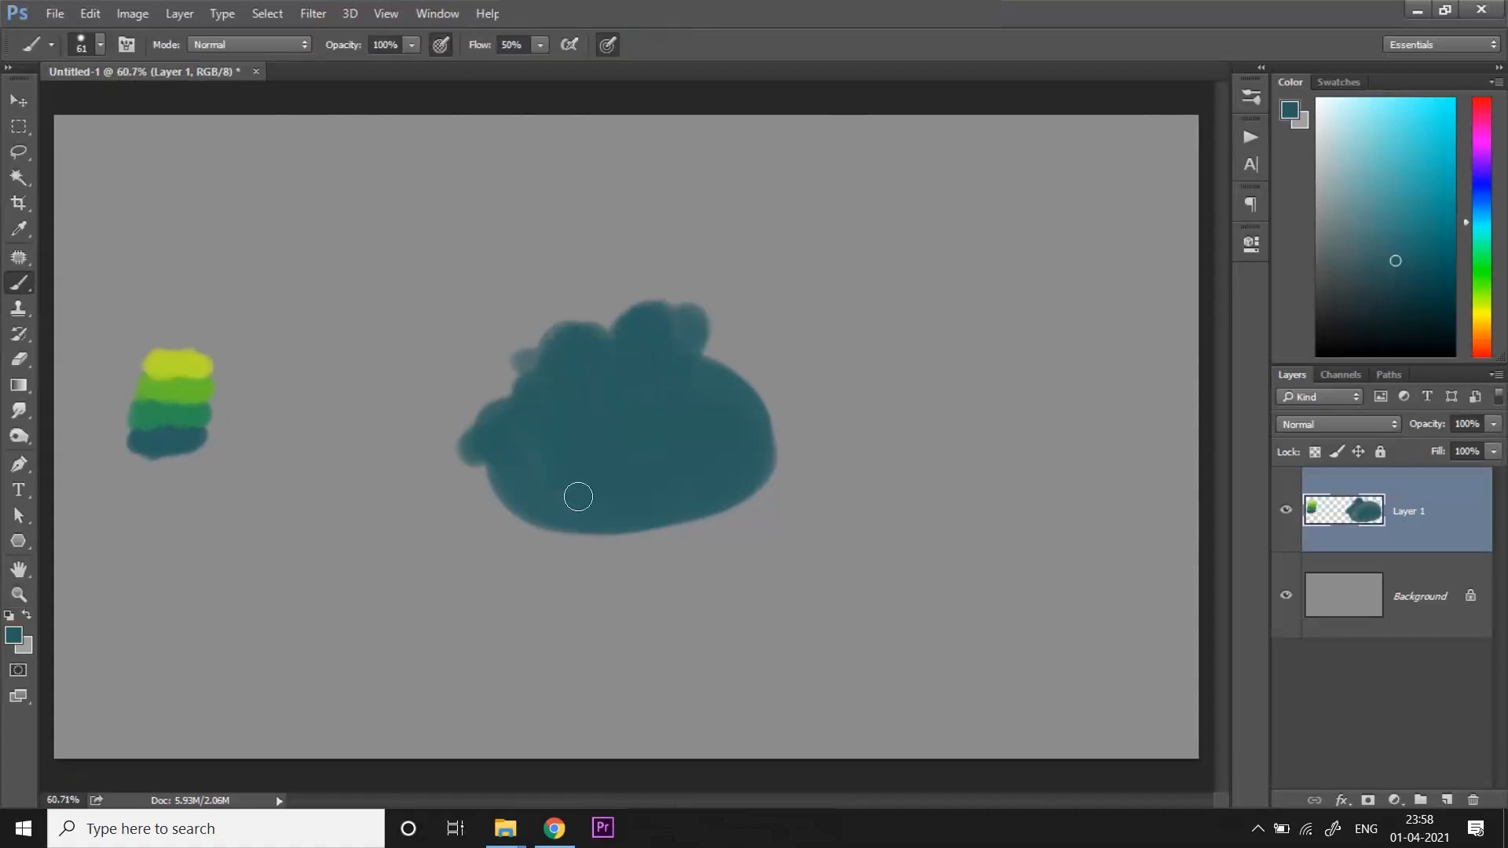
{"action": "left_click_drag", "start_coordinate": [578, 498], "coordinate": [730, 394]}
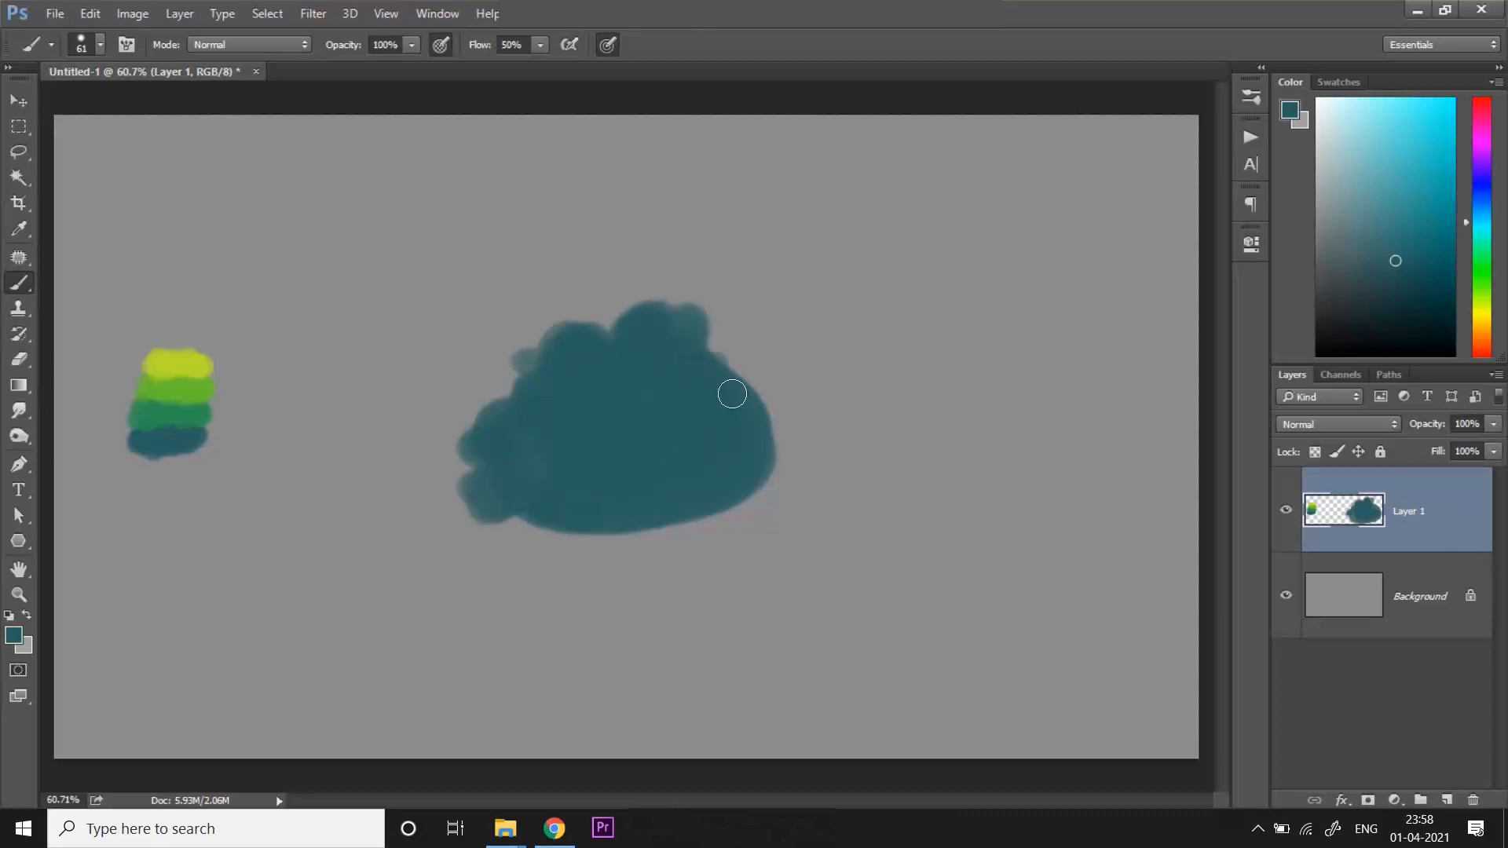
{"action": "left_click_drag", "start_coordinate": [730, 393], "coordinate": [680, 491]}
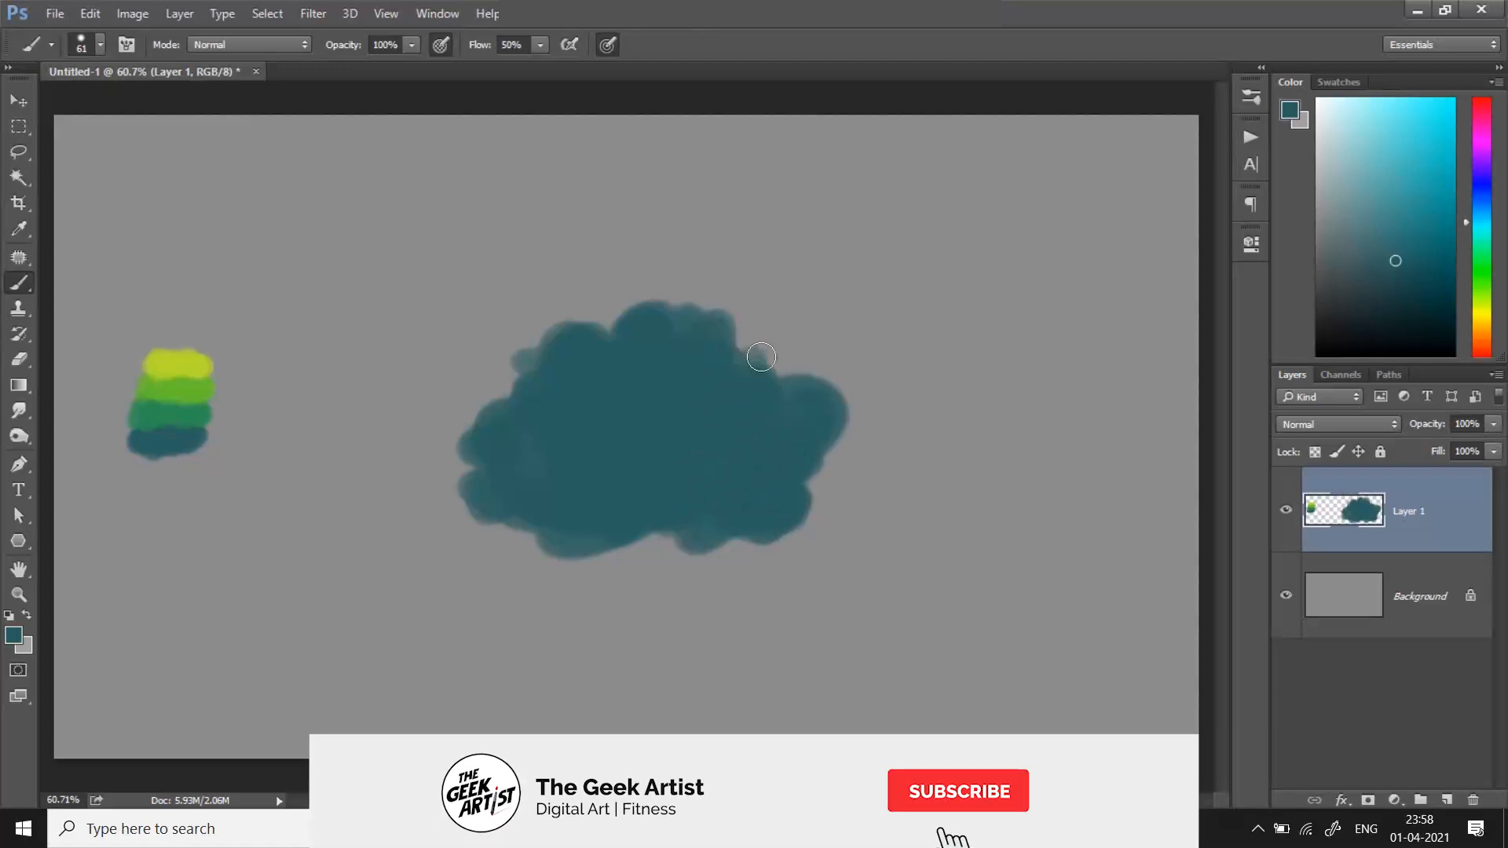
{"action": "left_click", "coordinate": [956, 790]}
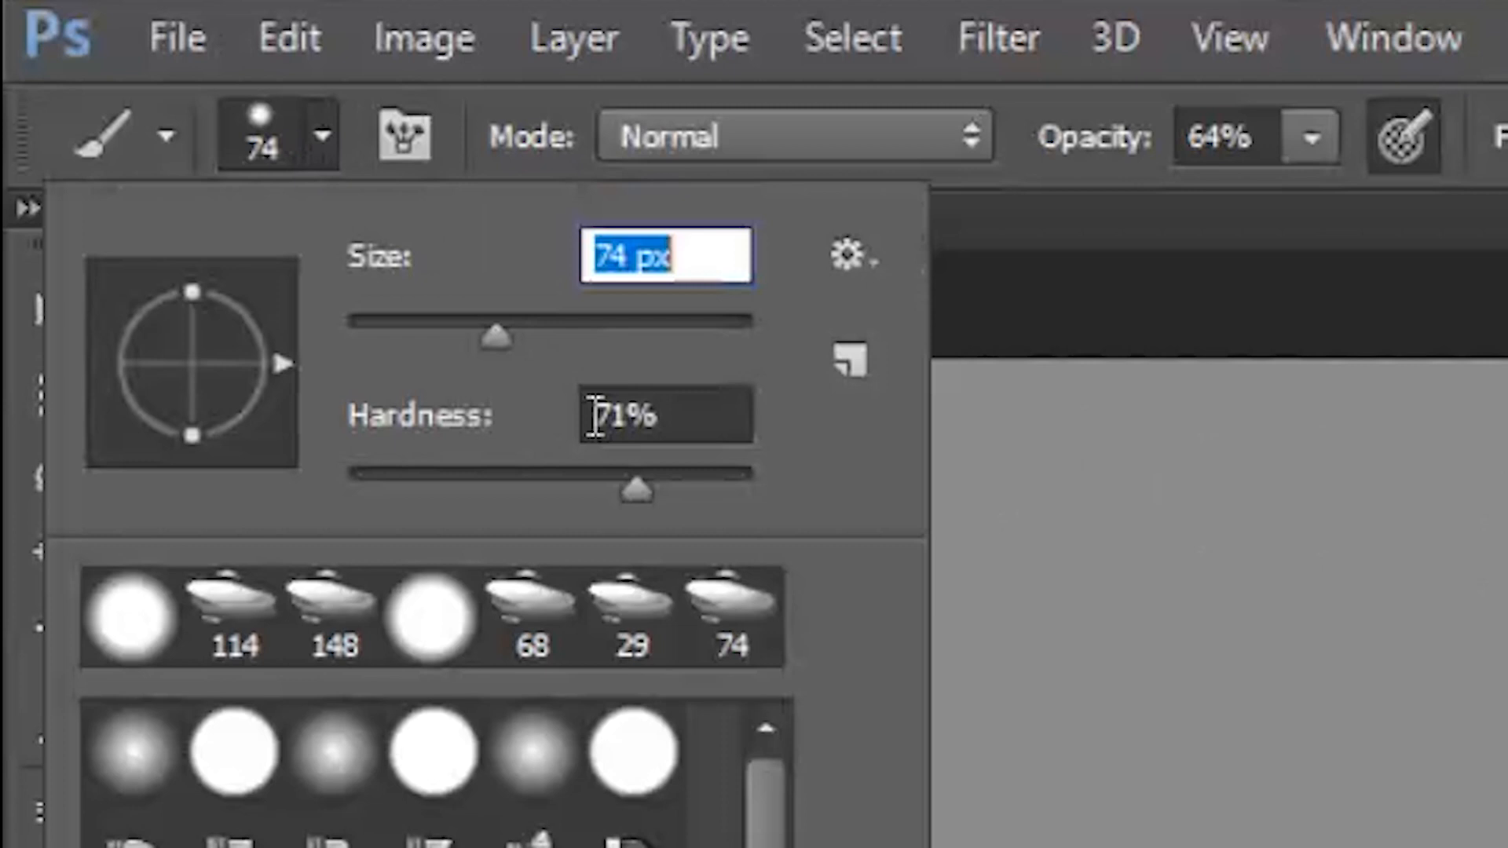
{"action": "mouse_move", "coordinate": [774, 586]}
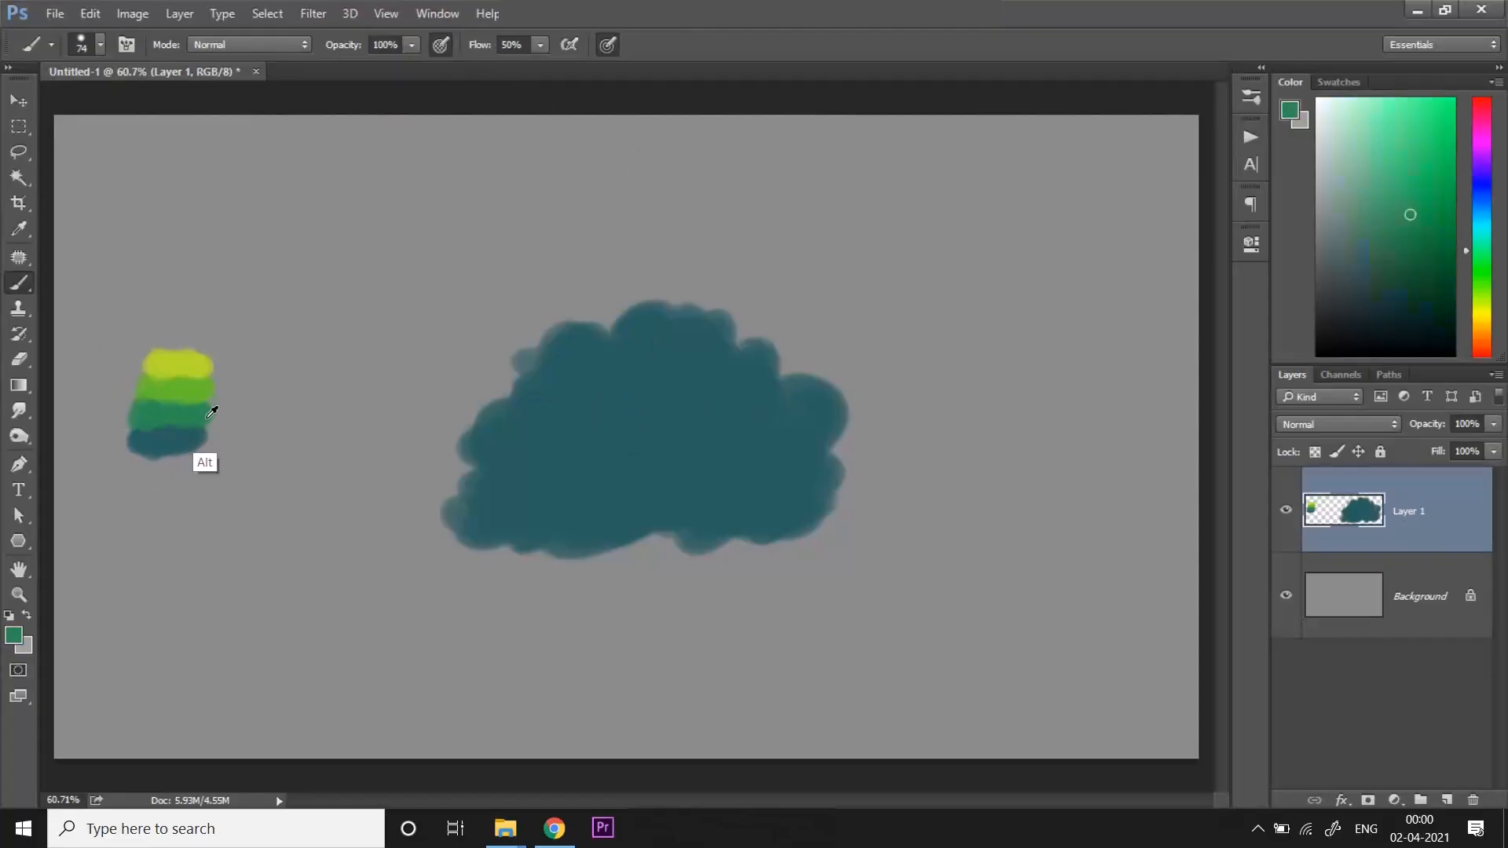
{"action": "mouse_move", "coordinate": [588, 384]}
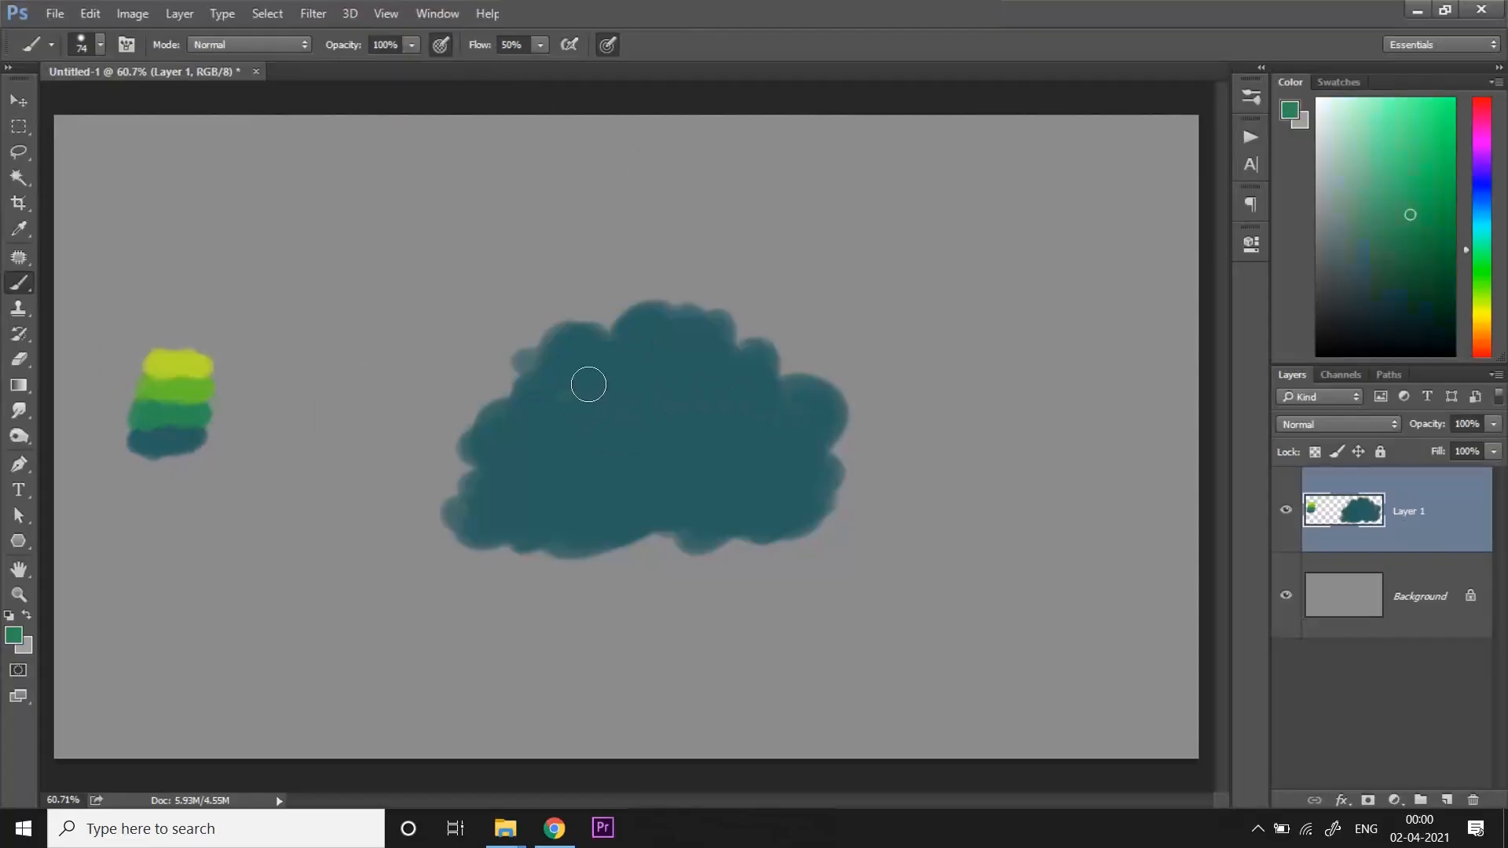
- Paint mid-green dabs across the bush's top, centre and lower left, keeping teal edges
{"action": "left_click_drag", "start_coordinate": [589, 383], "coordinate": [632, 379]}
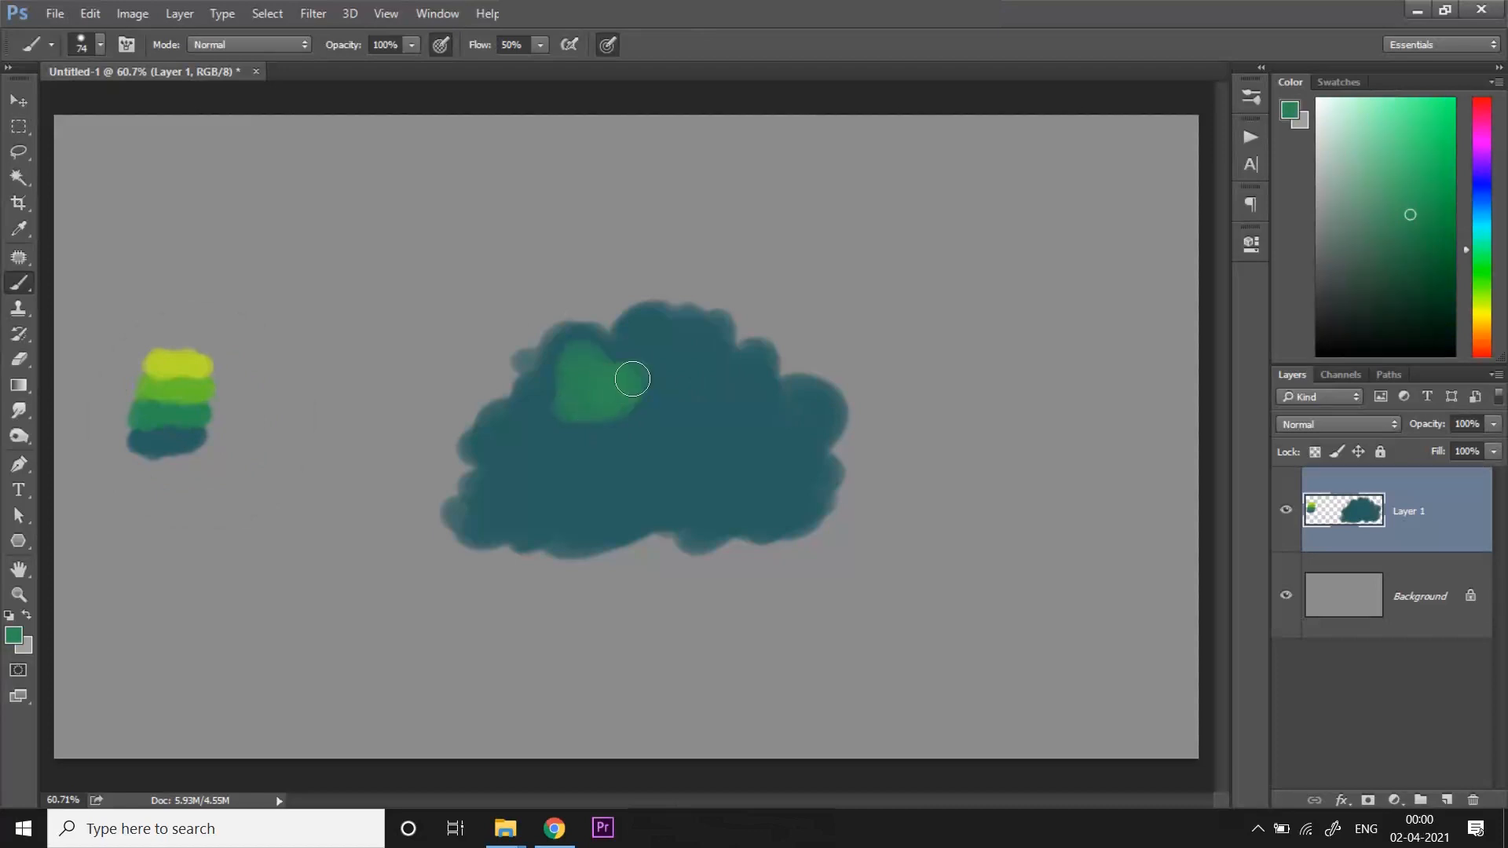
{"action": "left_click_drag", "start_coordinate": [632, 379], "coordinate": [554, 401]}
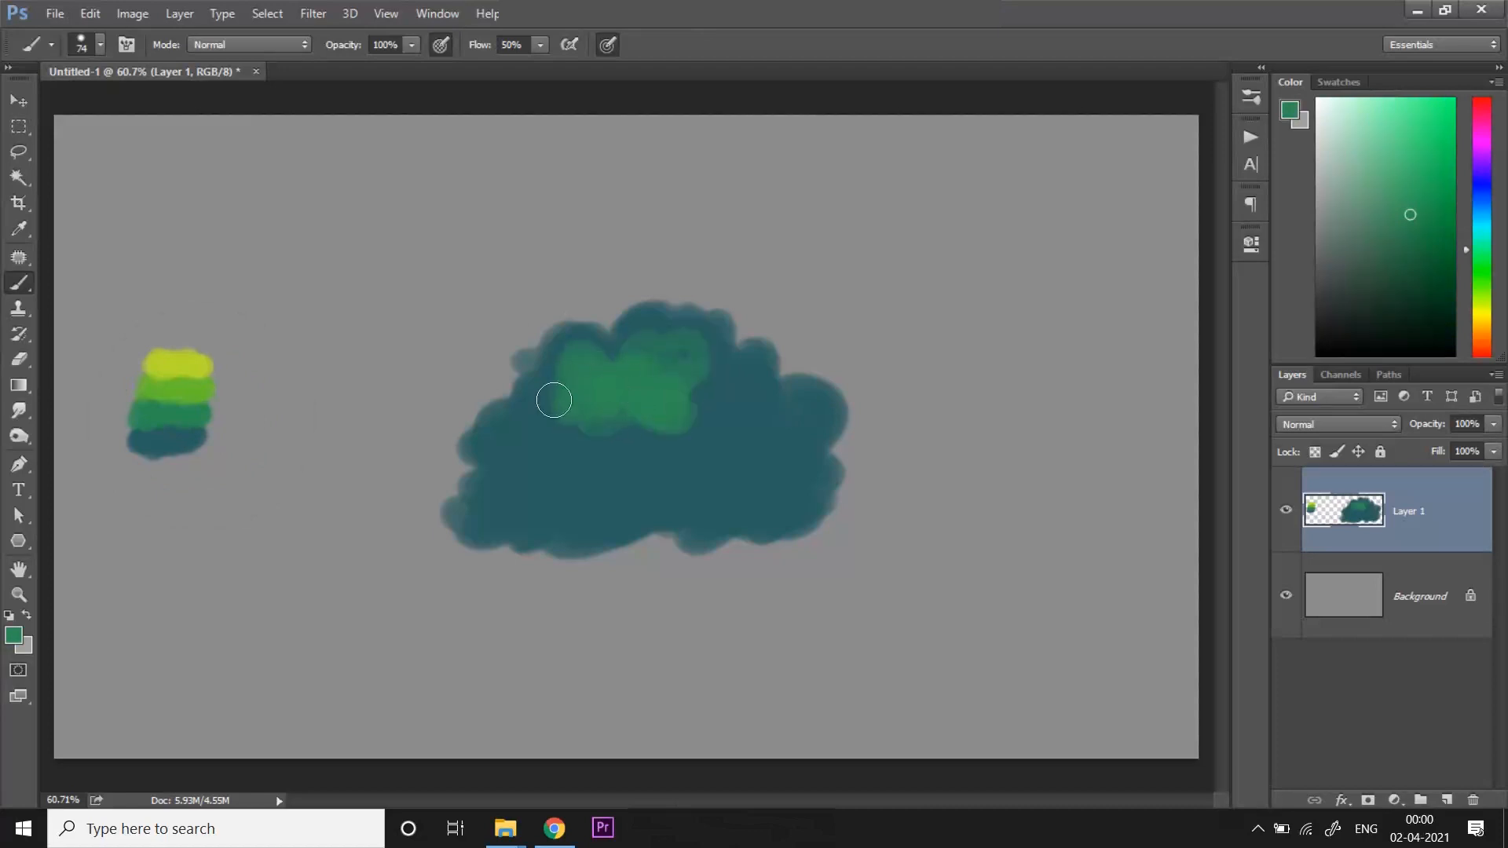
{"action": "left_click_drag", "start_coordinate": [553, 399], "coordinate": [621, 448]}
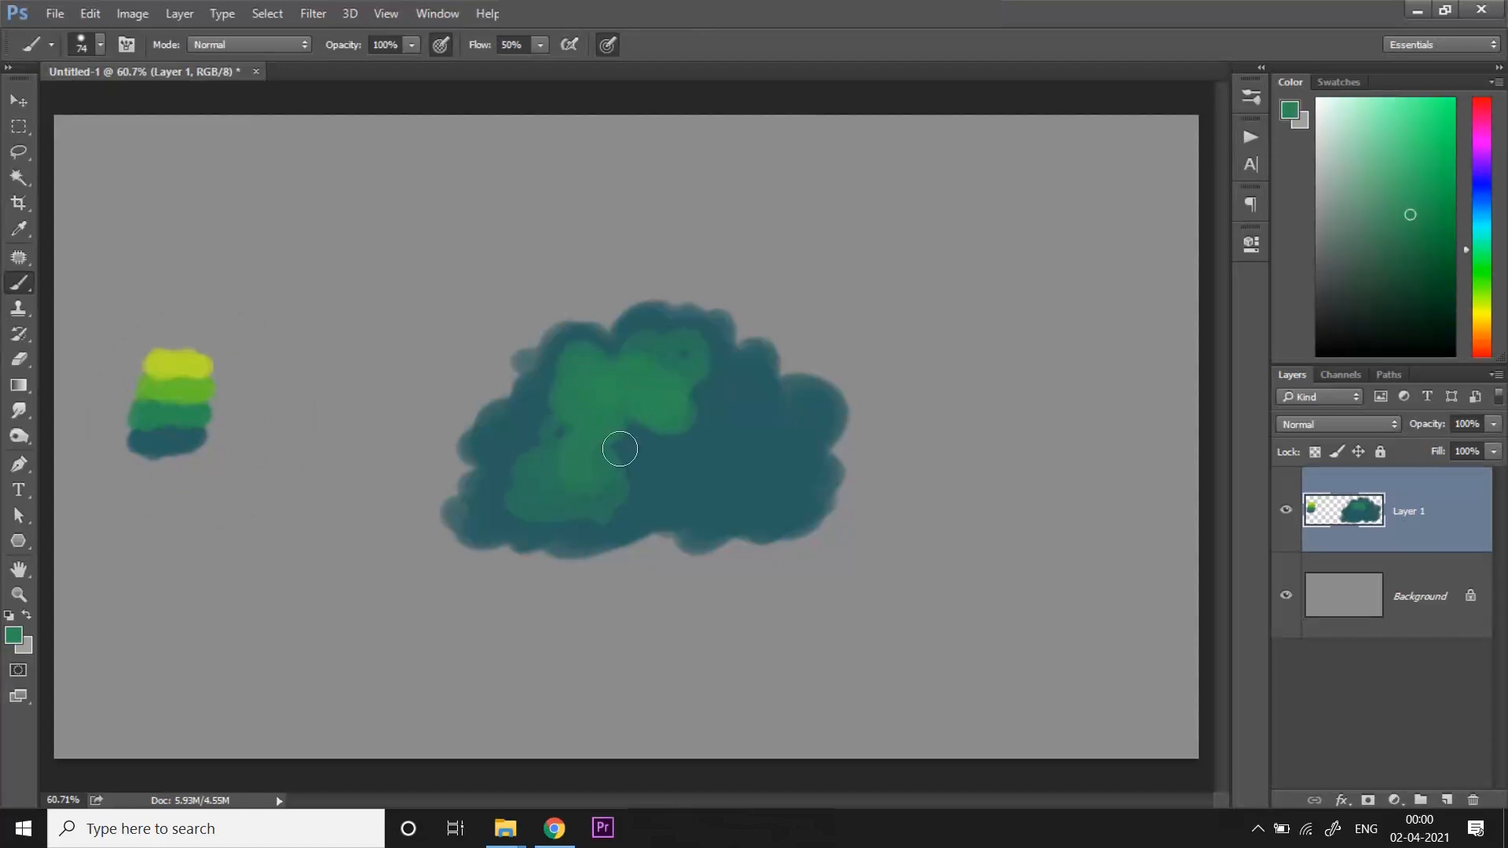
{"action": "left_click_drag", "start_coordinate": [621, 448], "coordinate": [698, 333]}
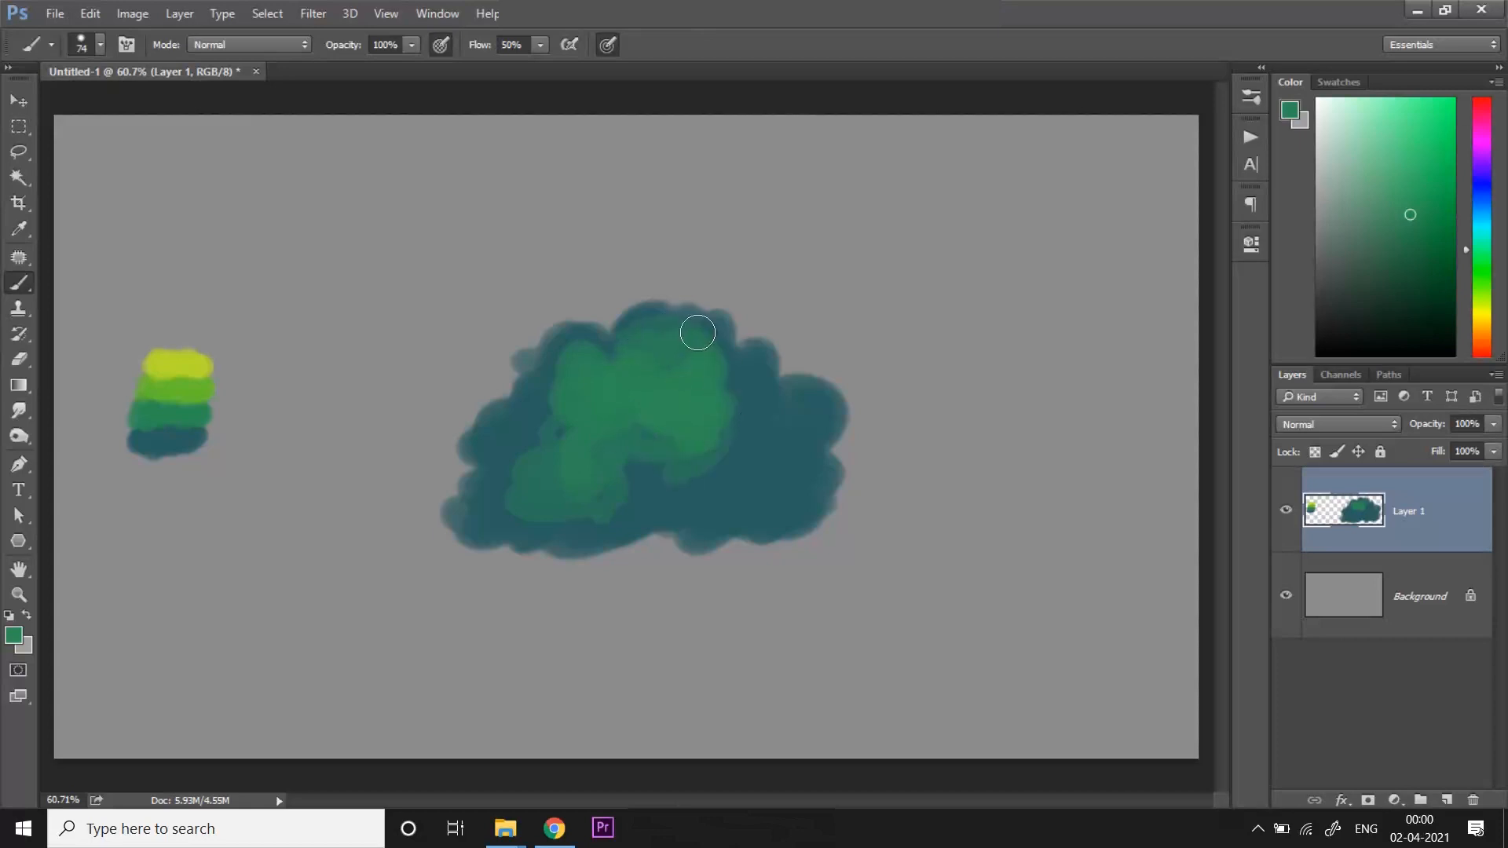
{"action": "left_click_drag", "start_coordinate": [698, 331], "coordinate": [670, 450]}
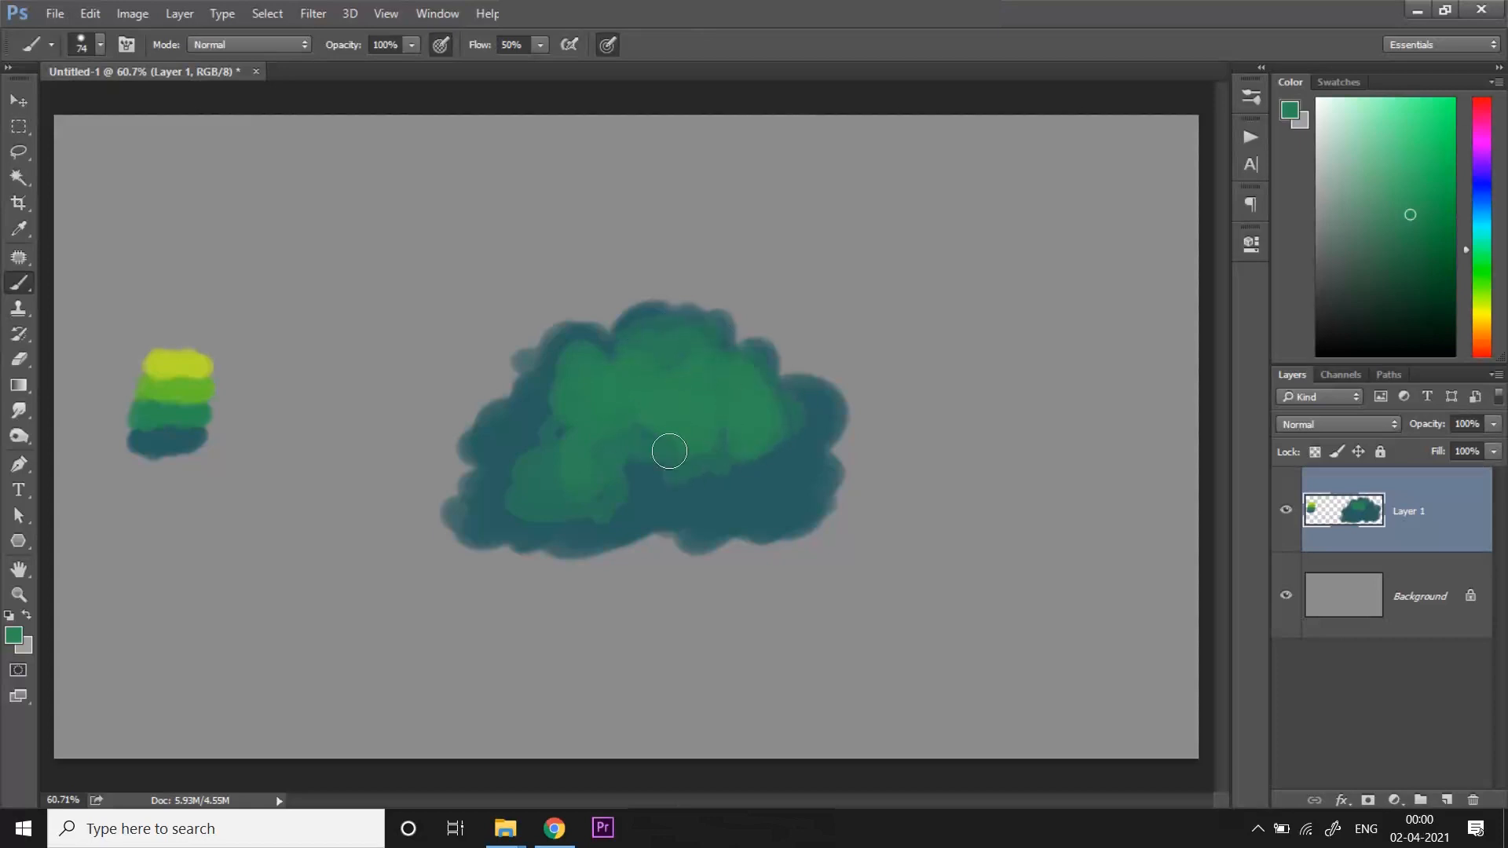
{"action": "left_click_drag", "start_coordinate": [669, 451], "coordinate": [576, 481]}
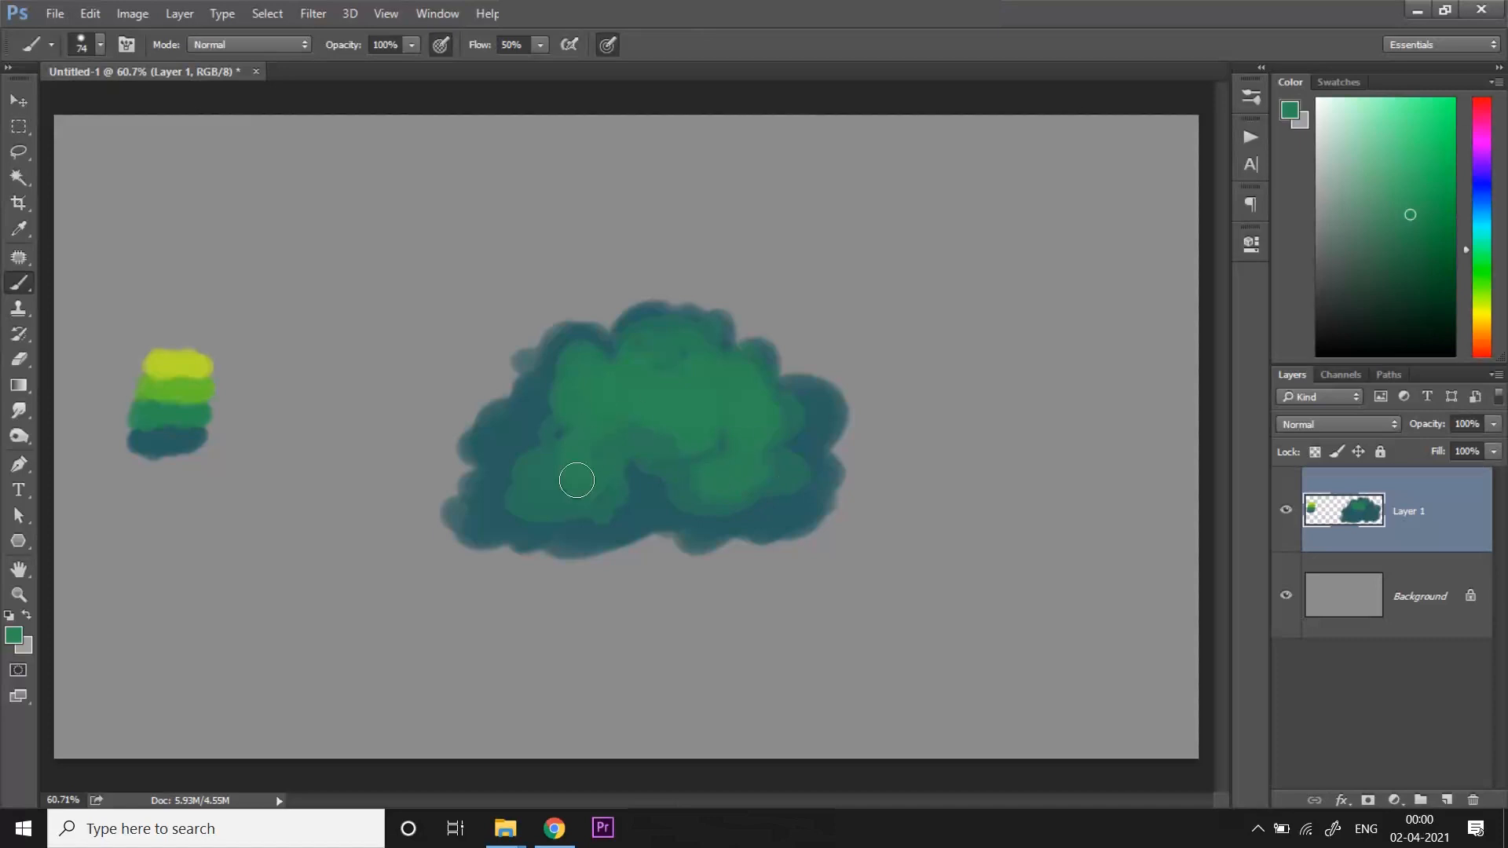
{"action": "left_click_drag", "start_coordinate": [577, 480], "coordinate": [733, 415]}
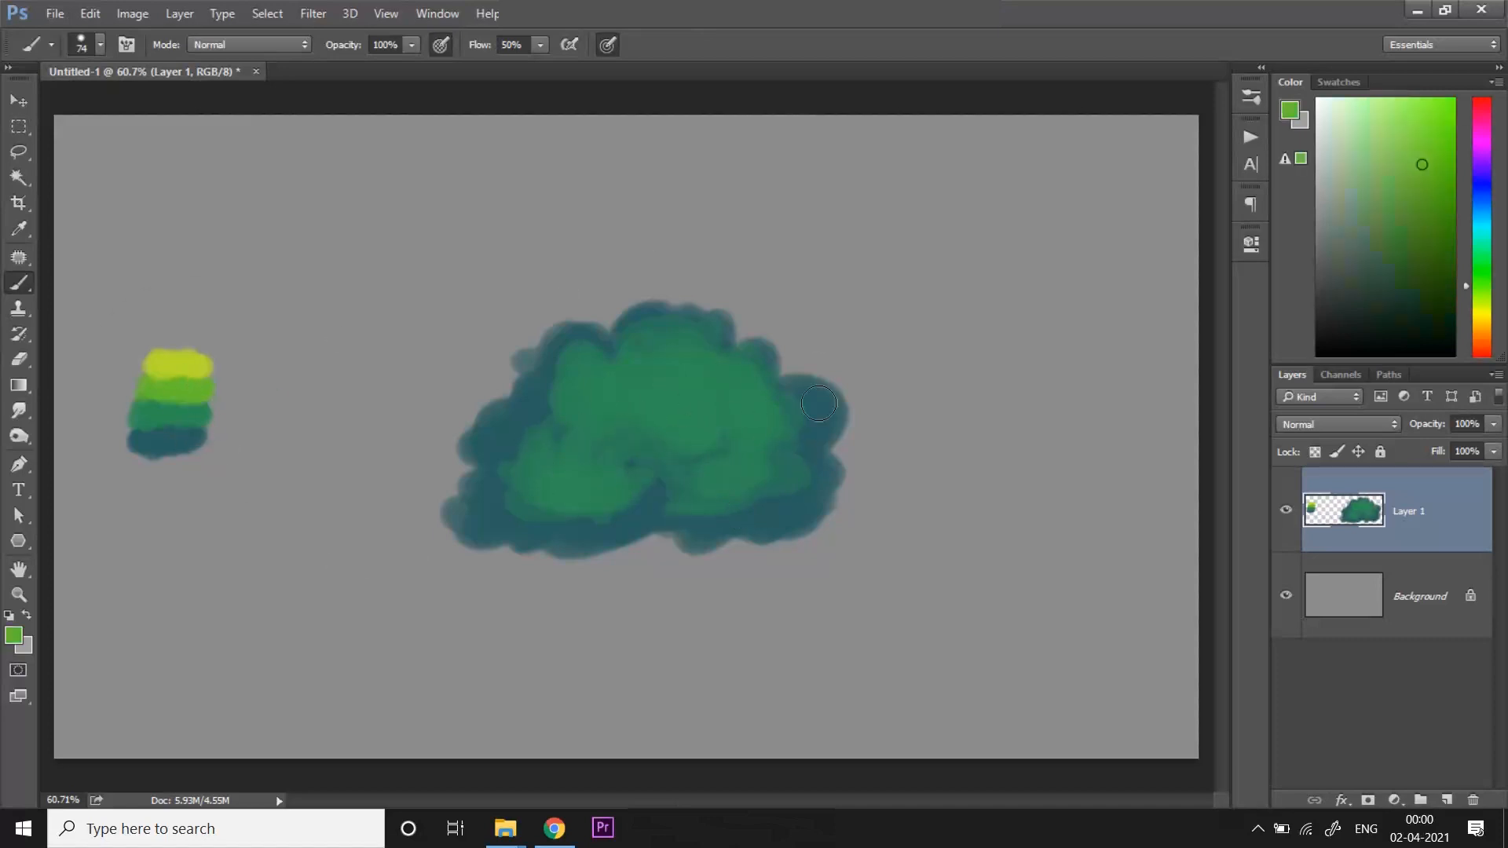
- Paint yellow-green highlight patches over the bush's left-centre, middle and top clumps
{"action": "left_click_drag", "start_coordinate": [817, 404], "coordinate": [608, 417]}
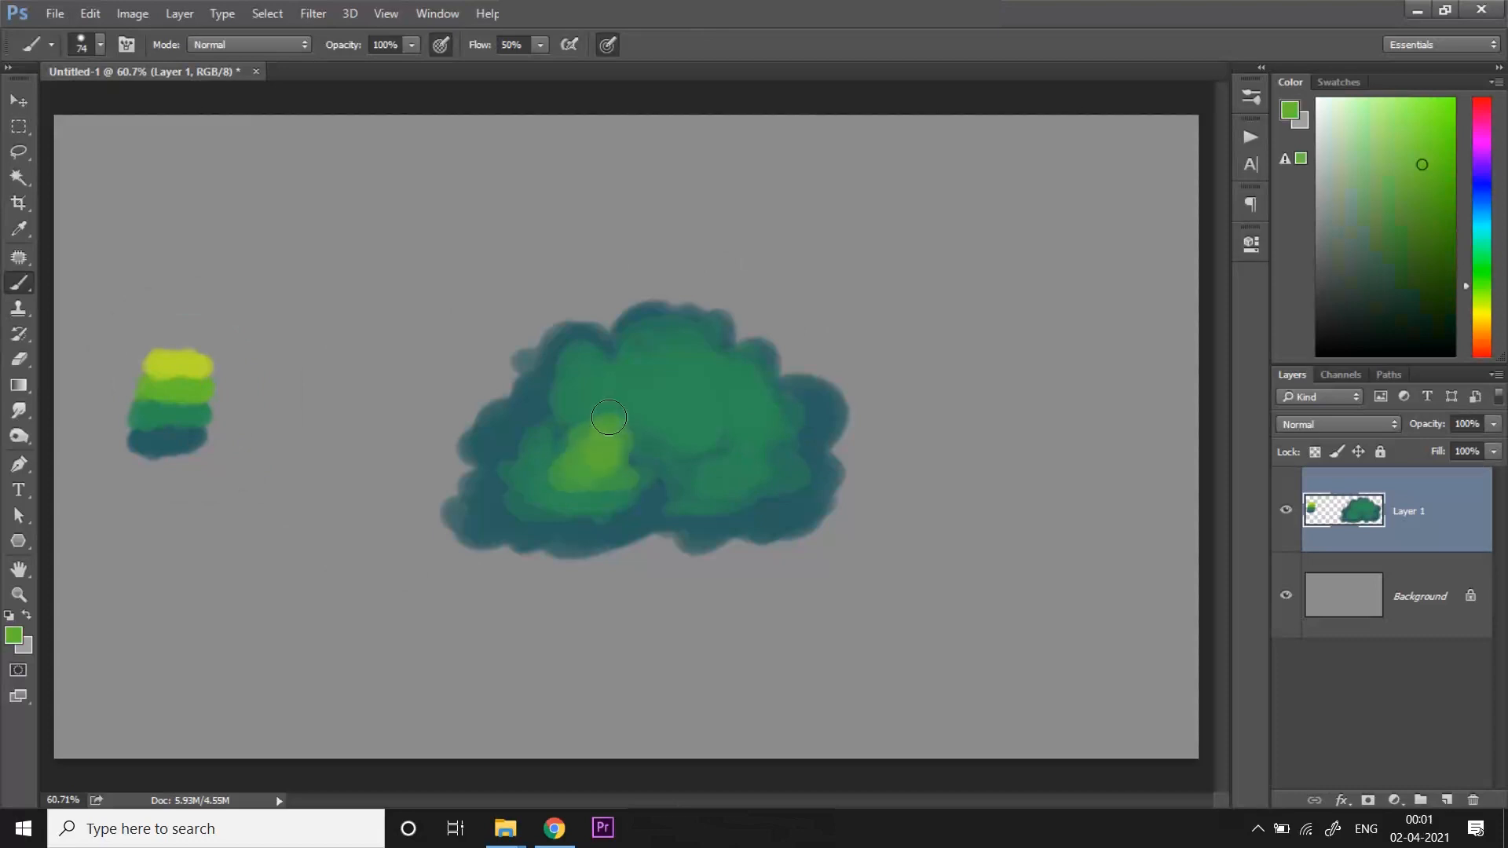
{"action": "left_click_drag", "start_coordinate": [608, 416], "coordinate": [743, 454]}
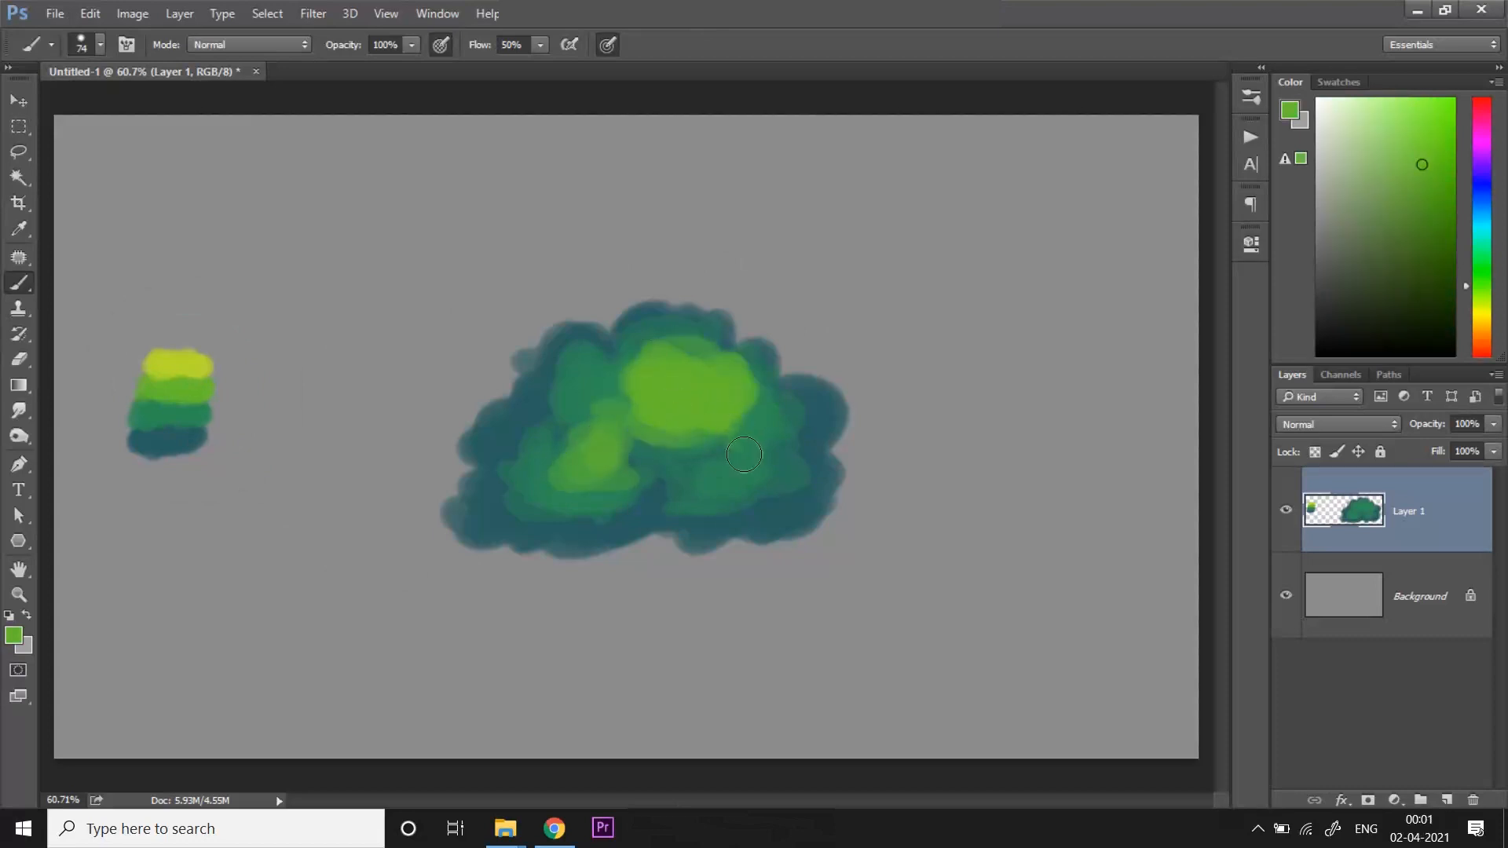
{"action": "left_click_drag", "start_coordinate": [744, 454], "coordinate": [570, 496]}
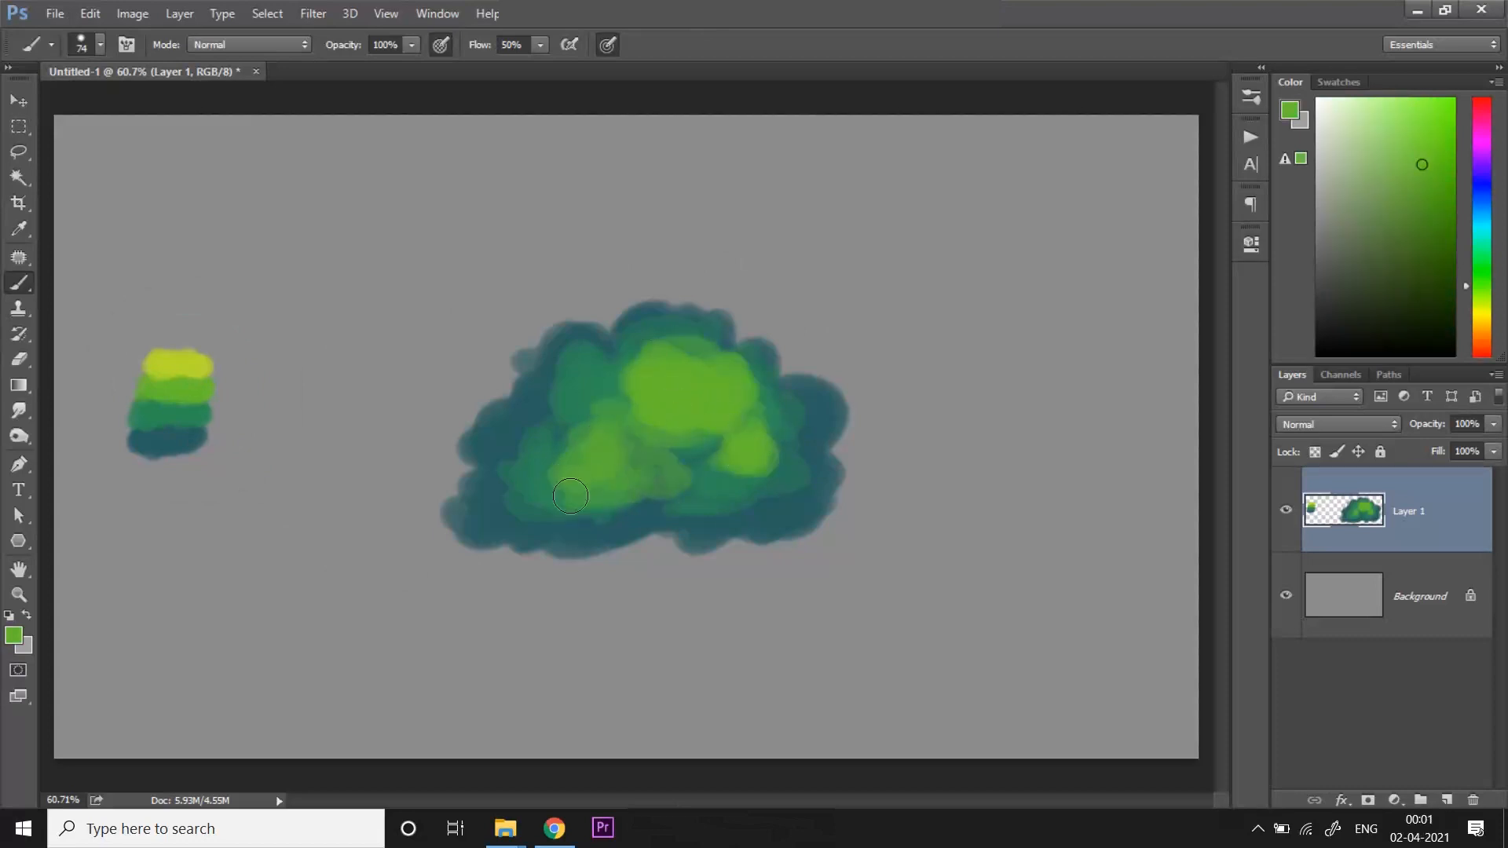
{"action": "left_click_drag", "start_coordinate": [571, 497], "coordinate": [787, 418]}
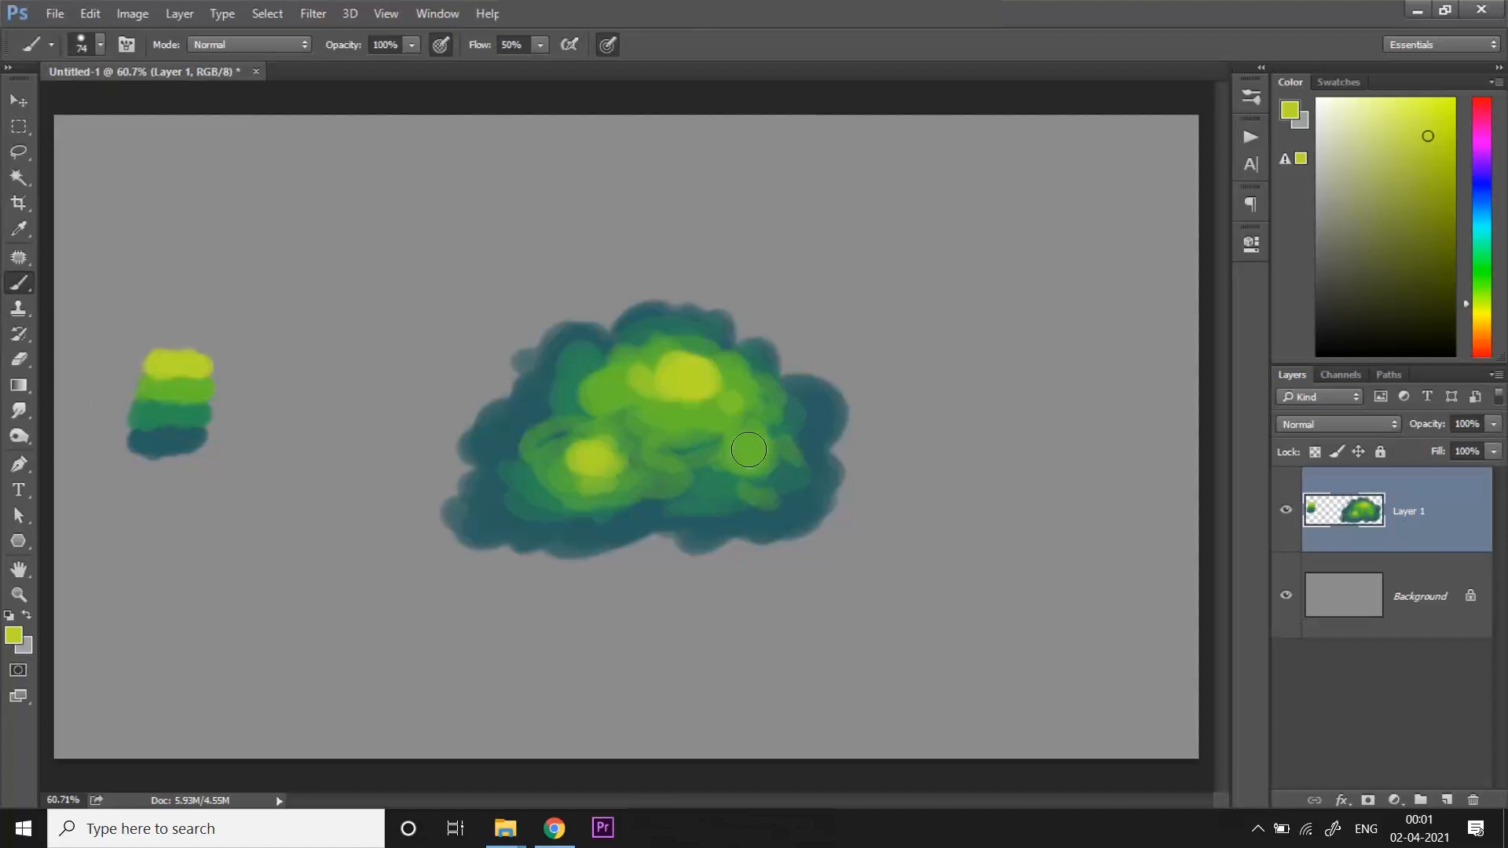
{"action": "left_click_drag", "start_coordinate": [751, 449], "coordinate": [616, 429]}
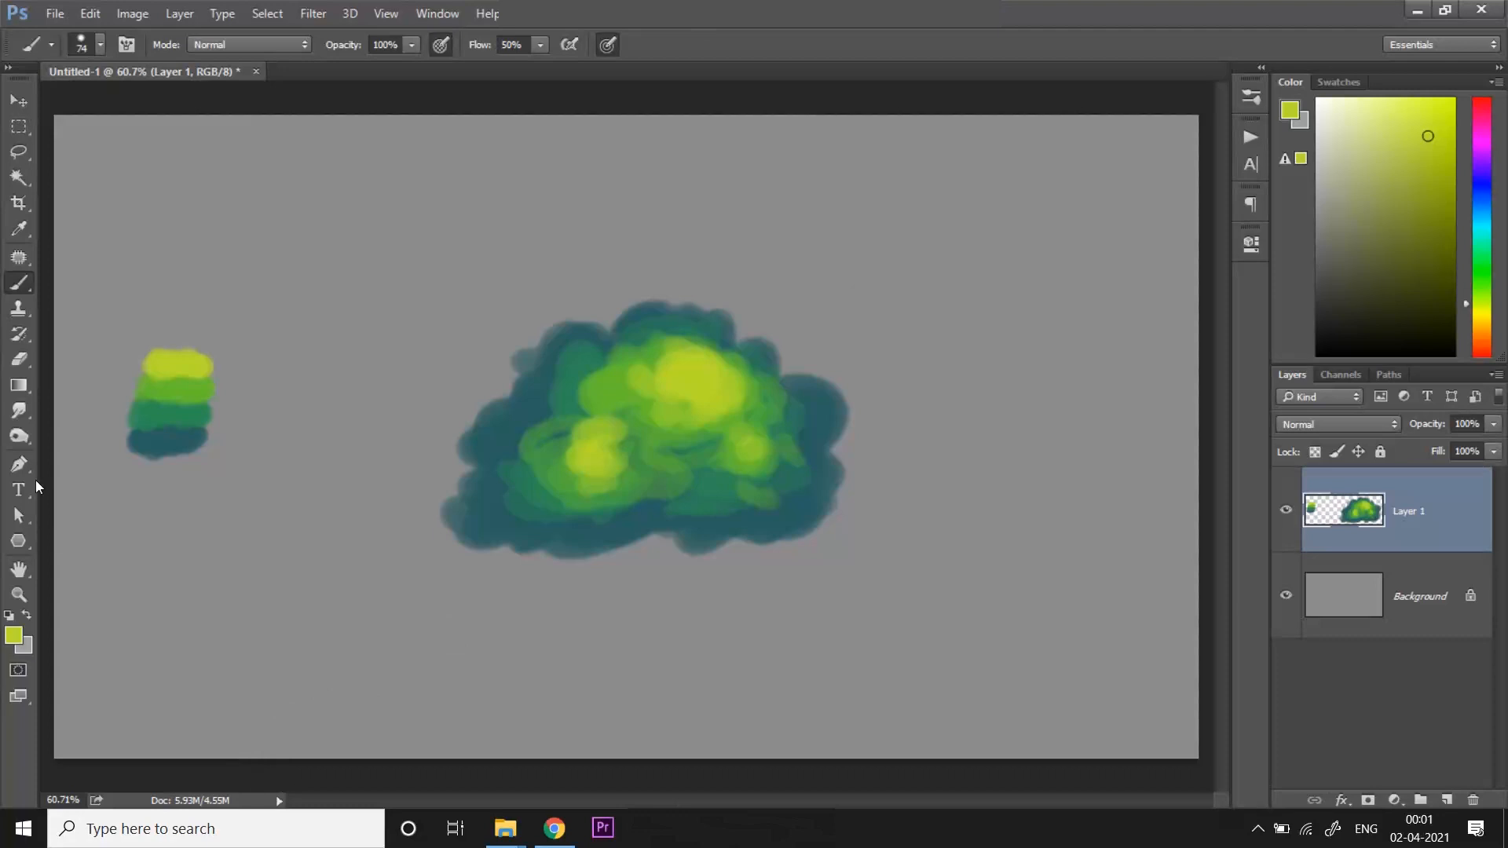
- Smudge with the 114 px soft tip so highlights blend into the greens at centre and right
{"action": "left_click", "coordinate": [17, 410]}
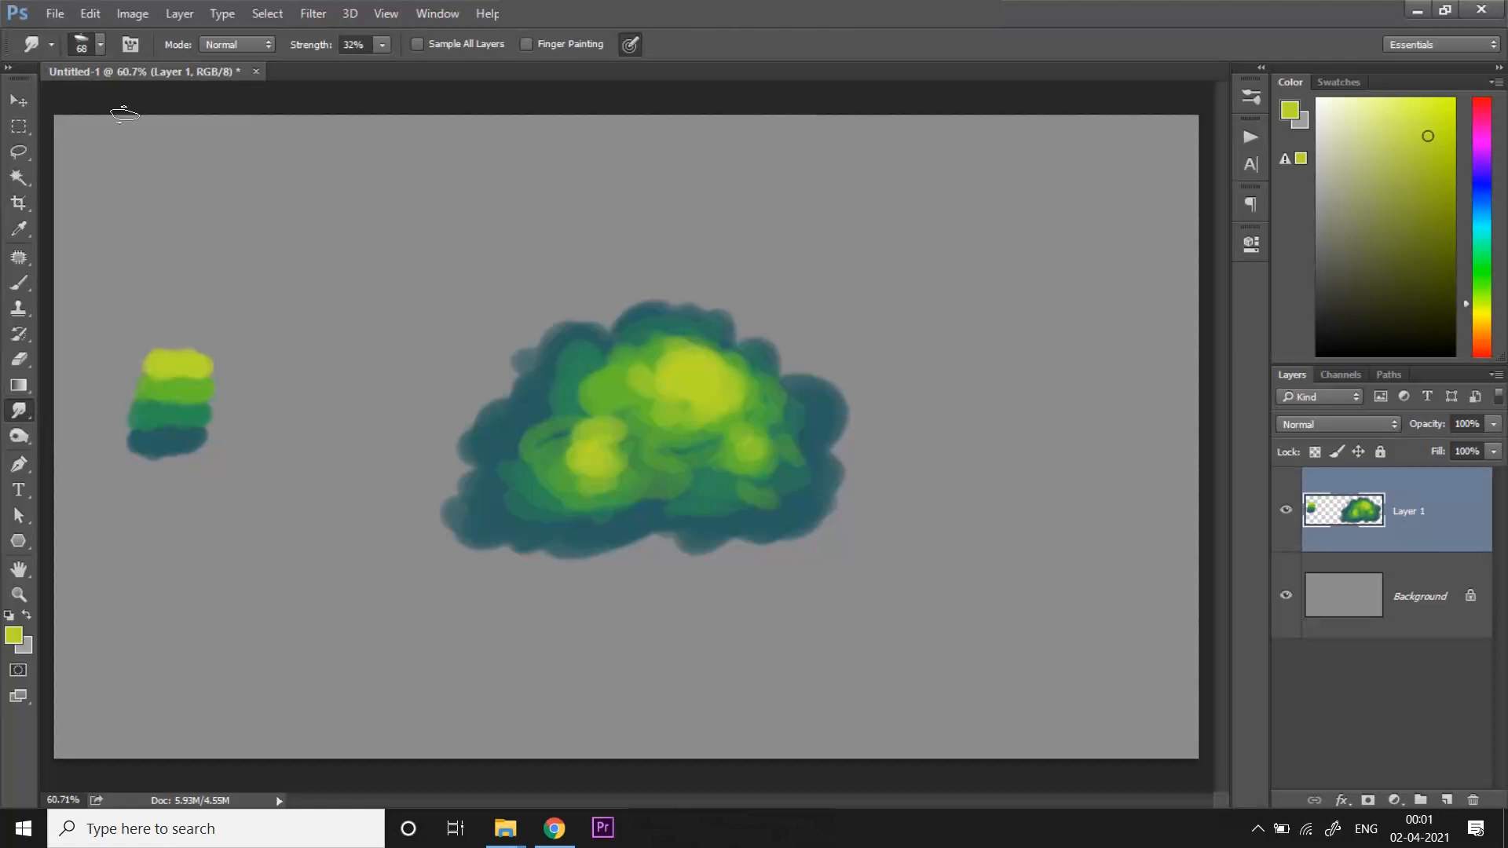
{"action": "left_click", "coordinate": [130, 44]}
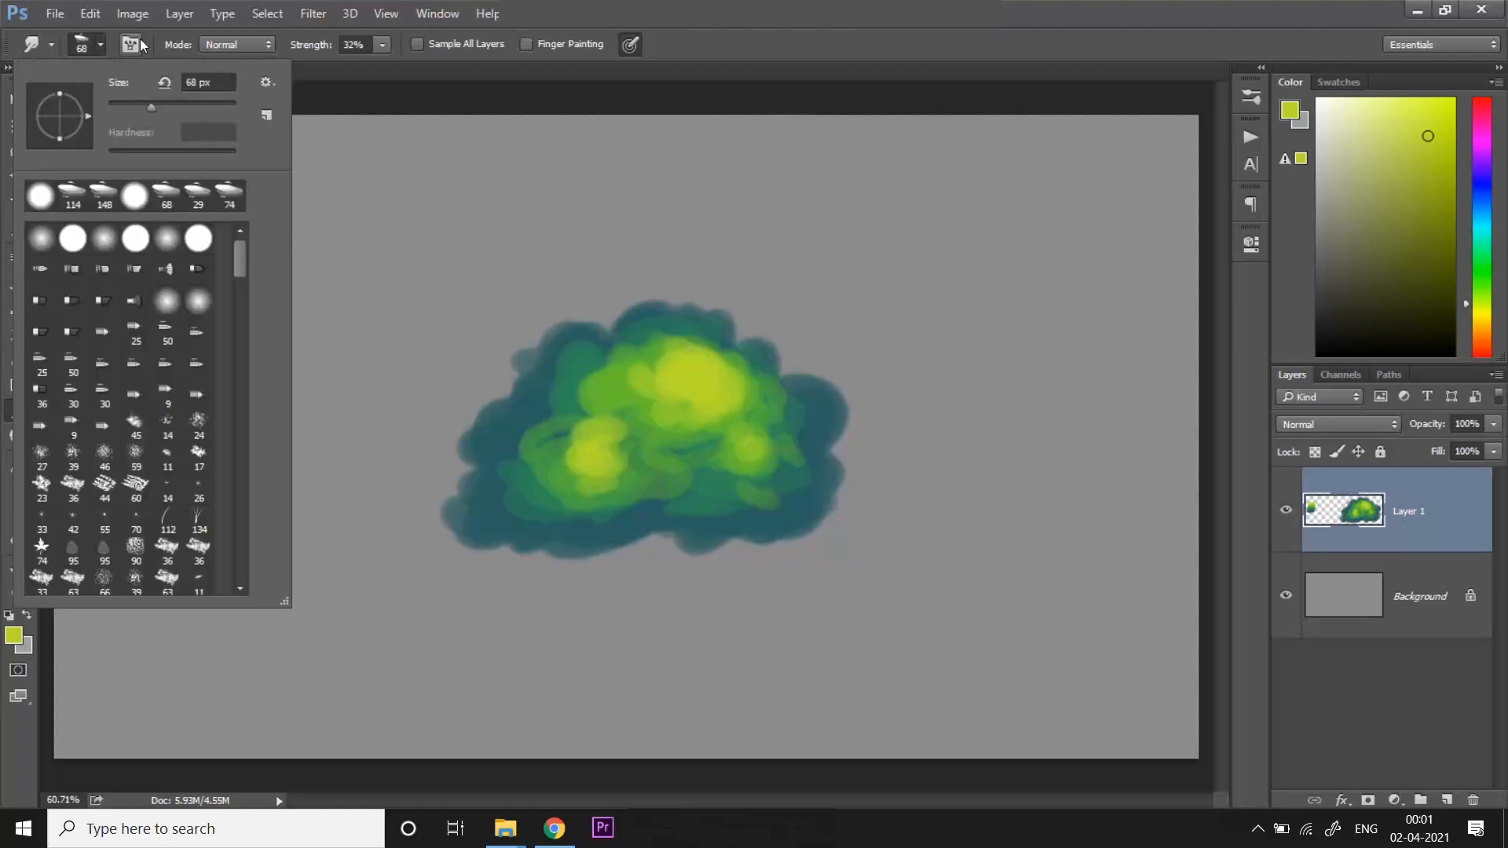
{"action": "left_click", "coordinate": [41, 195]}
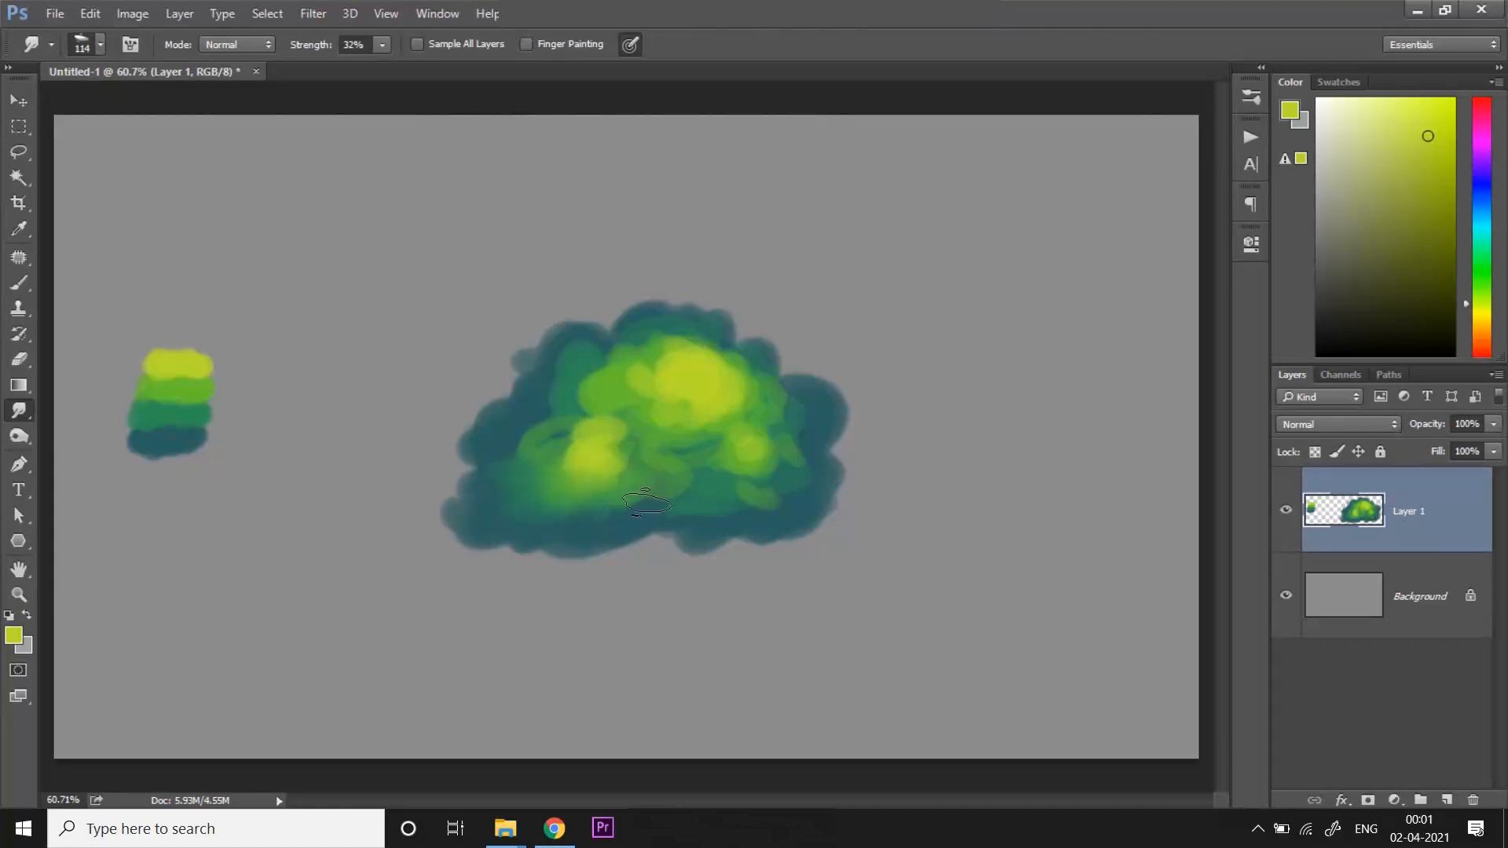
{"action": "left_click_drag", "start_coordinate": [645, 503], "coordinate": [534, 440]}
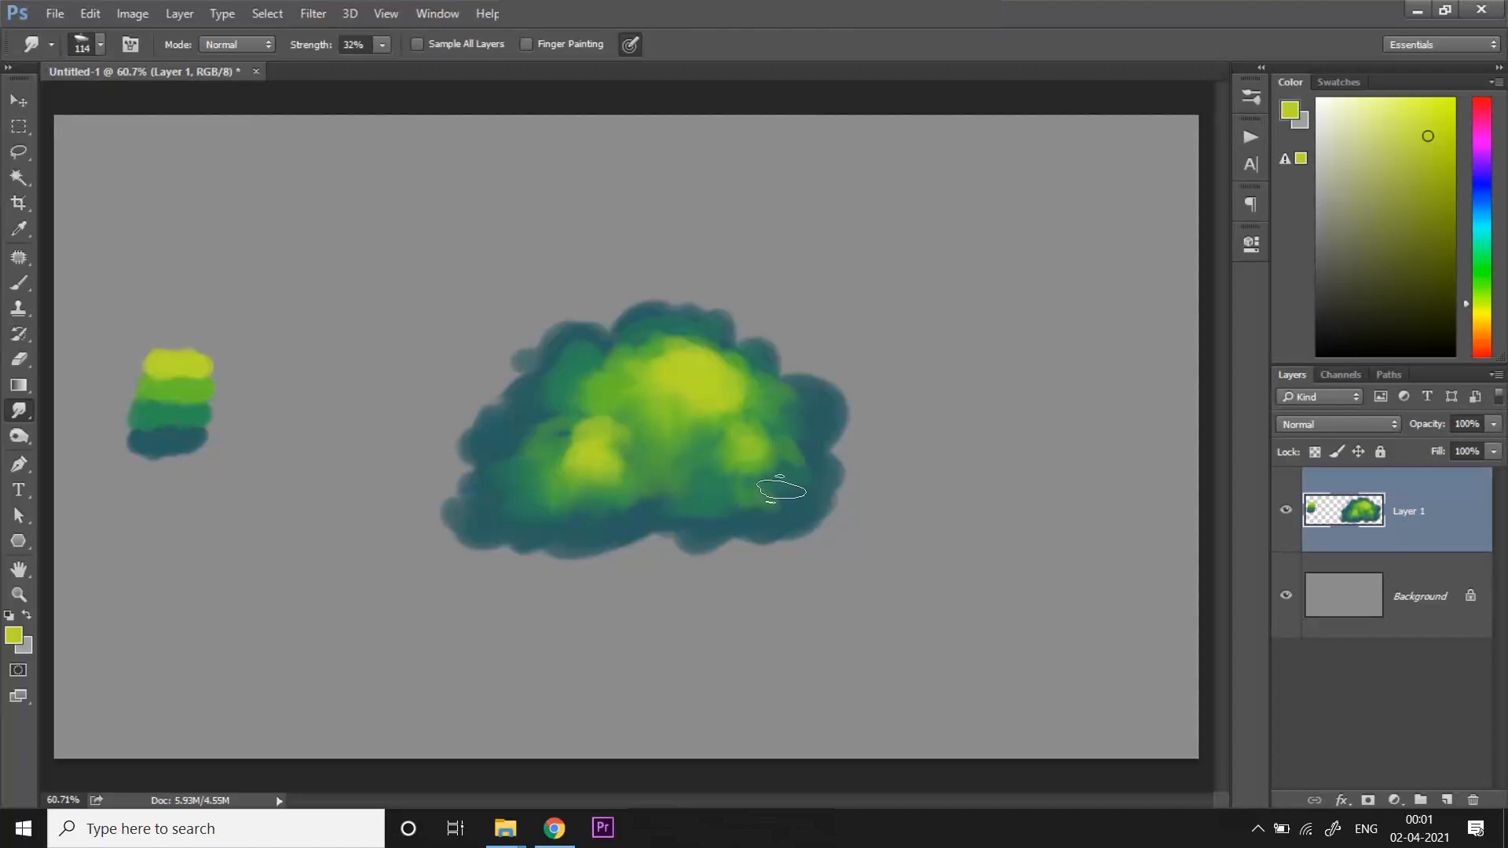
{"action": "left_click_drag", "start_coordinate": [780, 490], "coordinate": [692, 494]}
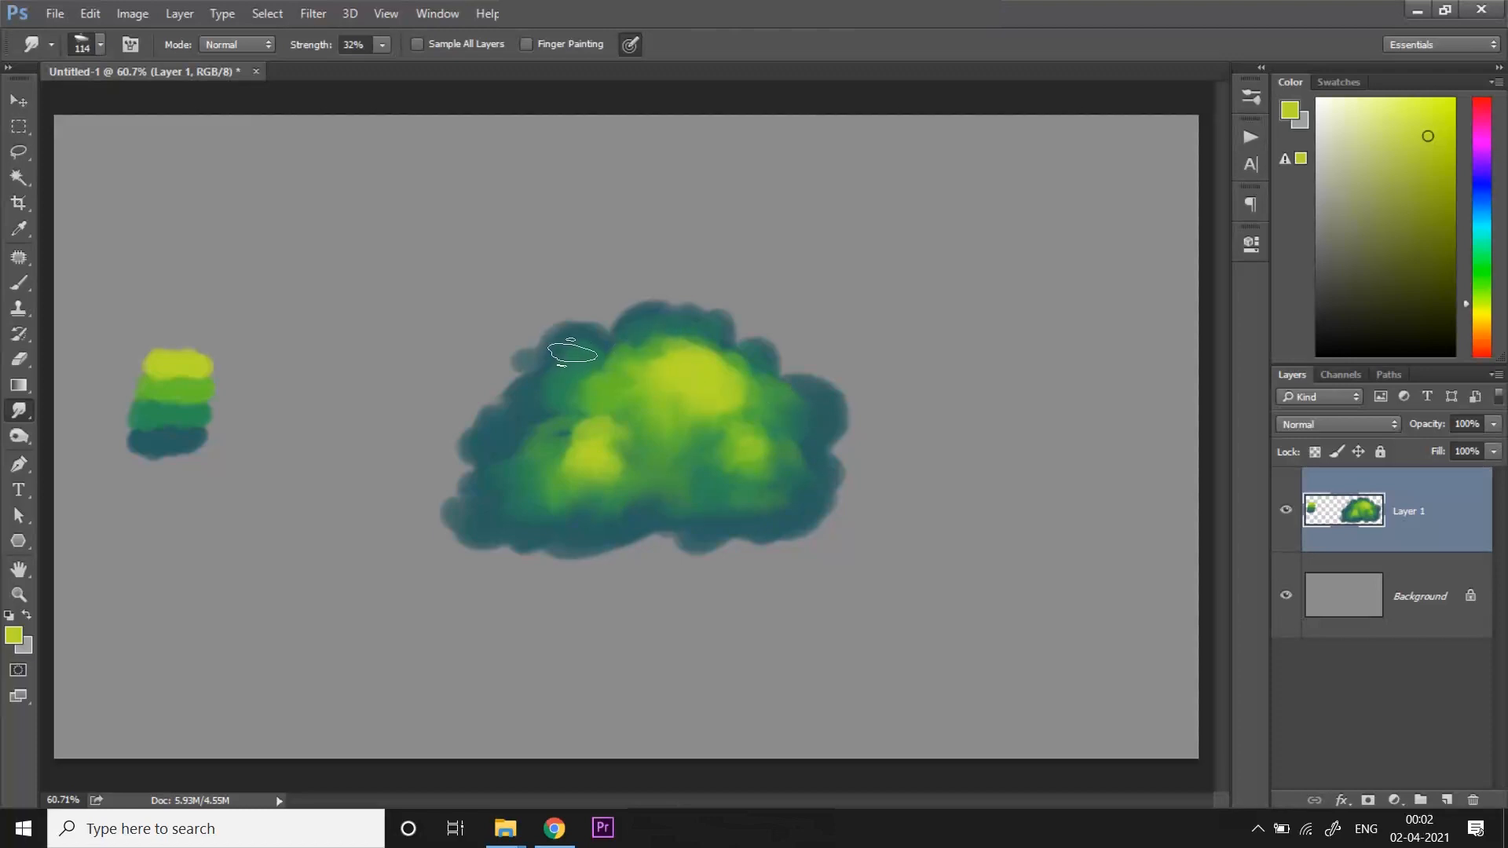
{"action": "mouse_move", "coordinate": [924, 248]}
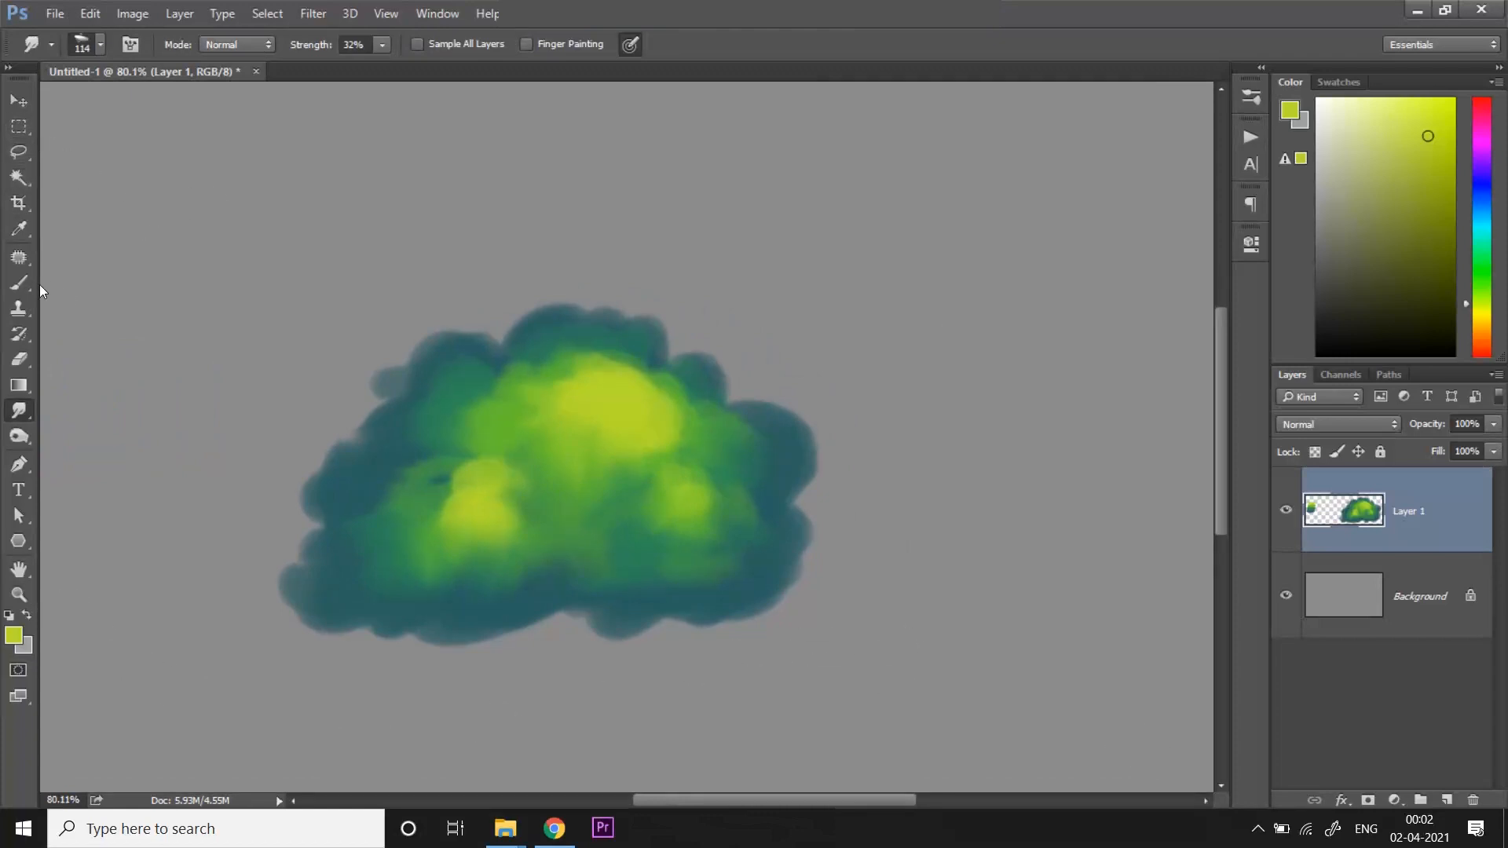
- Return to the Brush tool and shrink its tip to 20 px for detail strokes
{"action": "left_click", "coordinate": [17, 281]}
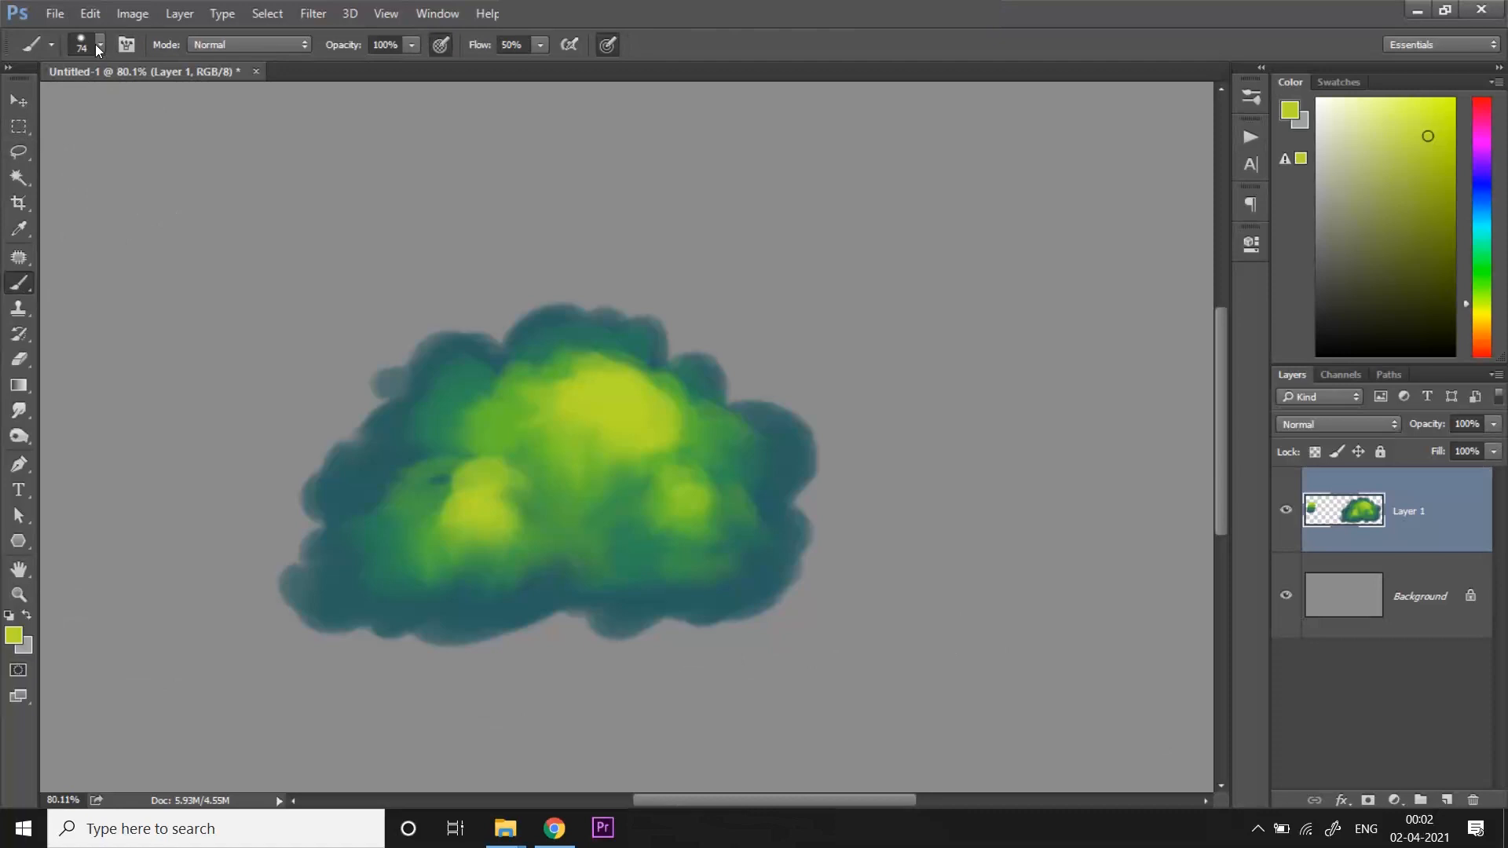
{"action": "mouse_move", "coordinate": [102, 50]}
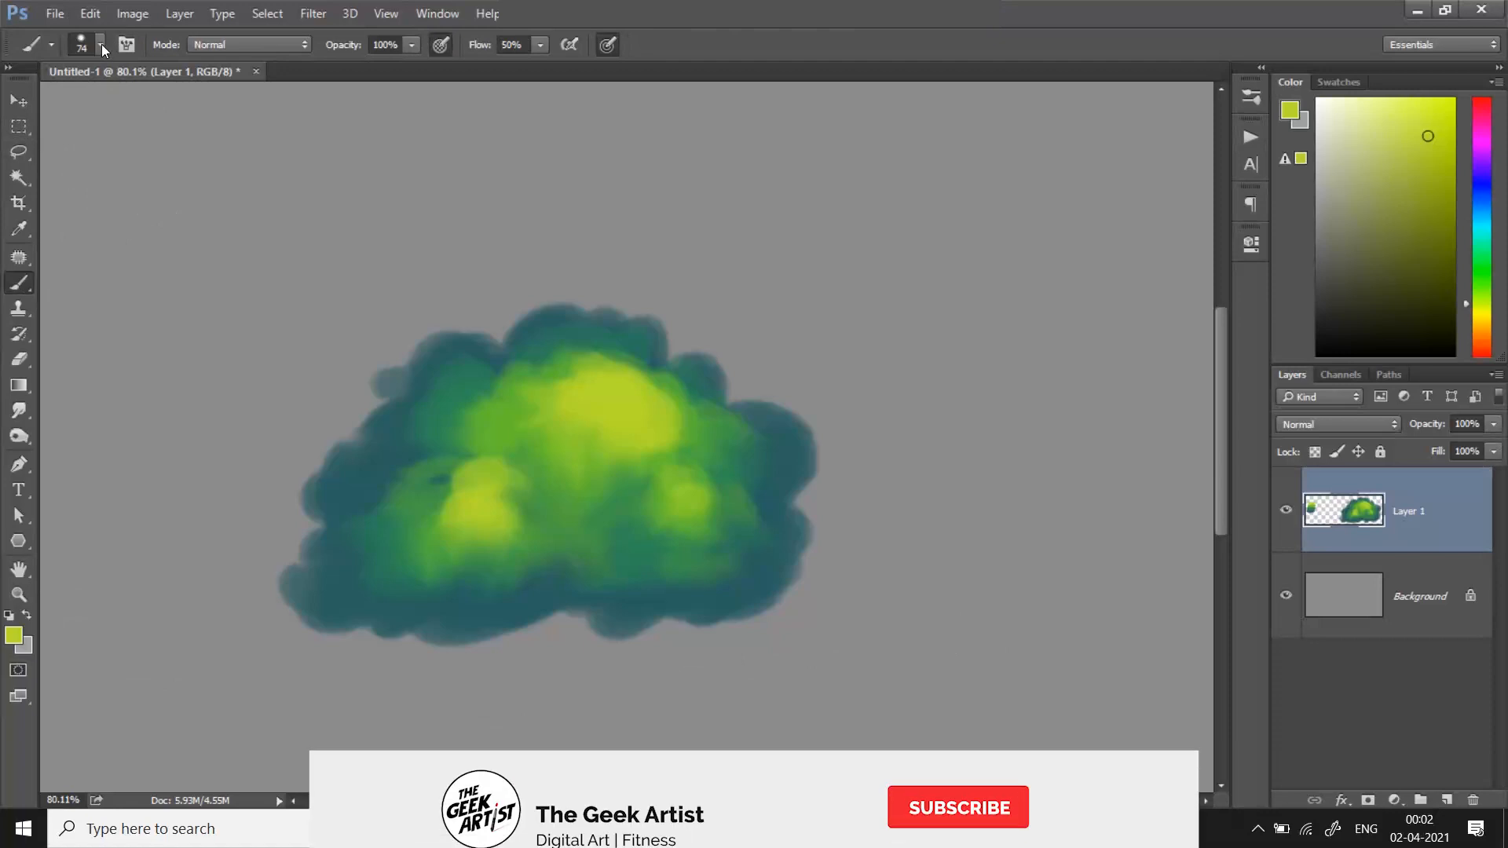
{"action": "left_click", "coordinate": [957, 808]}
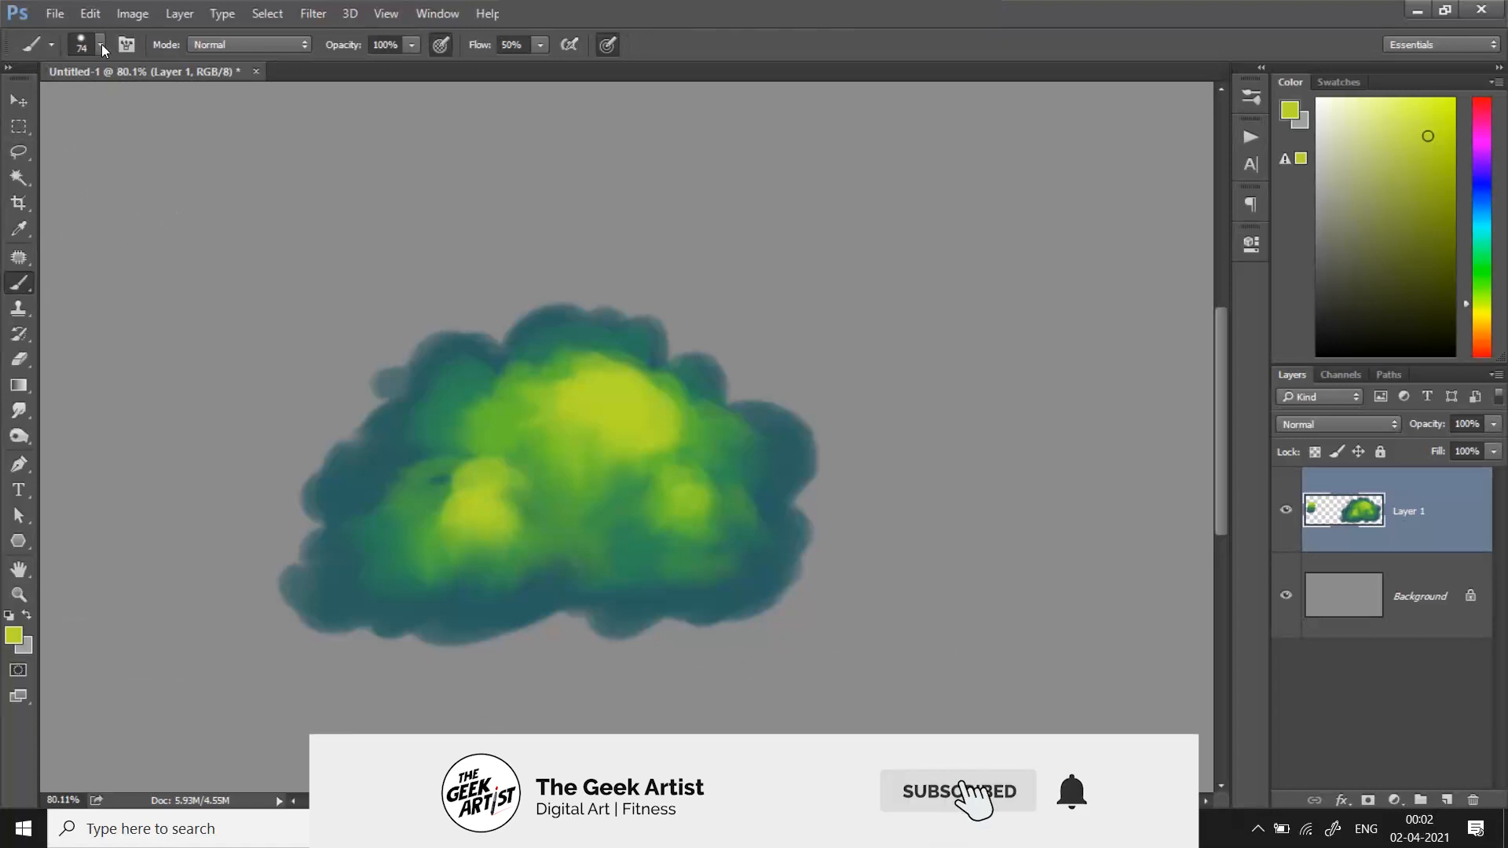
{"action": "left_click", "coordinate": [99, 44]}
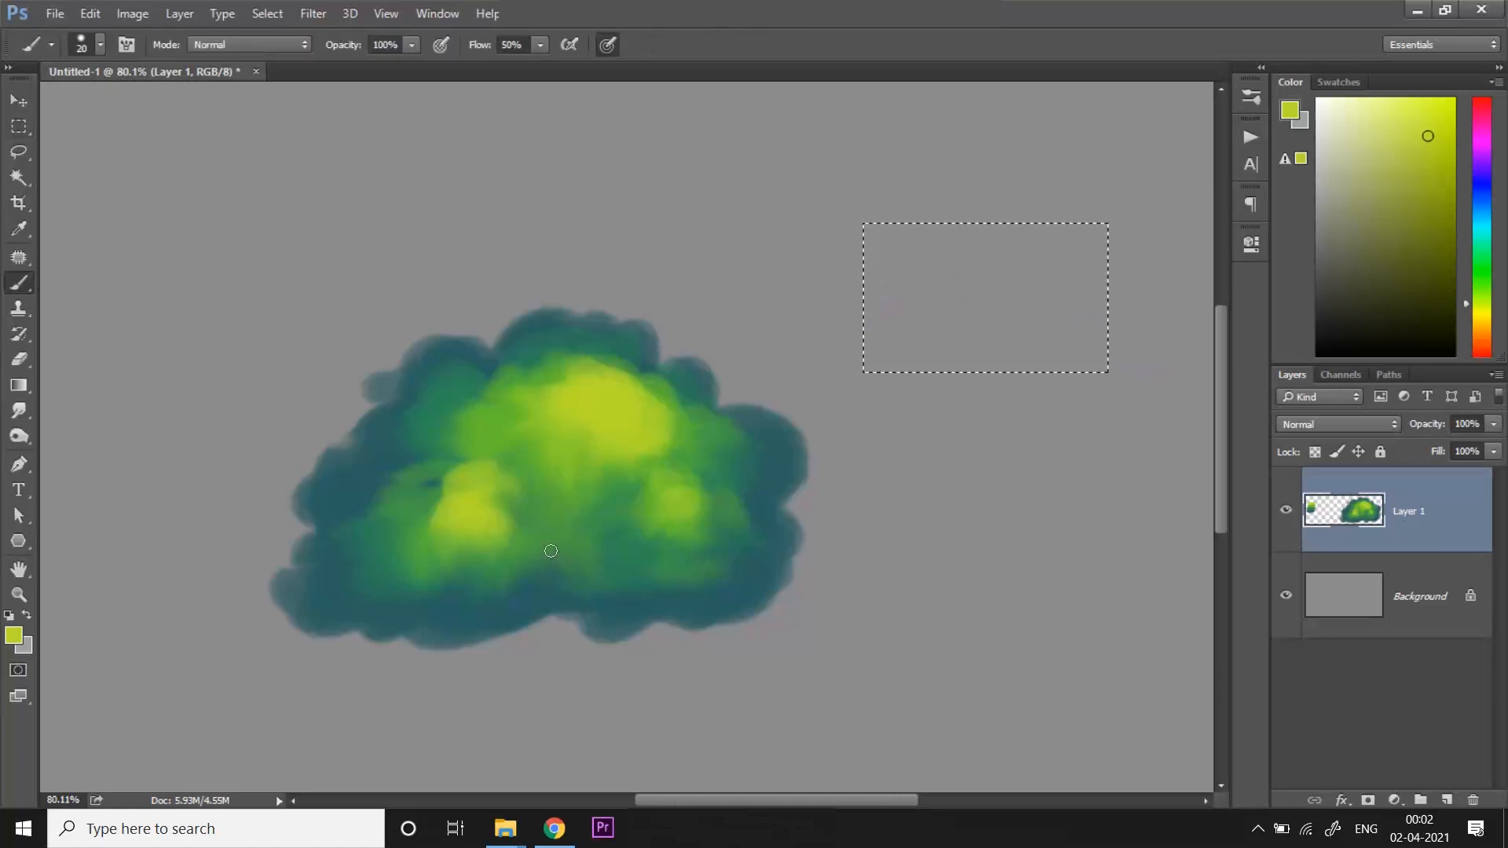
- Sample teal and yellow-green from the bush and fill the test patch halves with them
{"action": "left_click", "coordinate": [482, 594]}
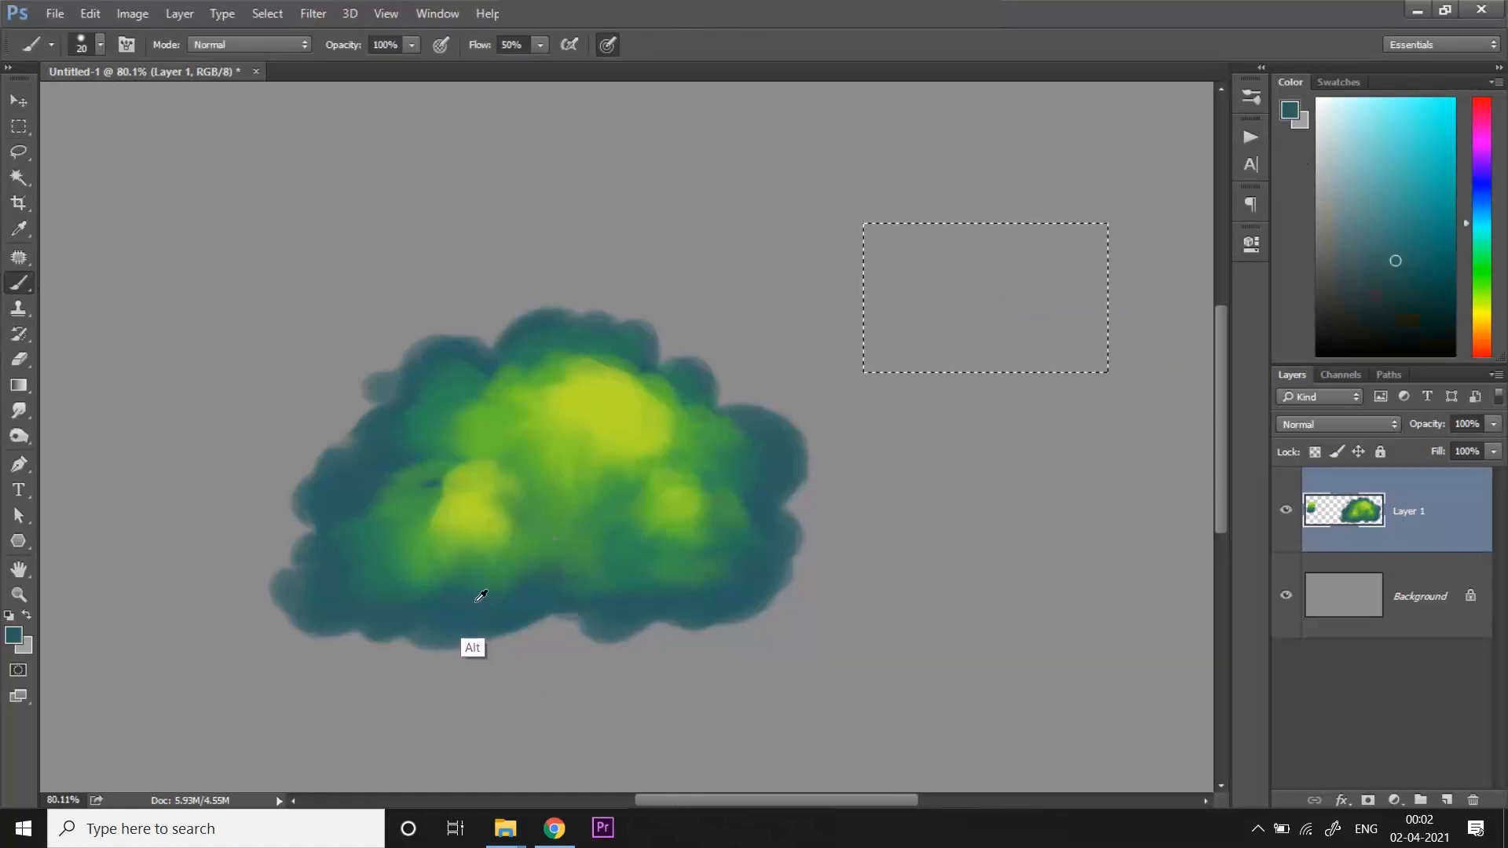
{"action": "mouse_move", "coordinate": [861, 302]}
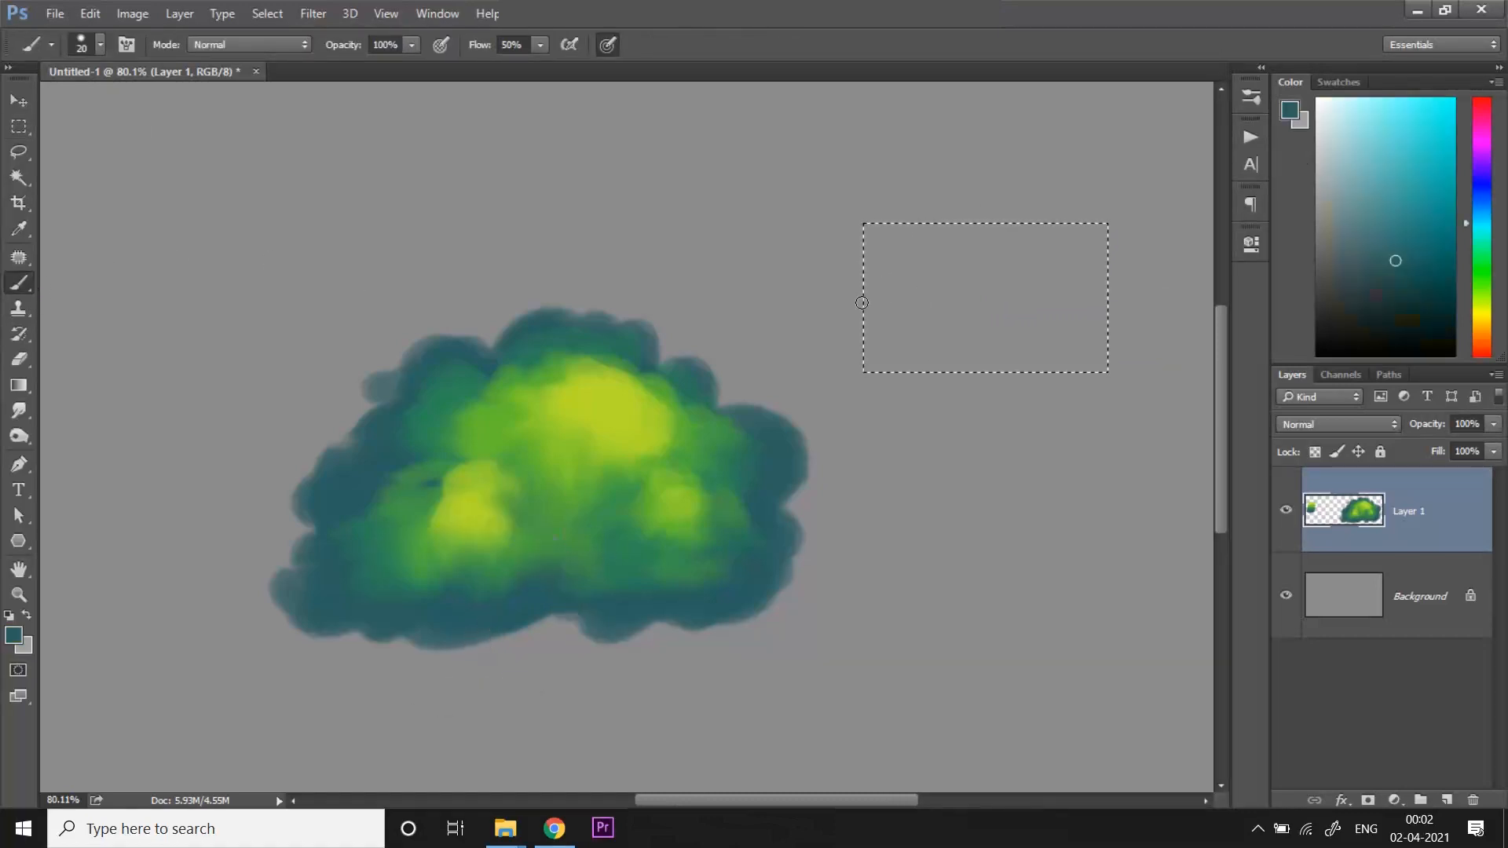
{"action": "left_click_drag", "start_coordinate": [870, 272], "coordinate": [1106, 279]}
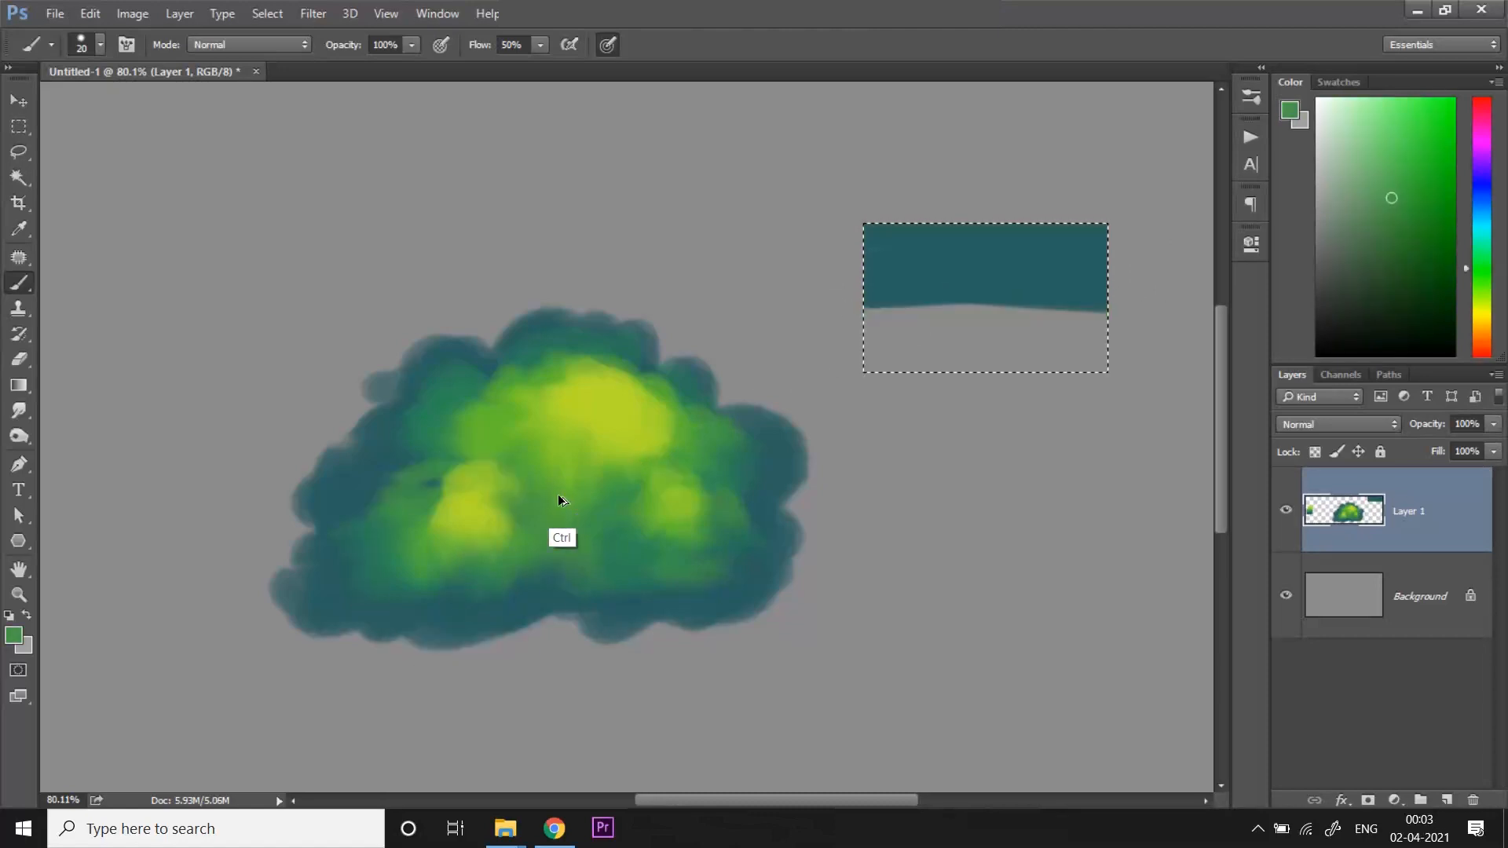
{"action": "left_click", "coordinate": [1423, 152]}
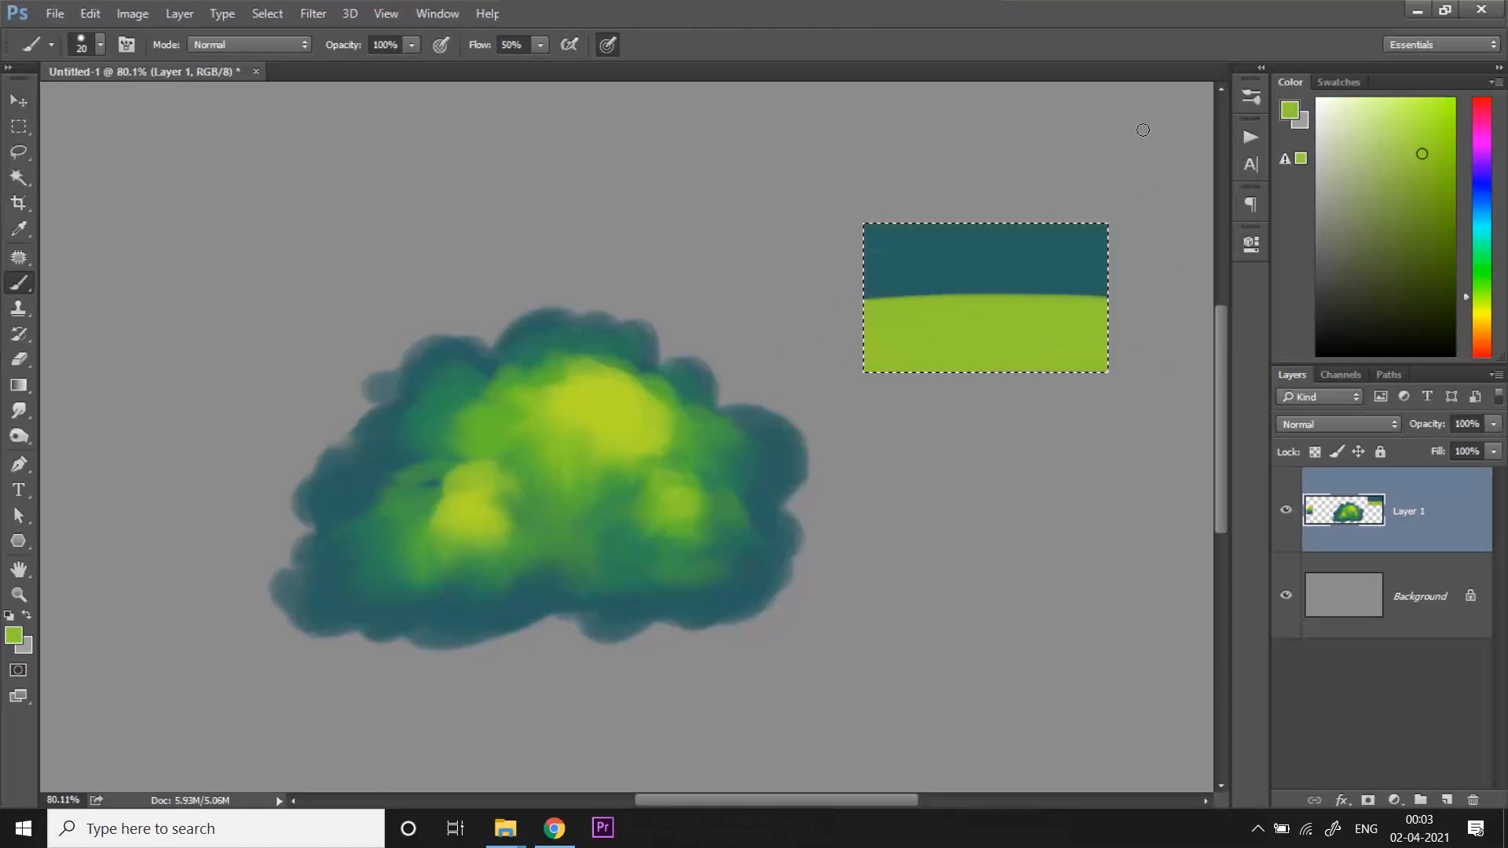
{"action": "mouse_move", "coordinate": [893, 273]}
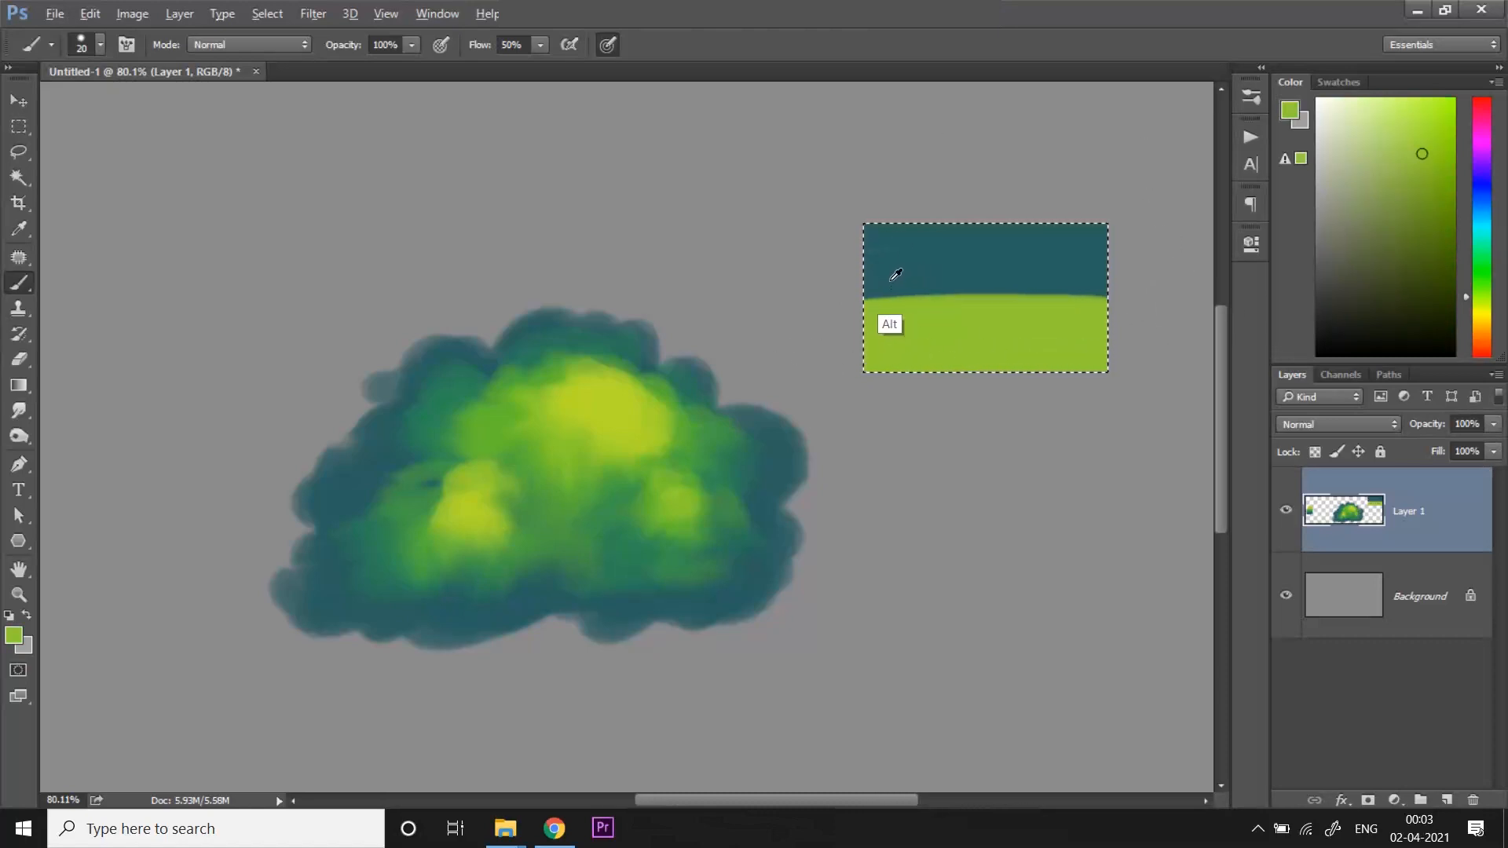
- Dab teal leaf shapes onto the green half and green leaves onto the teal half
{"action": "left_click", "coordinate": [969, 279]}
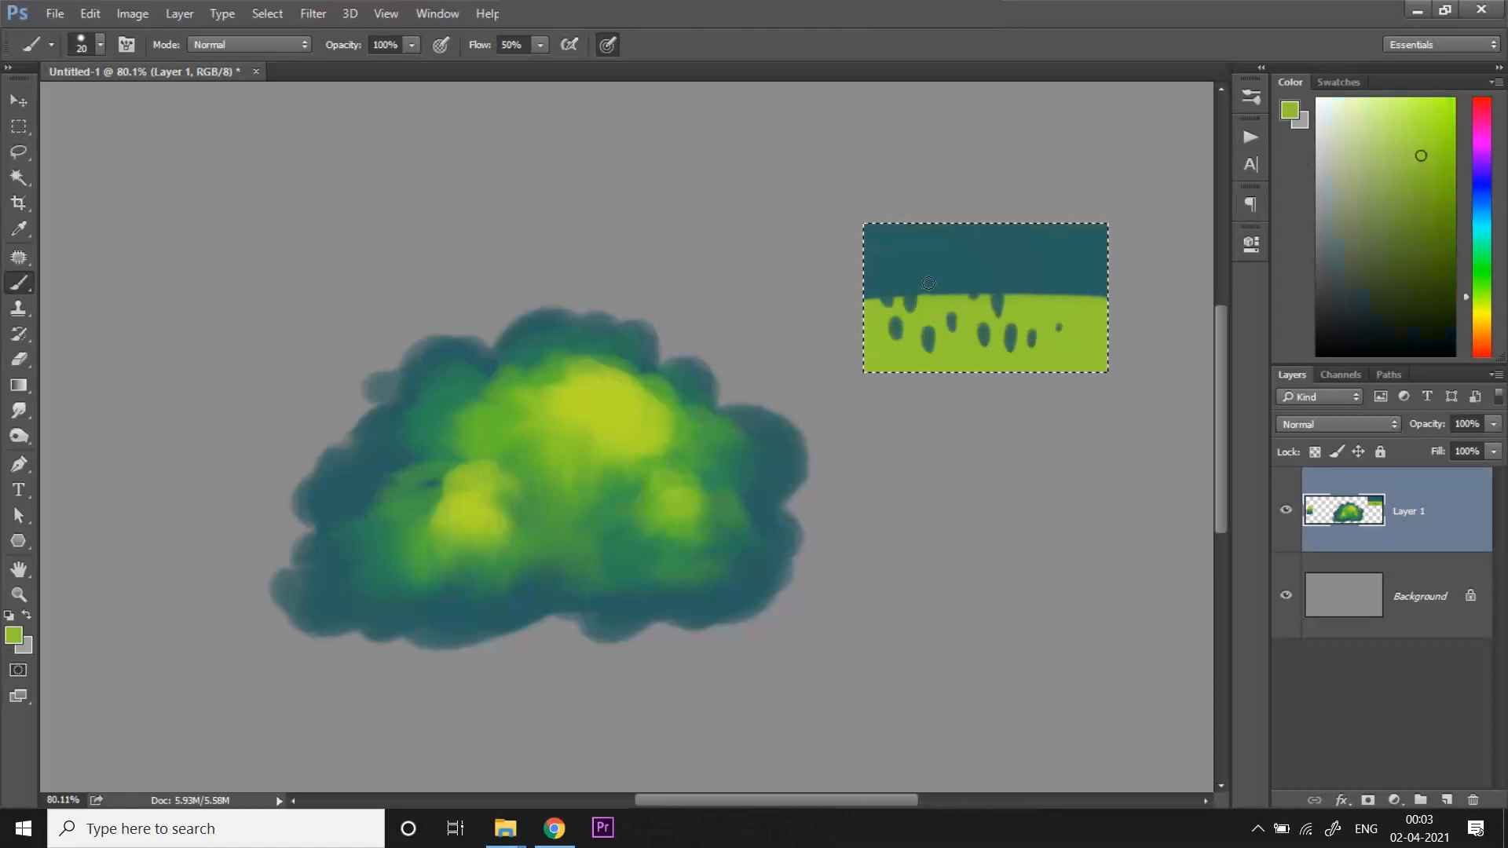
{"action": "left_click_drag", "start_coordinate": [923, 284], "coordinate": [974, 257]}
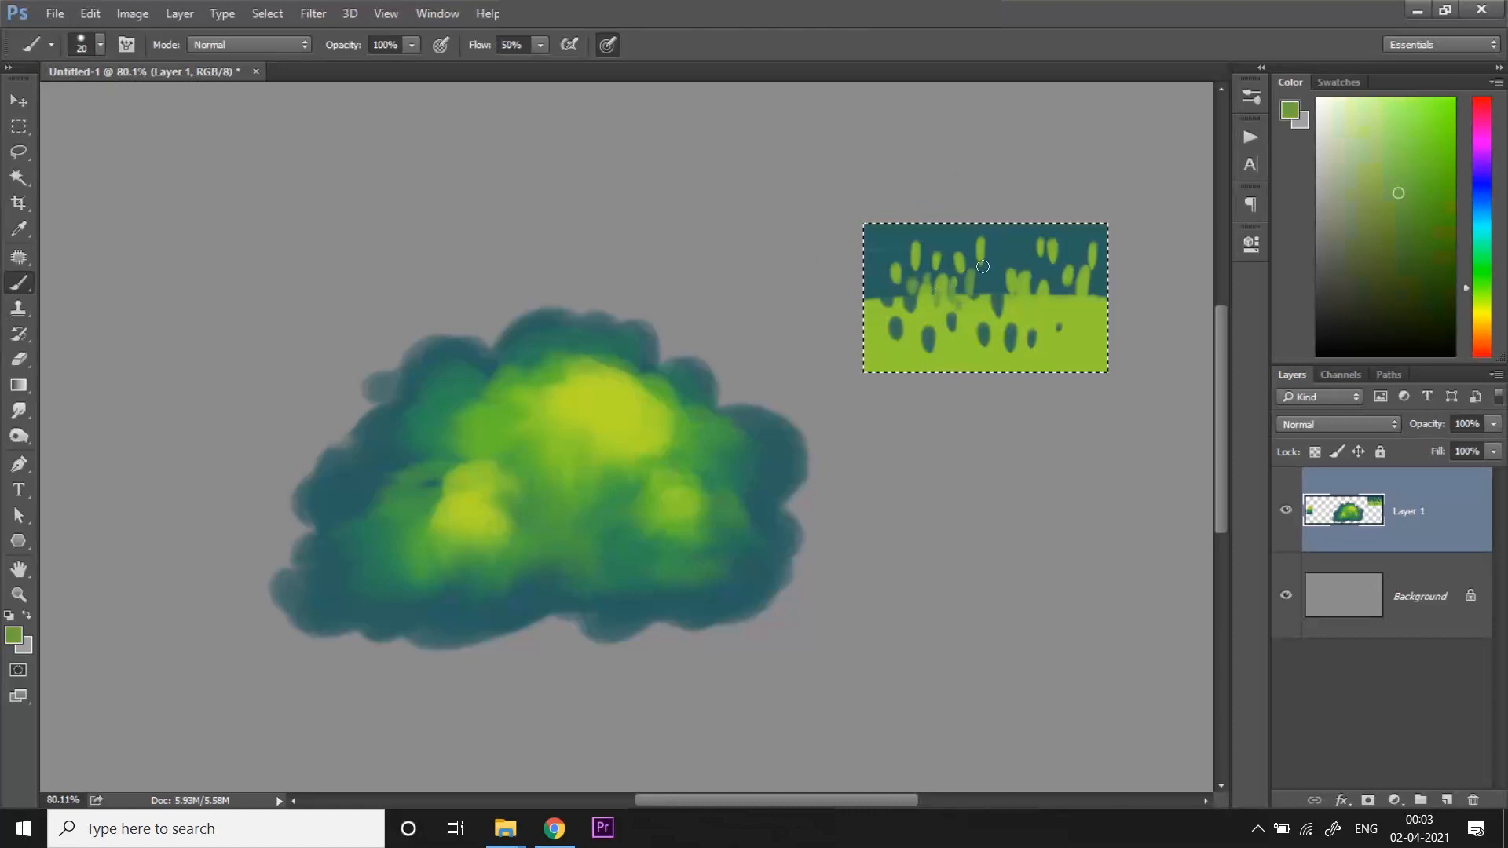
{"action": "left_click_drag", "start_coordinate": [966, 273], "coordinate": [1025, 298]}
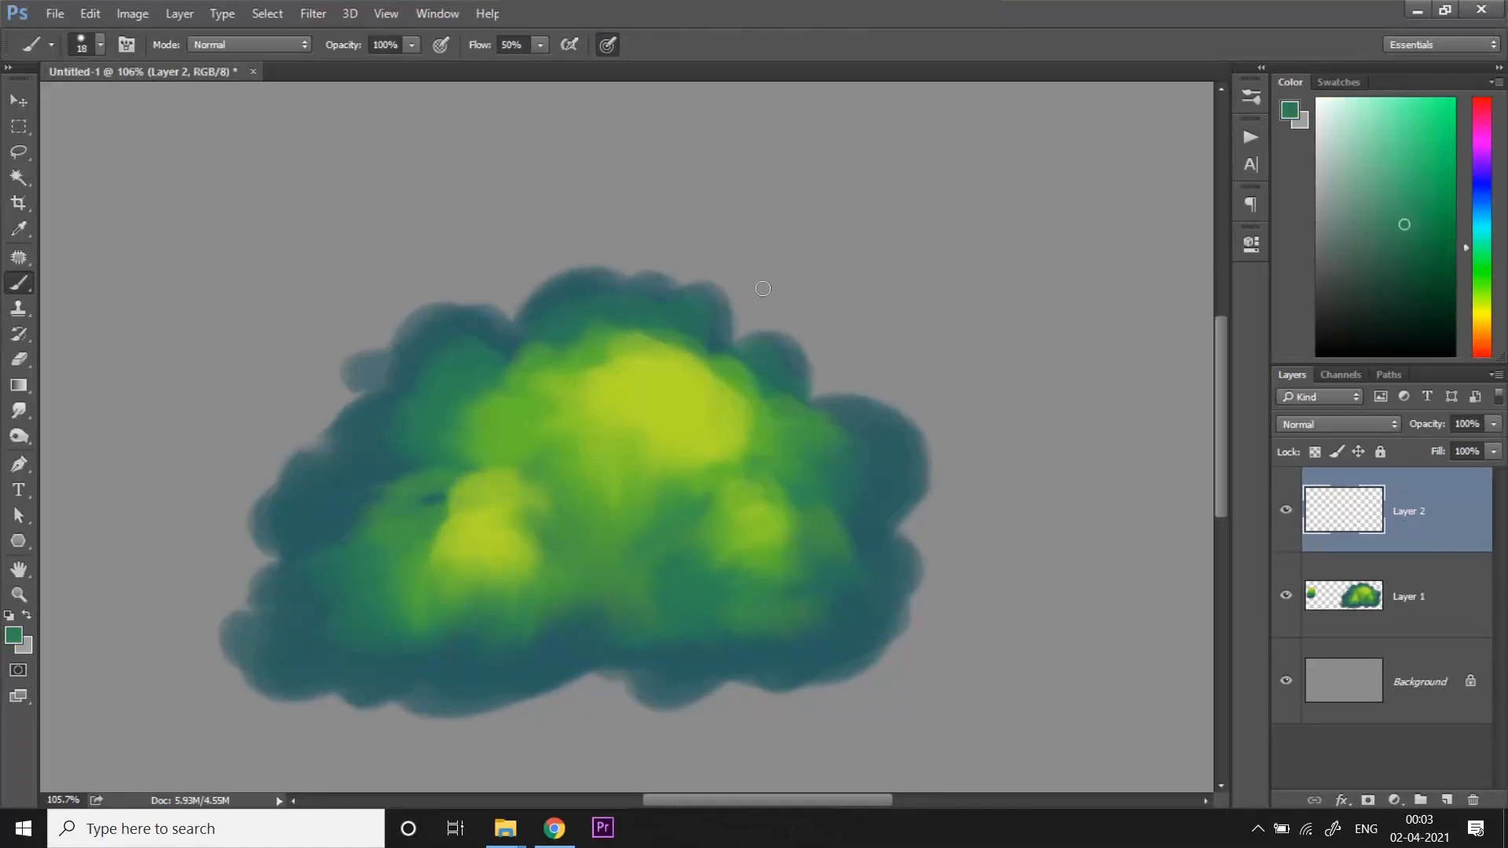
- Paint dark green leaf strokes on Layer 2 left of the bush, undoing a stray one
{"action": "left_click_drag", "start_coordinate": [870, 289], "coordinate": [962, 366]}
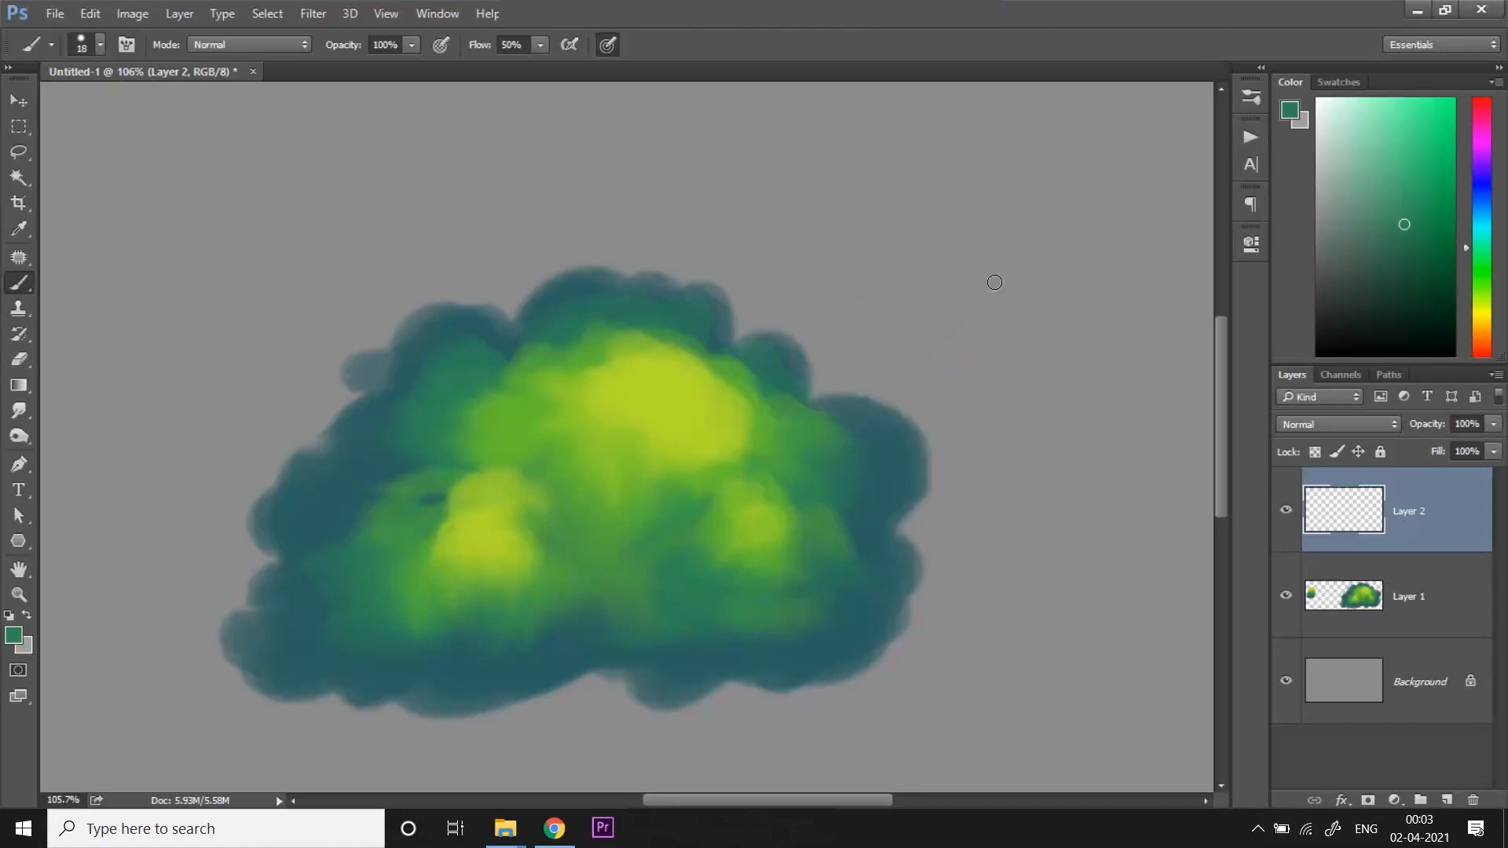
{"action": "left_click_drag", "start_coordinate": [259, 345], "coordinate": [204, 426]}
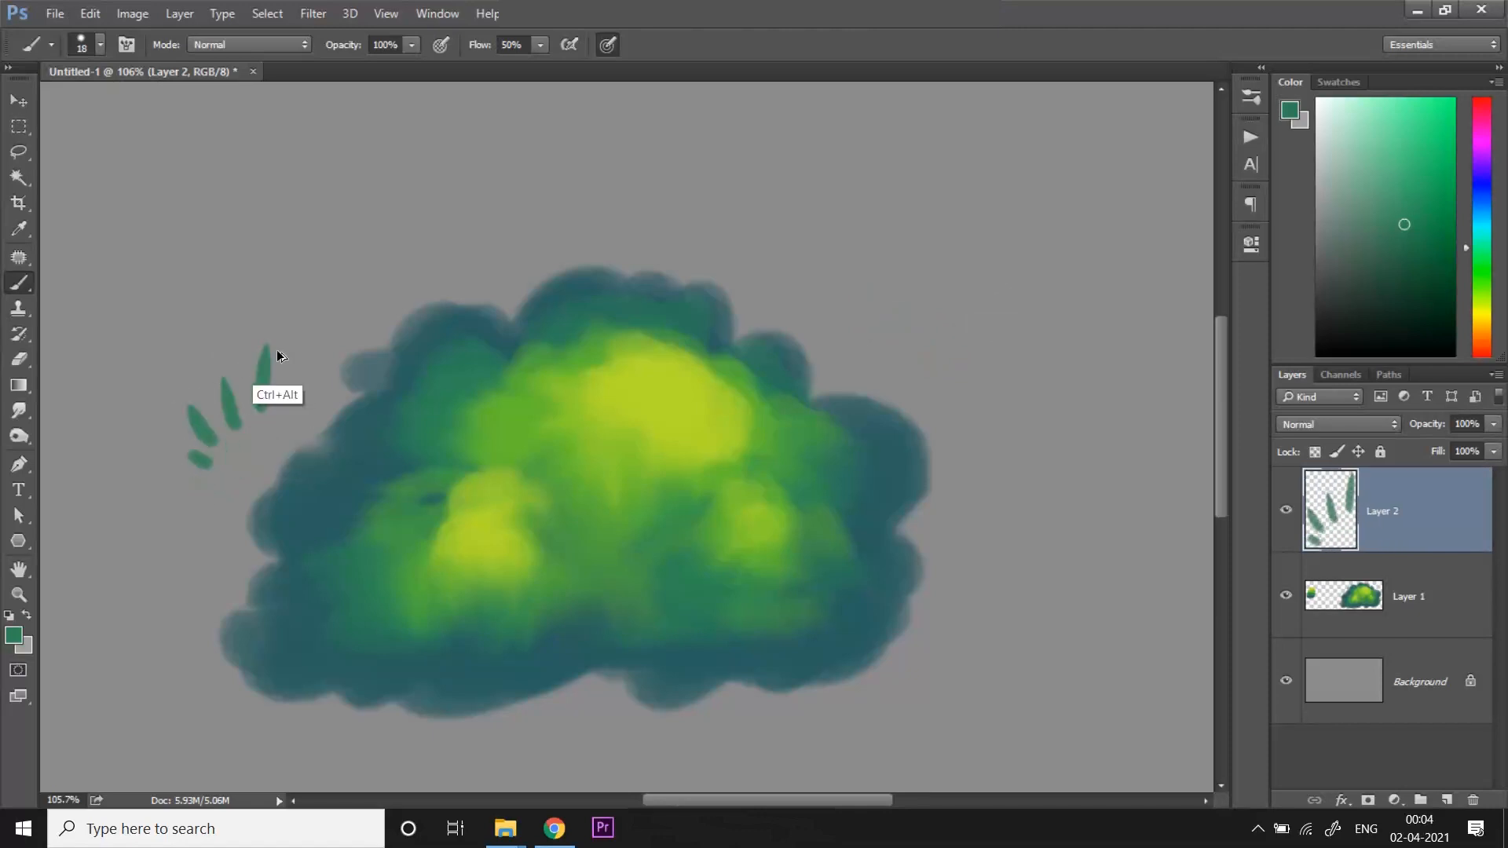
{"action": "key", "text": "Ctrl+Z"}
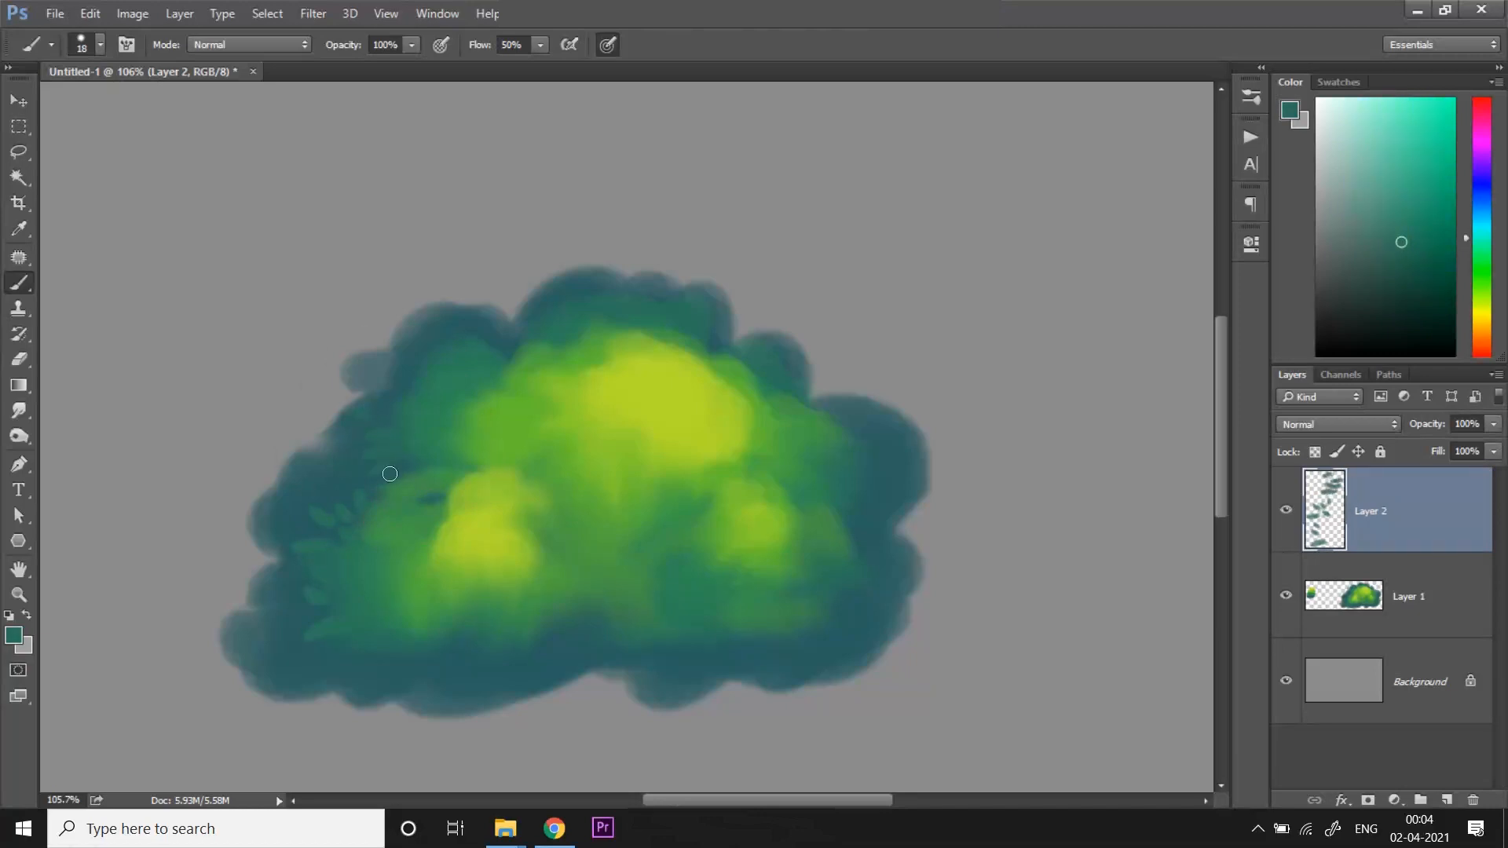
- Dab green and yellow leaf strokes over the left clump and up toward the top clump
{"action": "key", "text": "alt"}
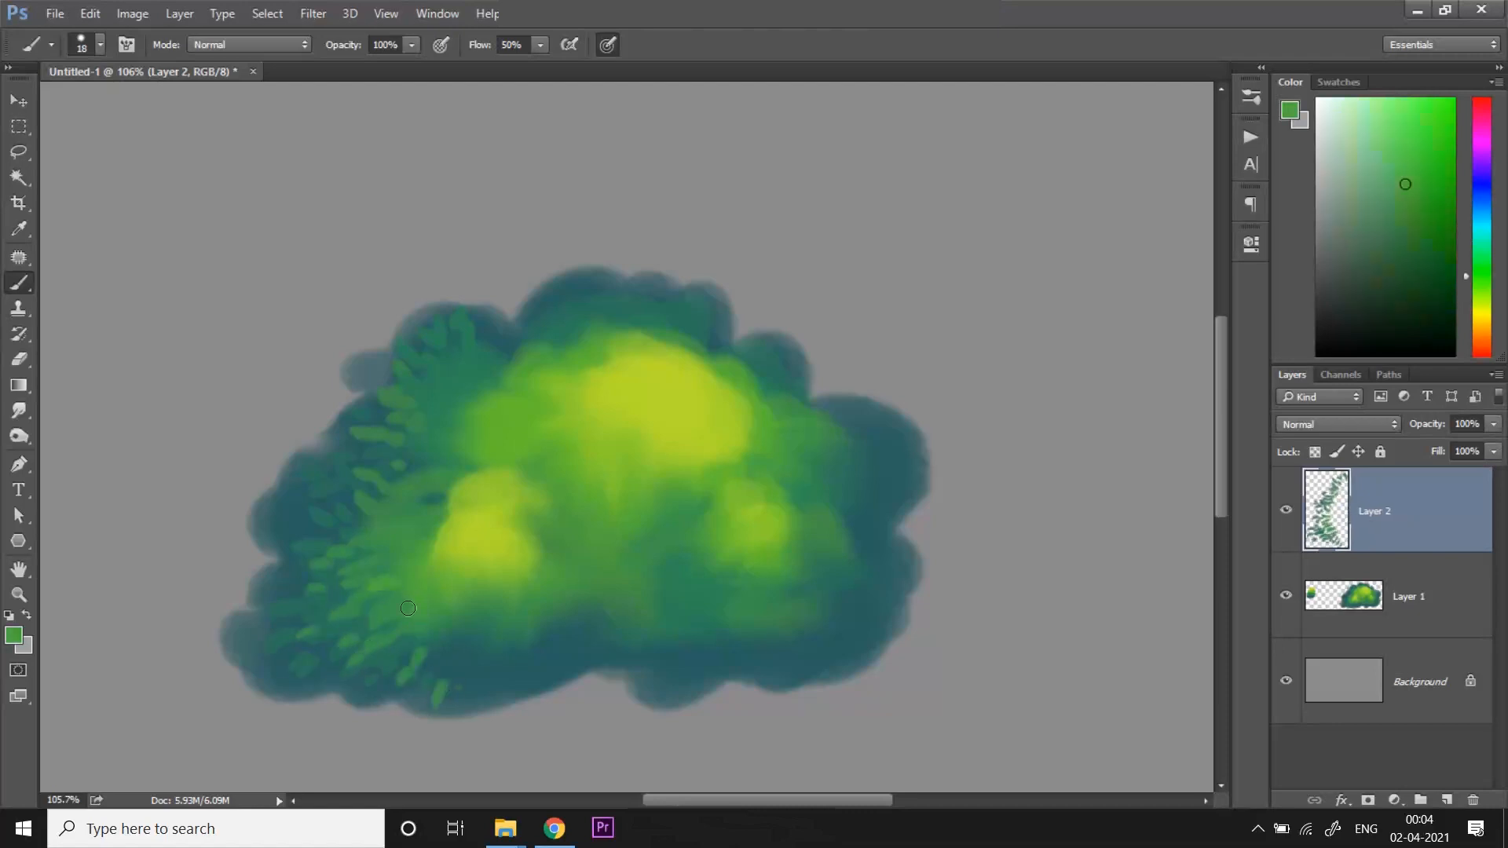
{"action": "left_click_drag", "start_coordinate": [407, 608], "coordinate": [485, 606]}
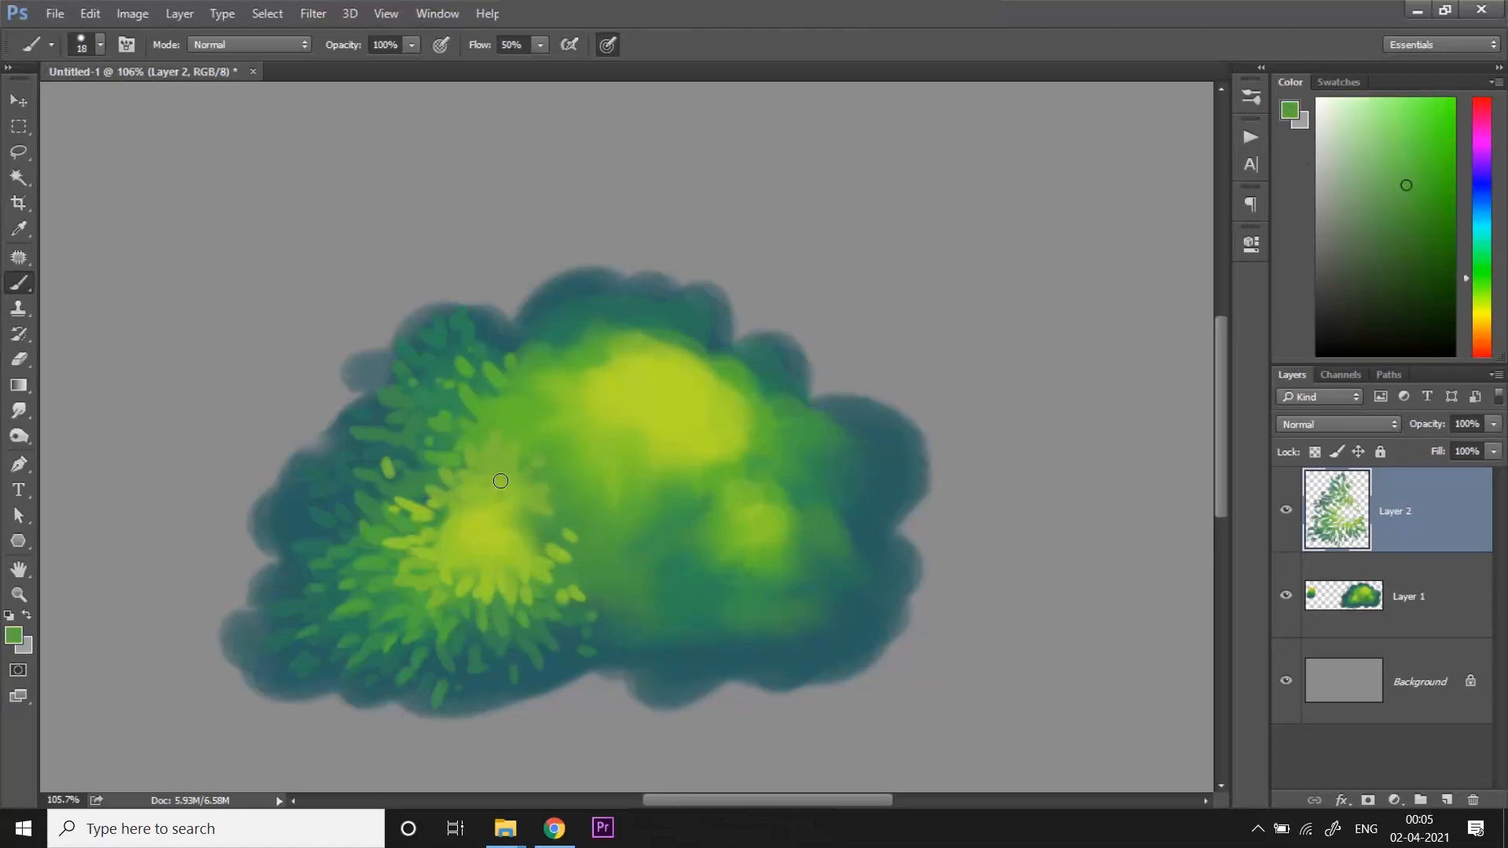
{"action": "left_click_drag", "start_coordinate": [500, 480], "coordinate": [506, 408]}
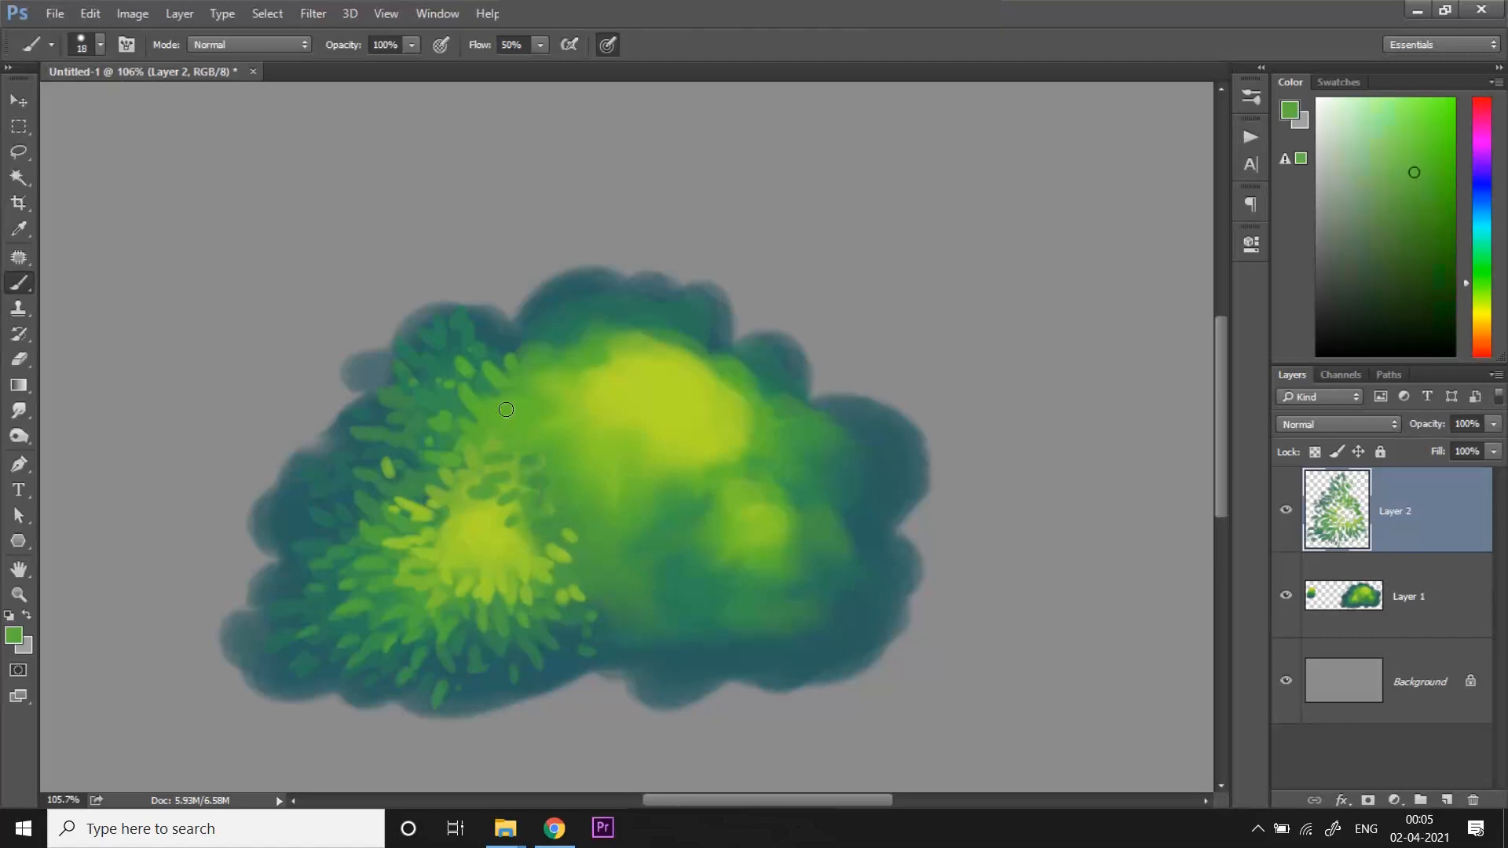
{"action": "left_click_drag", "start_coordinate": [505, 410], "coordinate": [697, 546]}
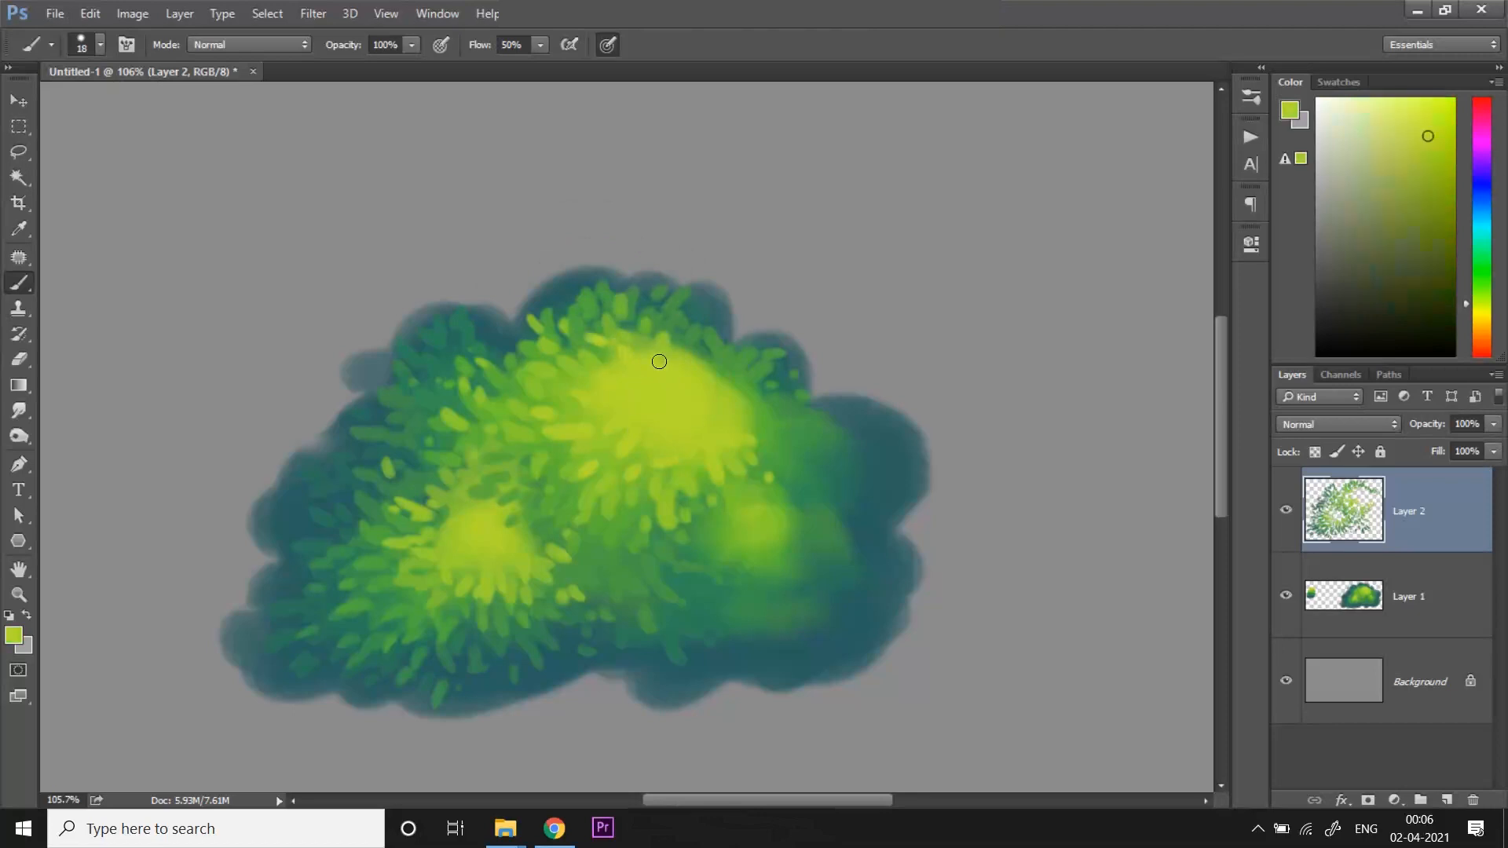
- Brush yellow-green leaves over the top clump and bright yellow leaves on the left highlight
{"action": "left_click_drag", "start_coordinate": [658, 361], "coordinate": [716, 440]}
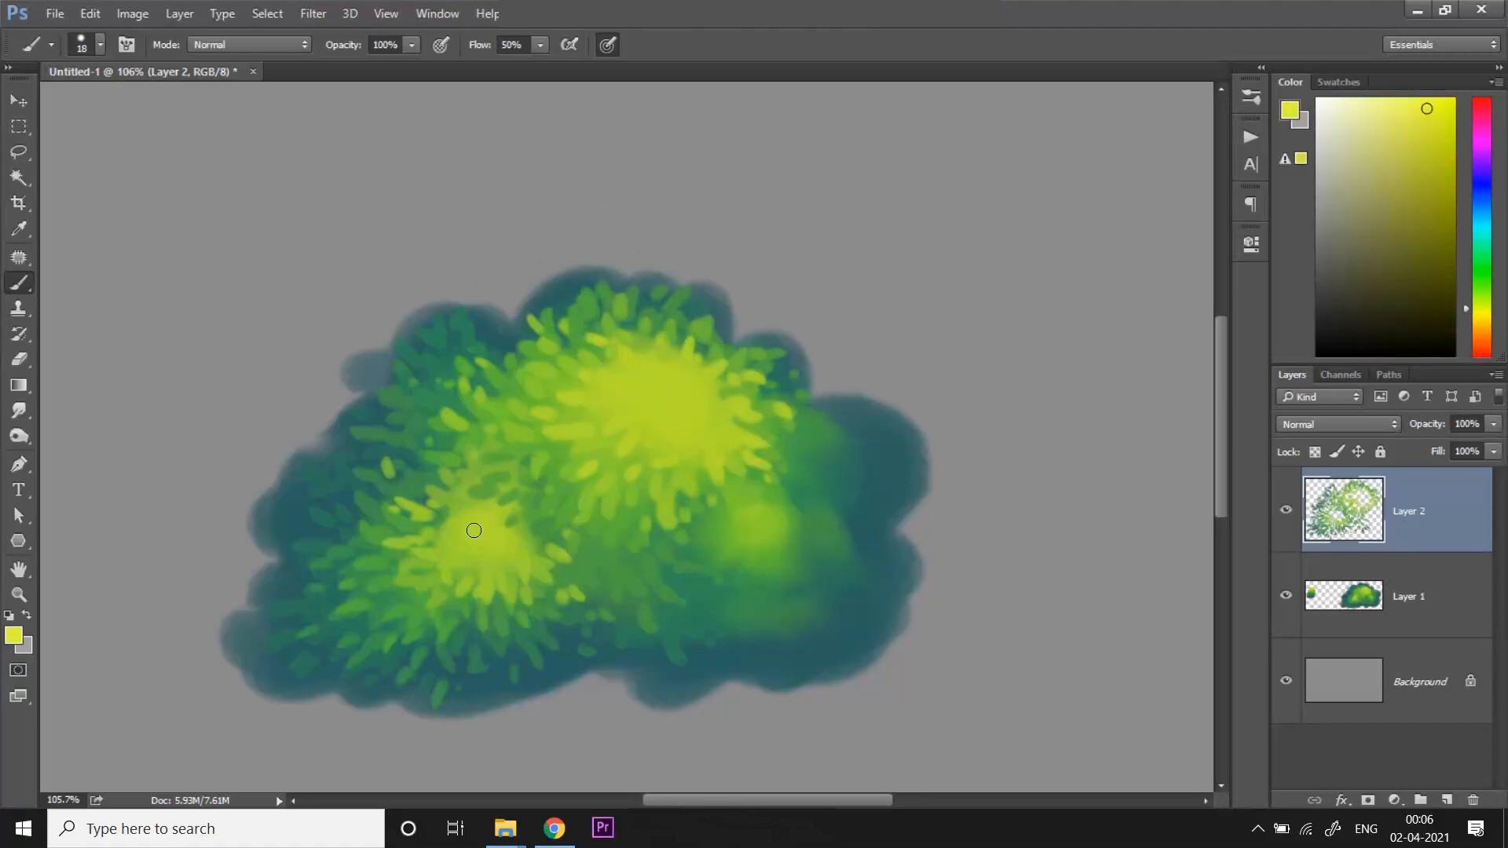
{"action": "left_click_drag", "start_coordinate": [473, 529], "coordinate": [504, 548]}
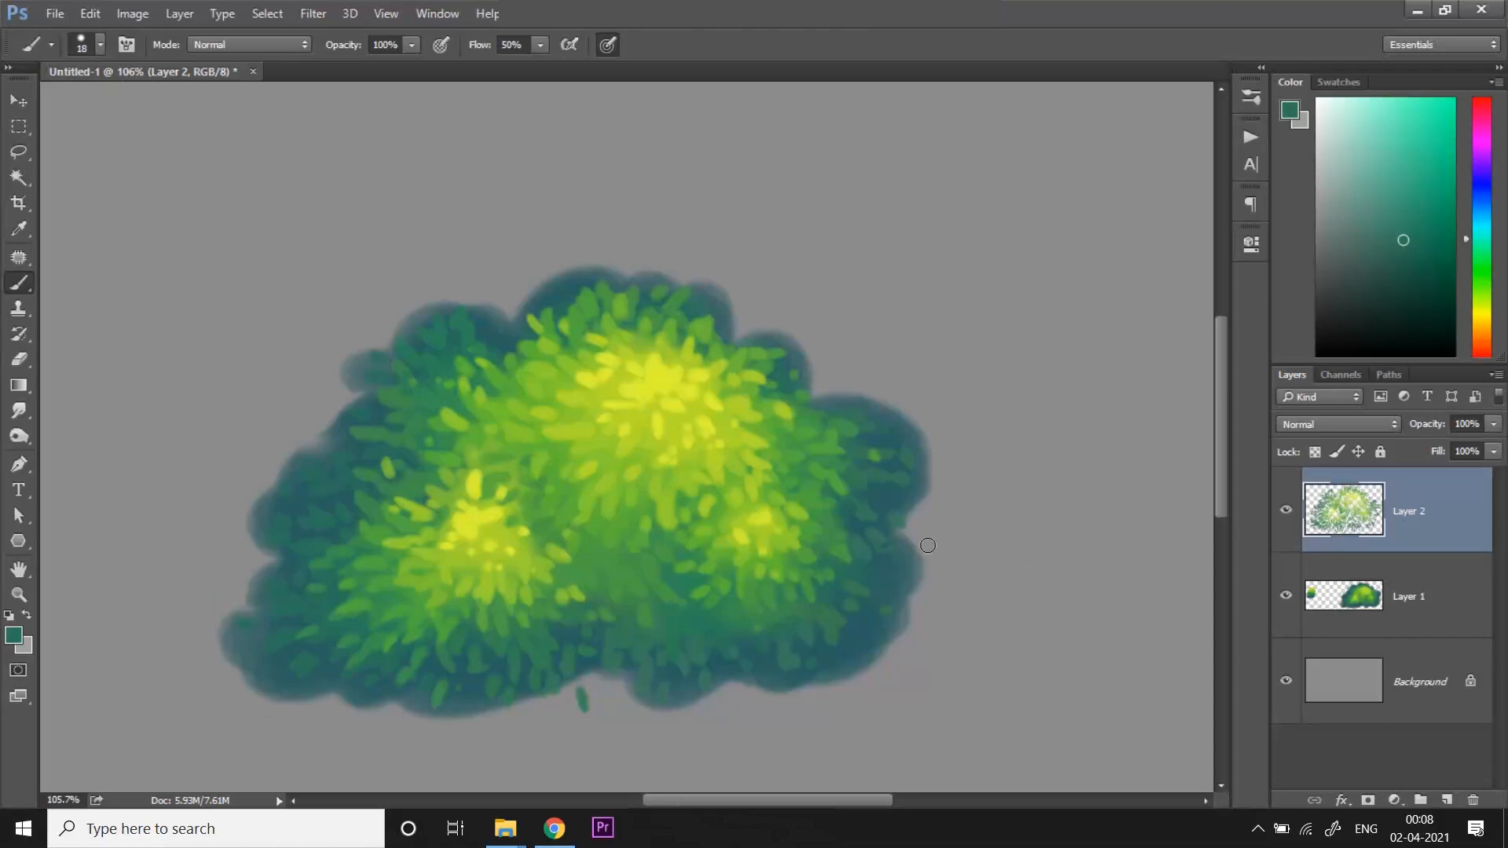
- On a new layer below the leaves, brush dark teal leaves along the right, left and bottom edges
{"action": "left_click", "coordinate": [1424, 800]}
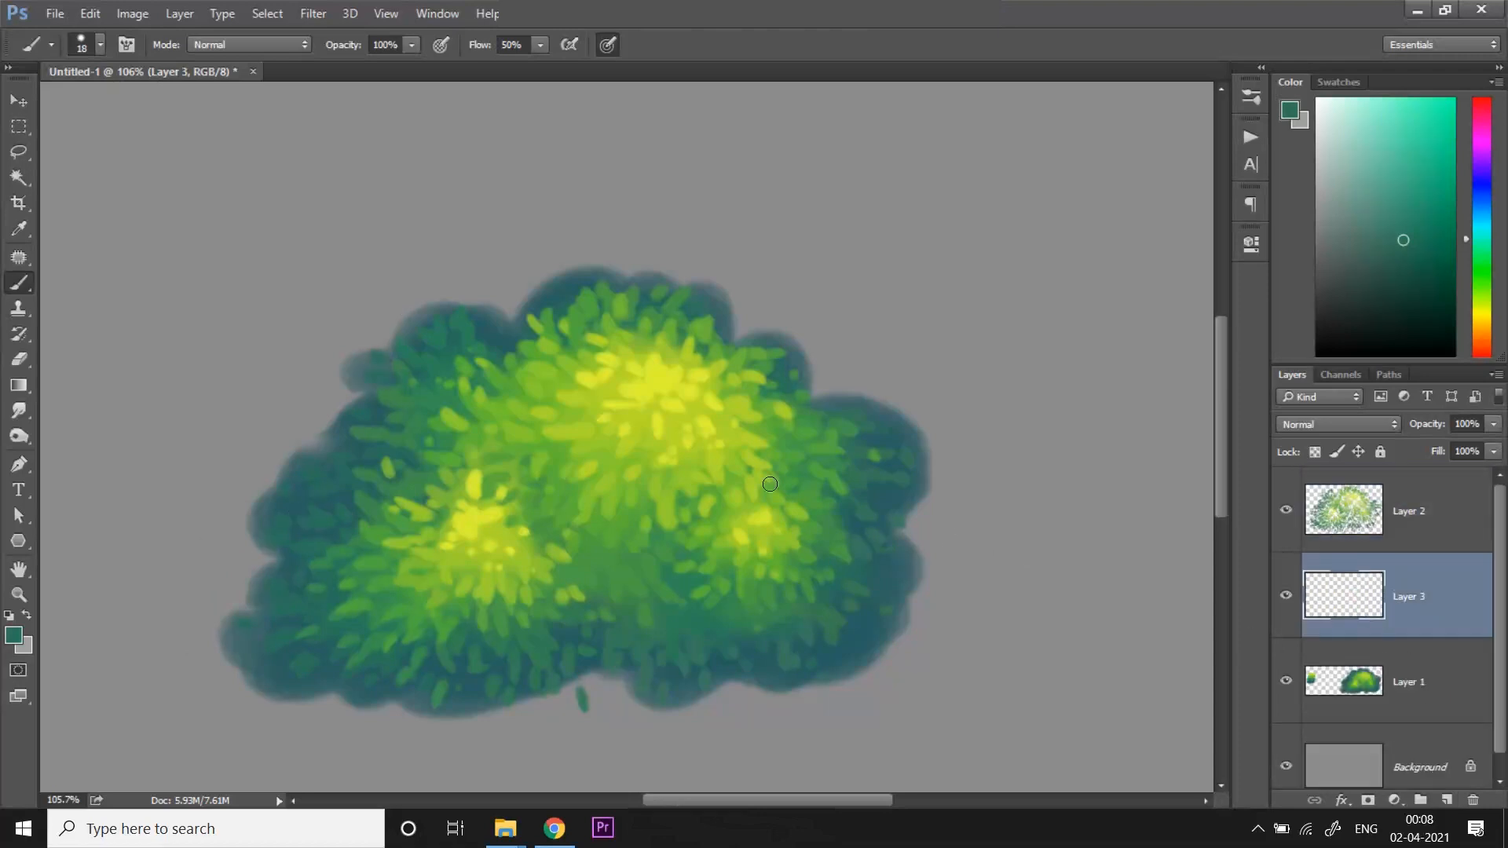
{"action": "left_click_drag", "start_coordinate": [769, 483], "coordinate": [916, 556]}
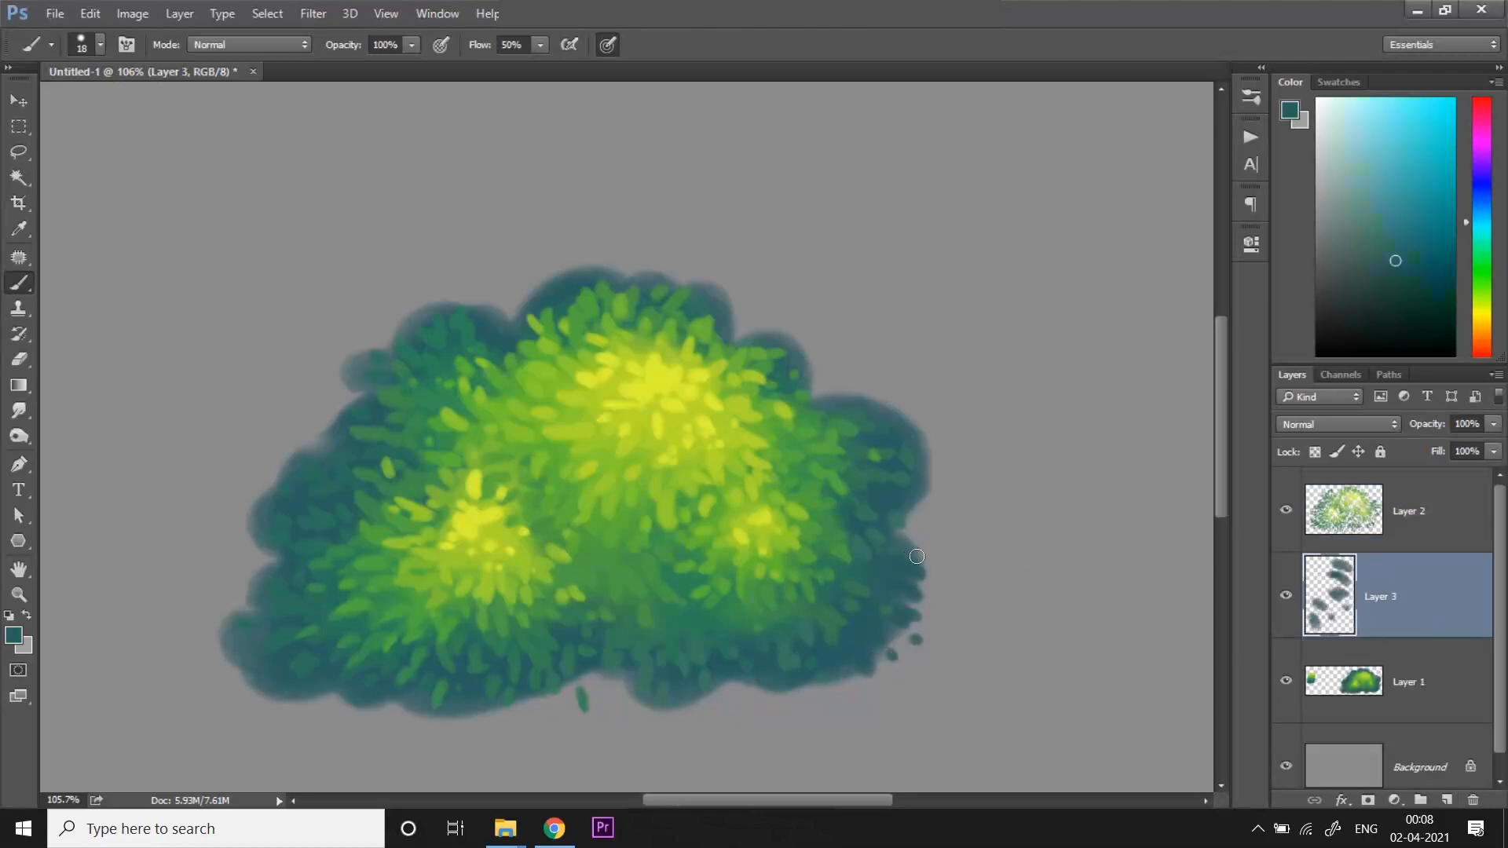
{"action": "left_click_drag", "start_coordinate": [916, 556], "coordinate": [829, 391]}
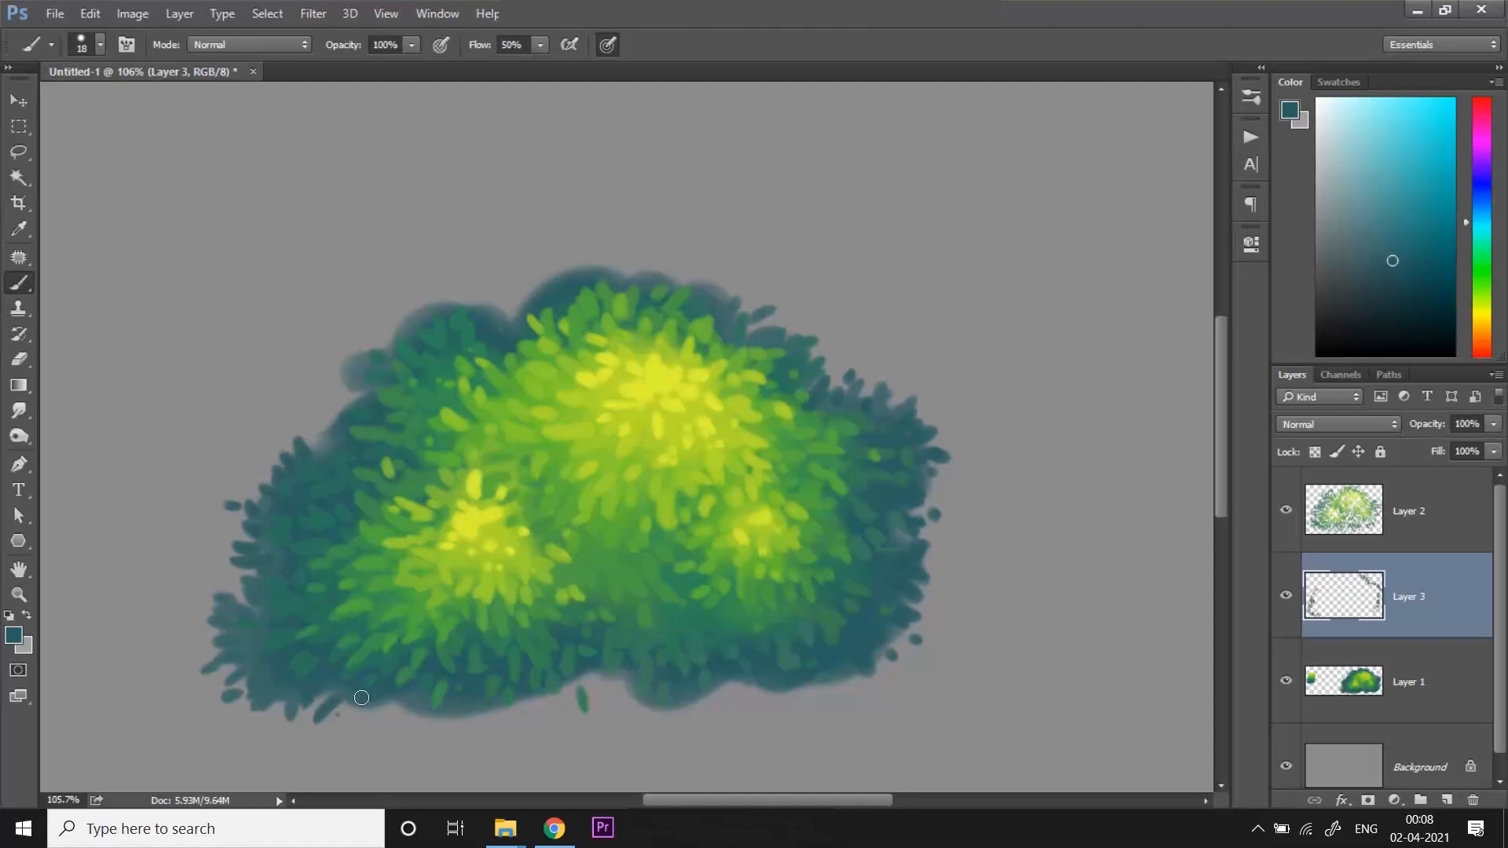
{"action": "left_click_drag", "start_coordinate": [361, 698], "coordinate": [533, 704]}
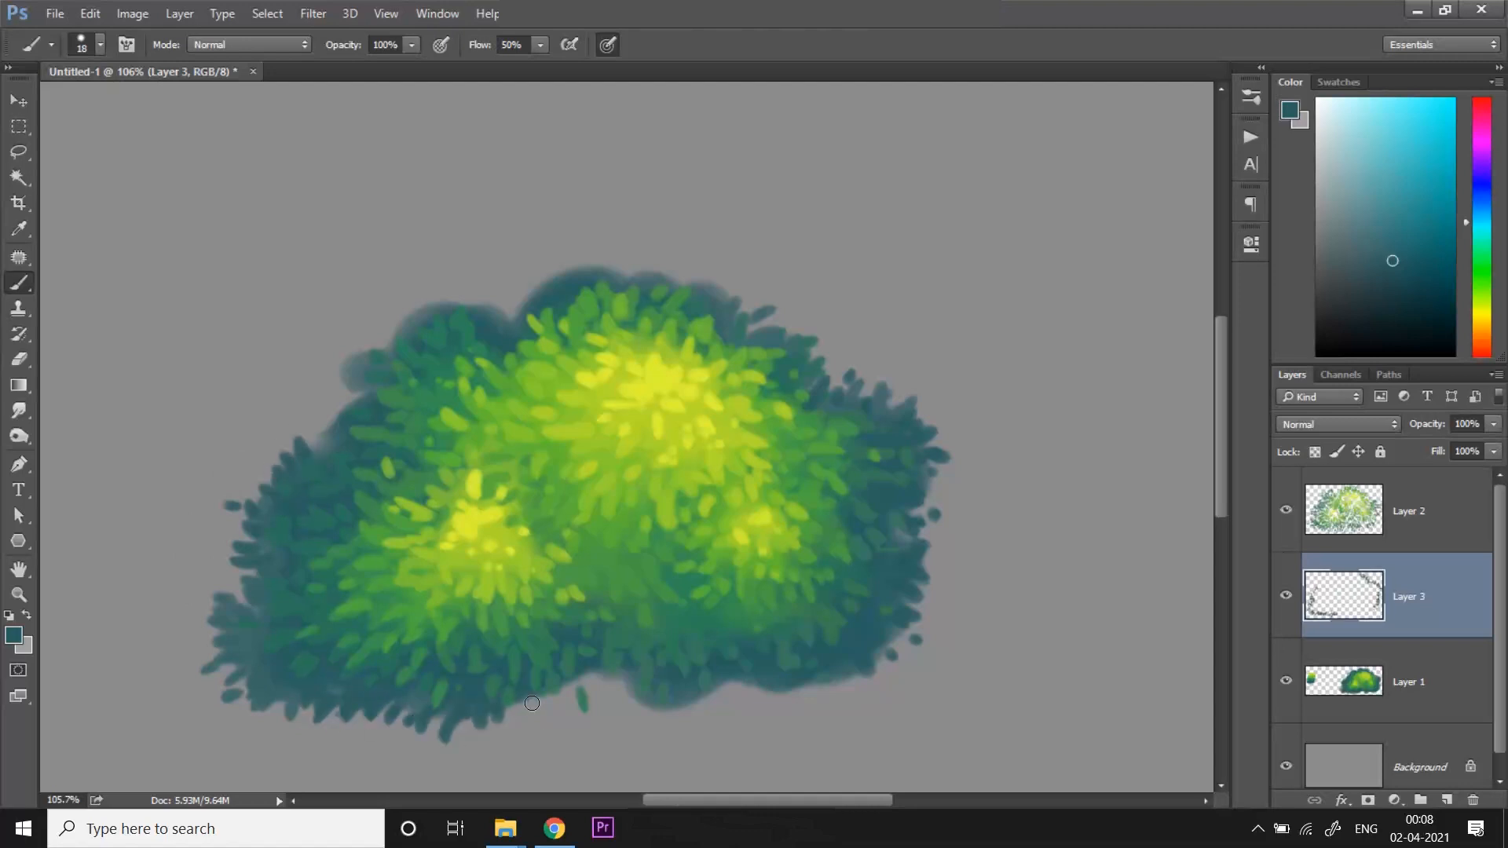
{"action": "left_click_drag", "start_coordinate": [533, 704], "coordinate": [661, 696]}
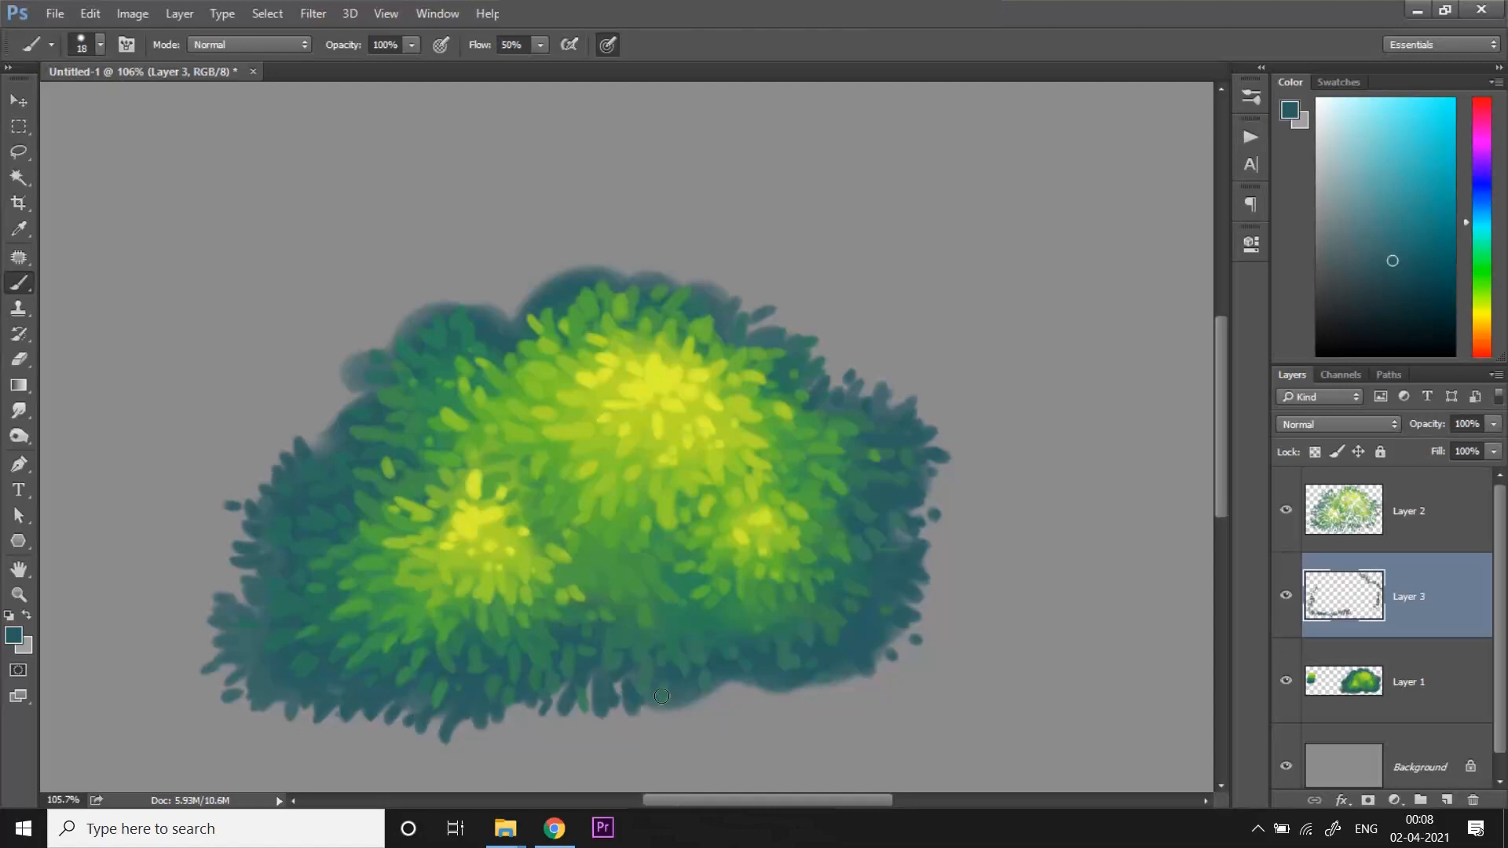
{"action": "left_click_drag", "start_coordinate": [662, 696], "coordinate": [779, 721]}
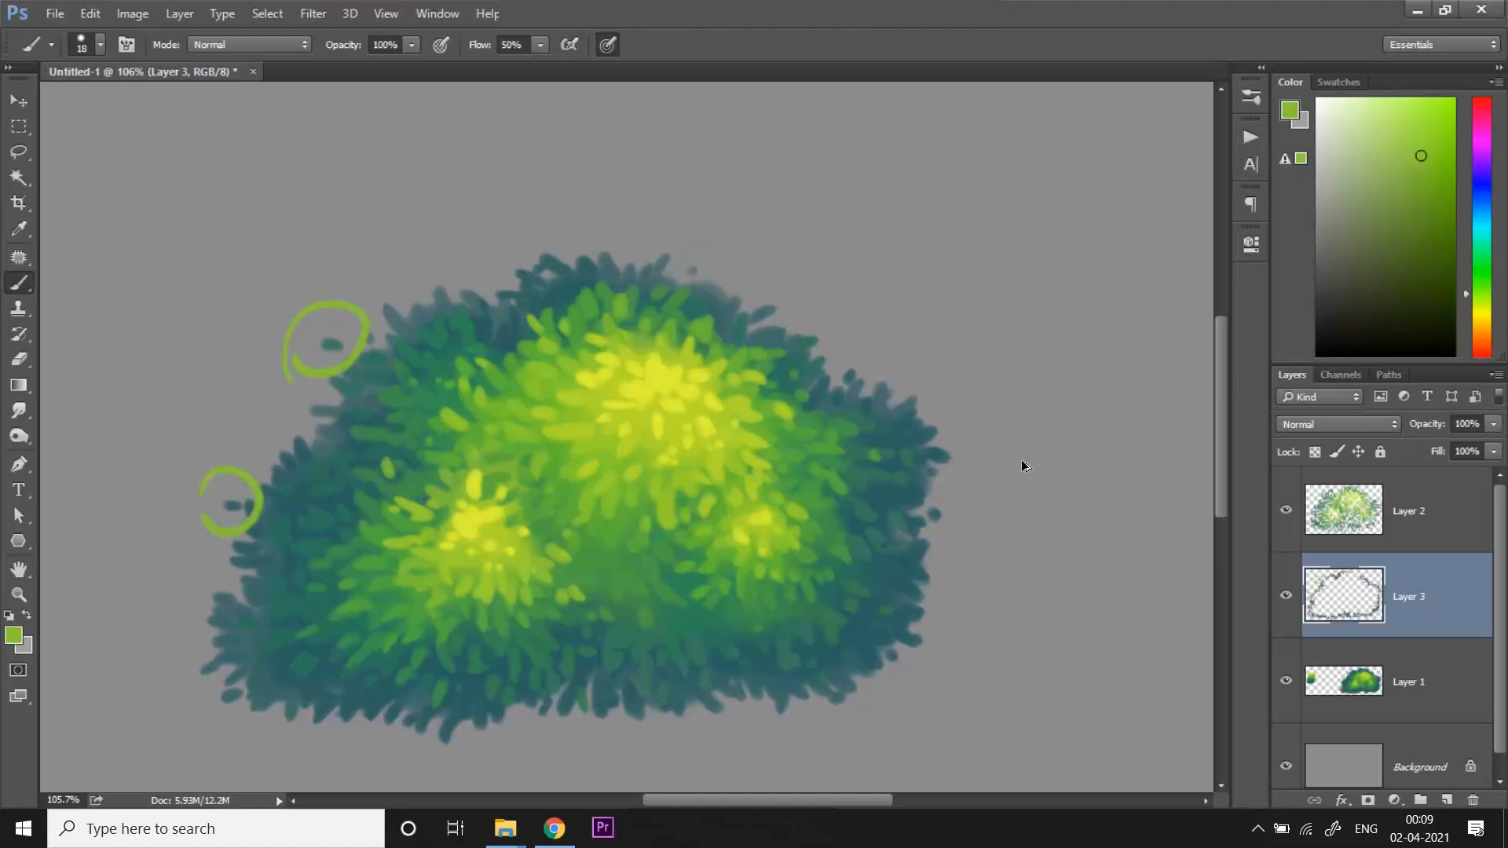
- Add mid-green edge leaves and merge the painted layers into Layer 5
{"action": "left_click", "coordinate": [1399, 251]}
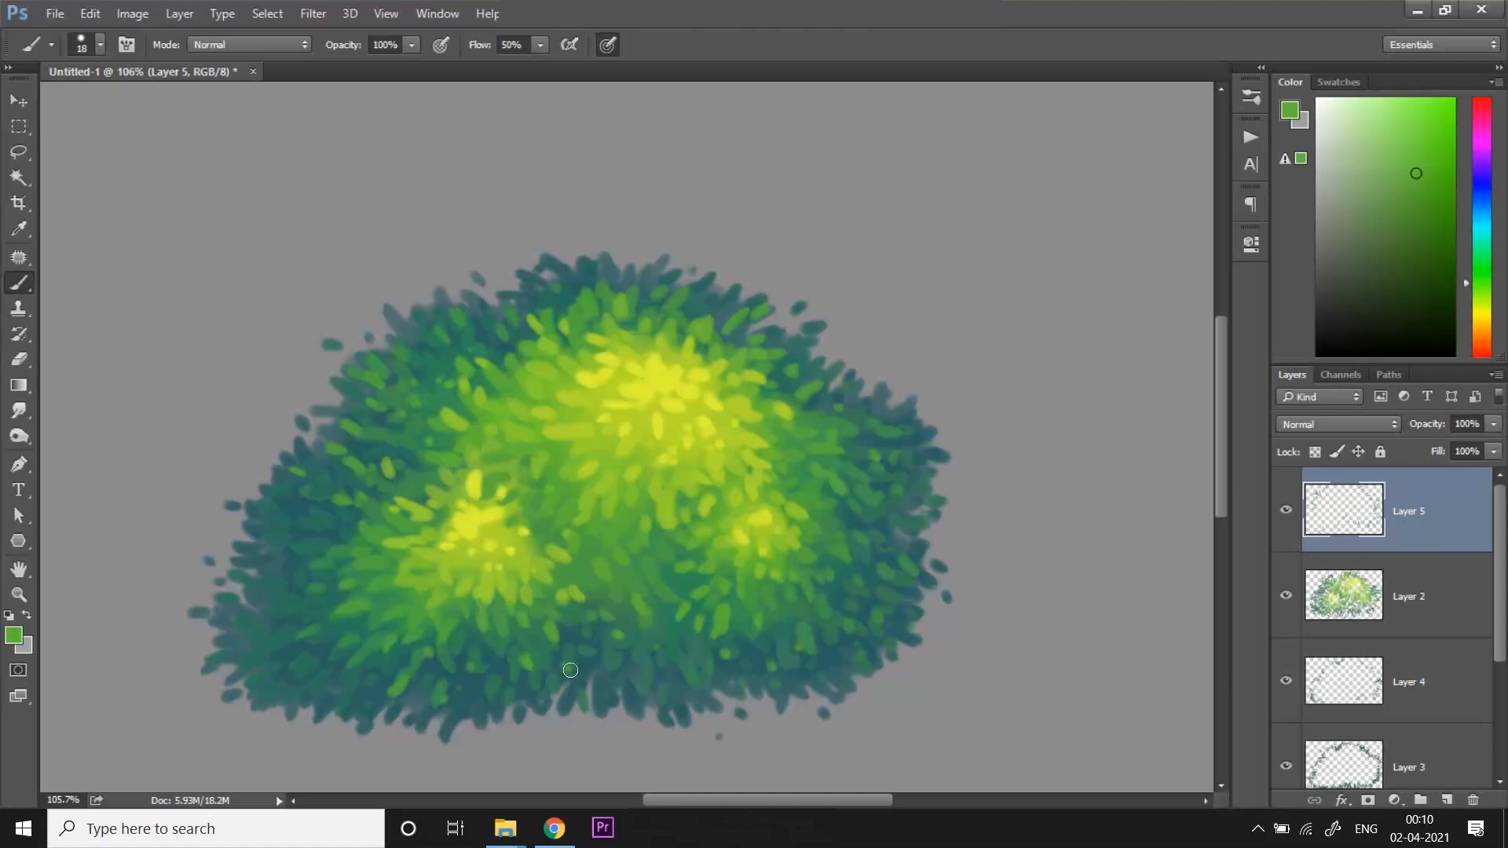
{"action": "left_click", "coordinate": [1428, 140]}
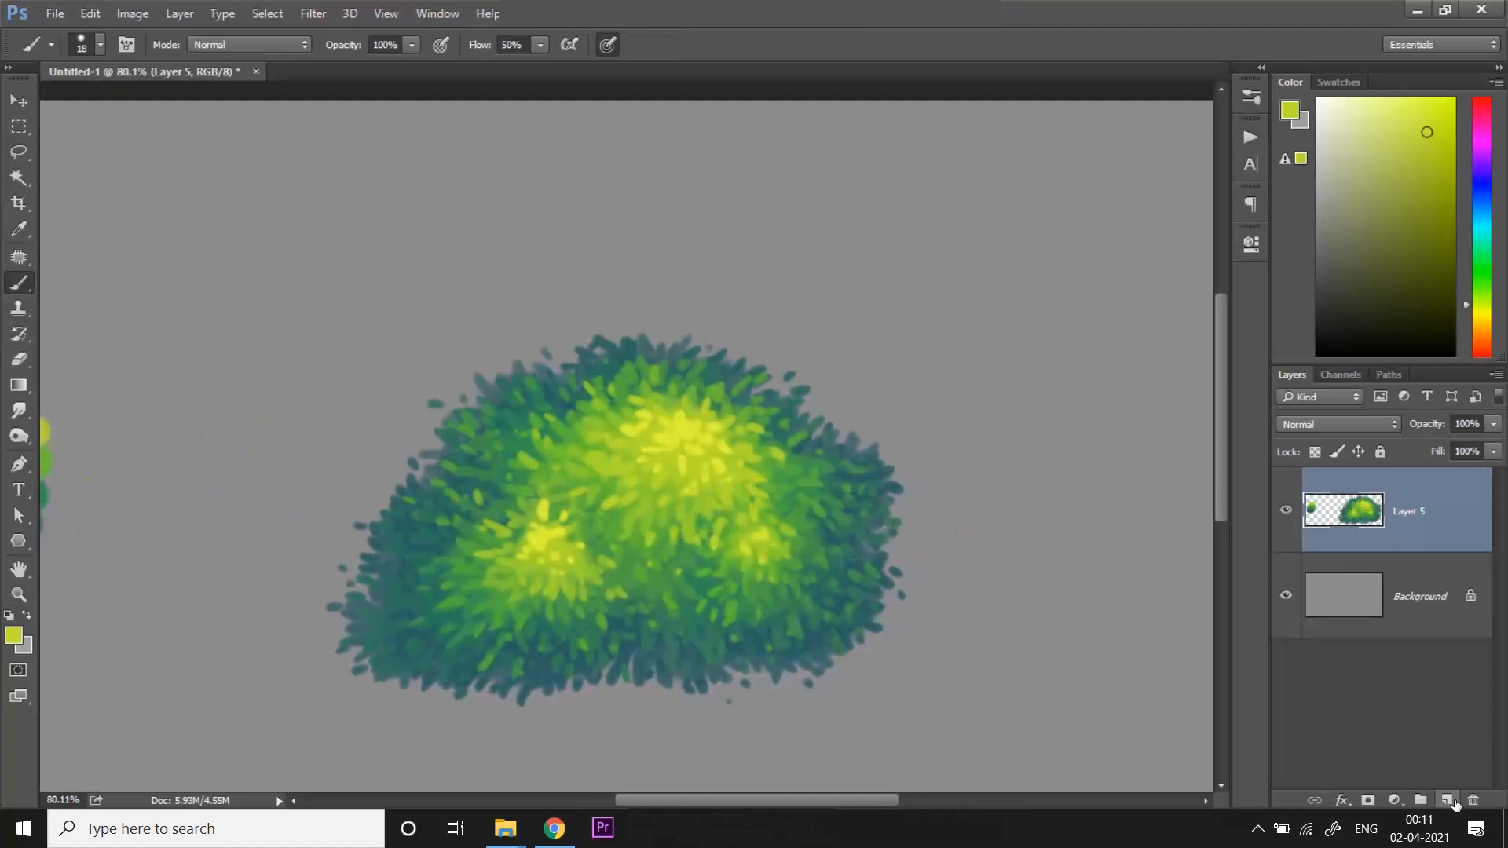
- Add an Overlay layer and brush a soft yellow glow over the top clump with a 405 px, 30% brush
{"action": "left_click", "coordinate": [1447, 800]}
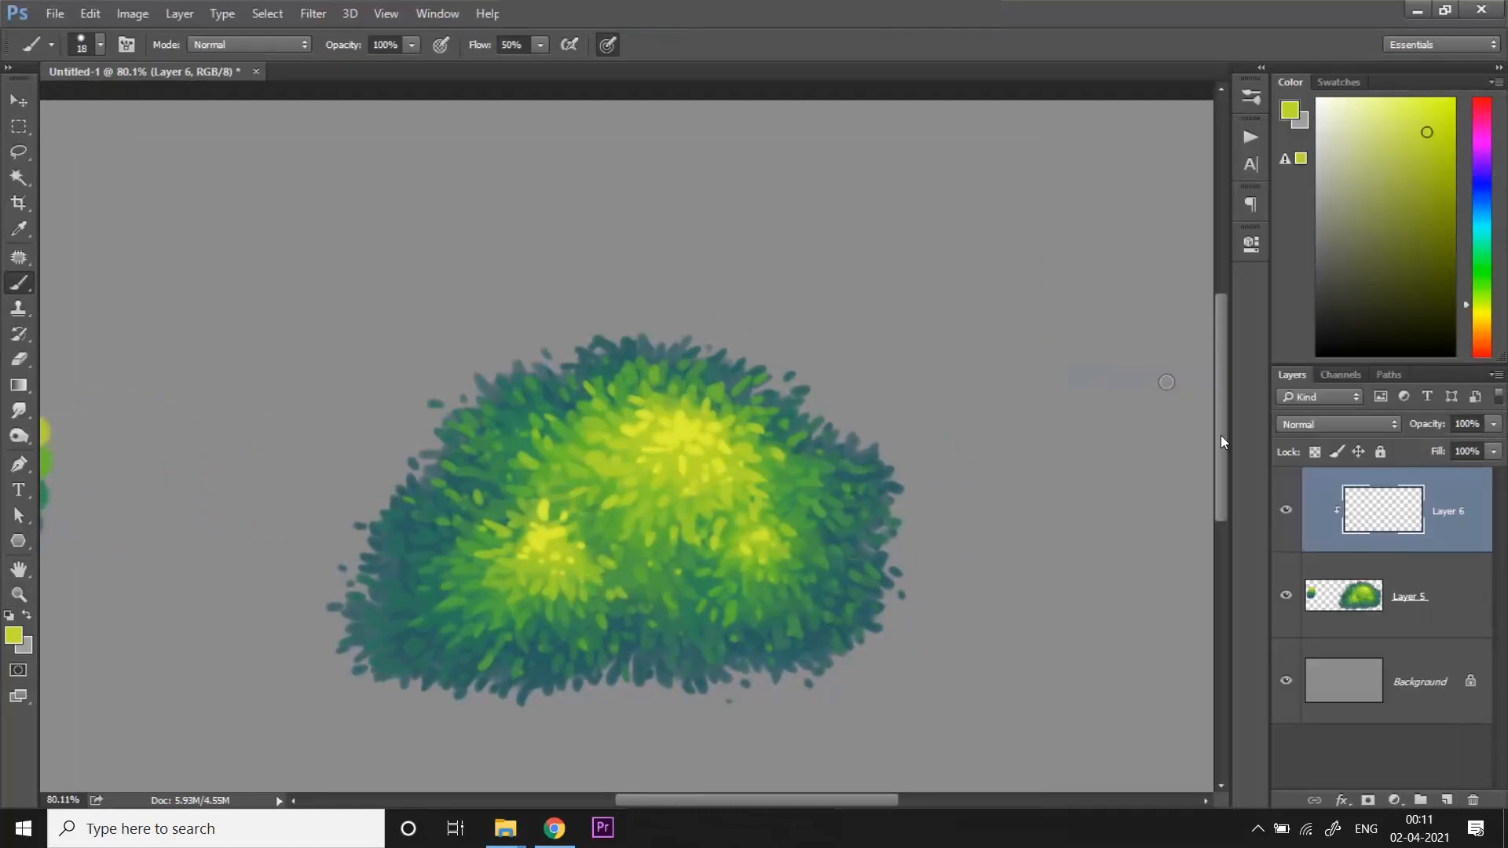
{"action": "left_click", "coordinate": [1337, 424]}
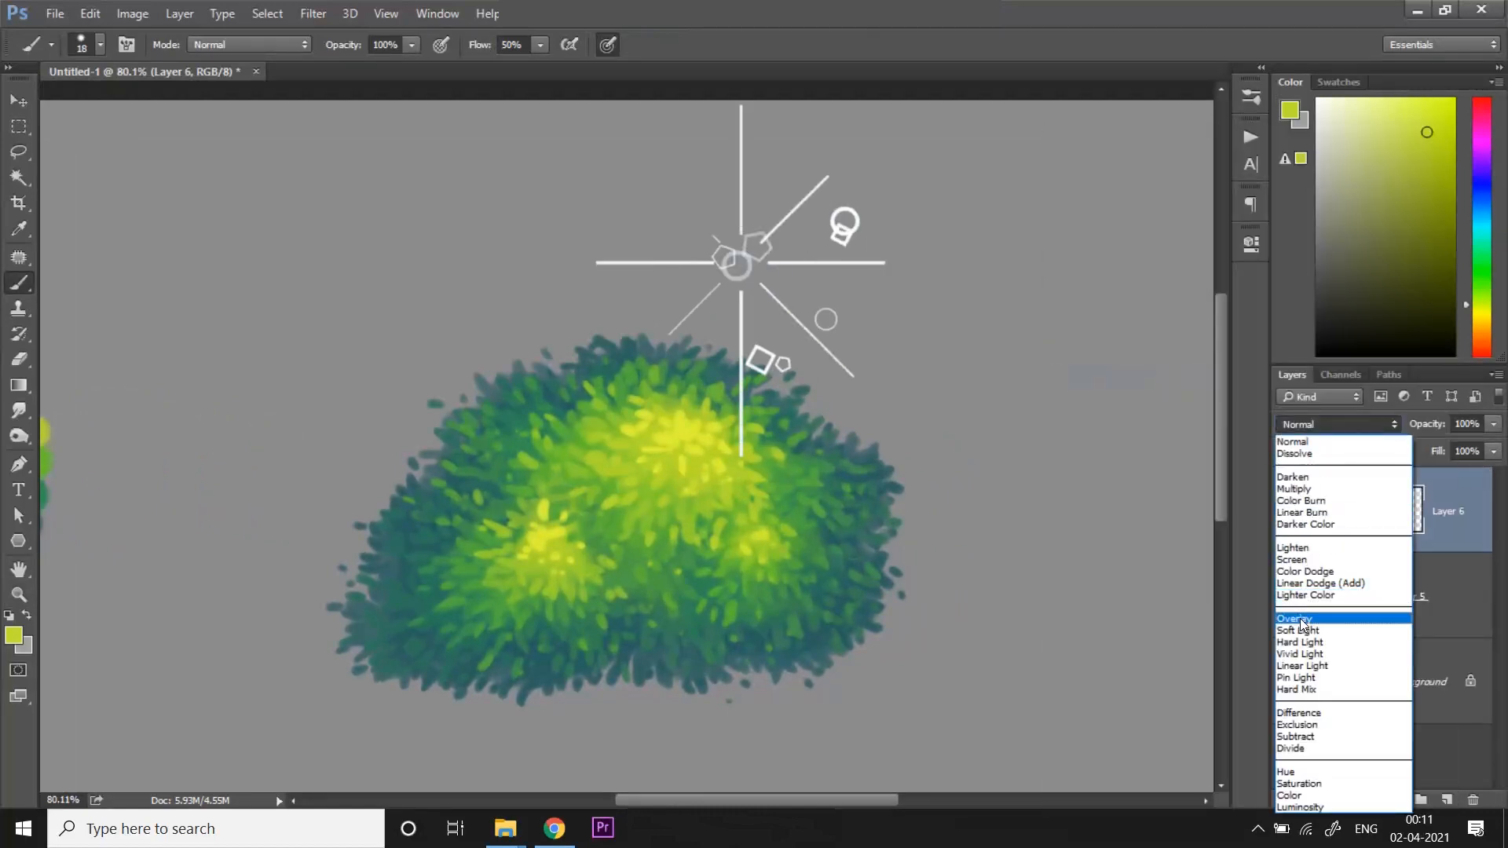
{"action": "left_click", "coordinate": [1293, 619]}
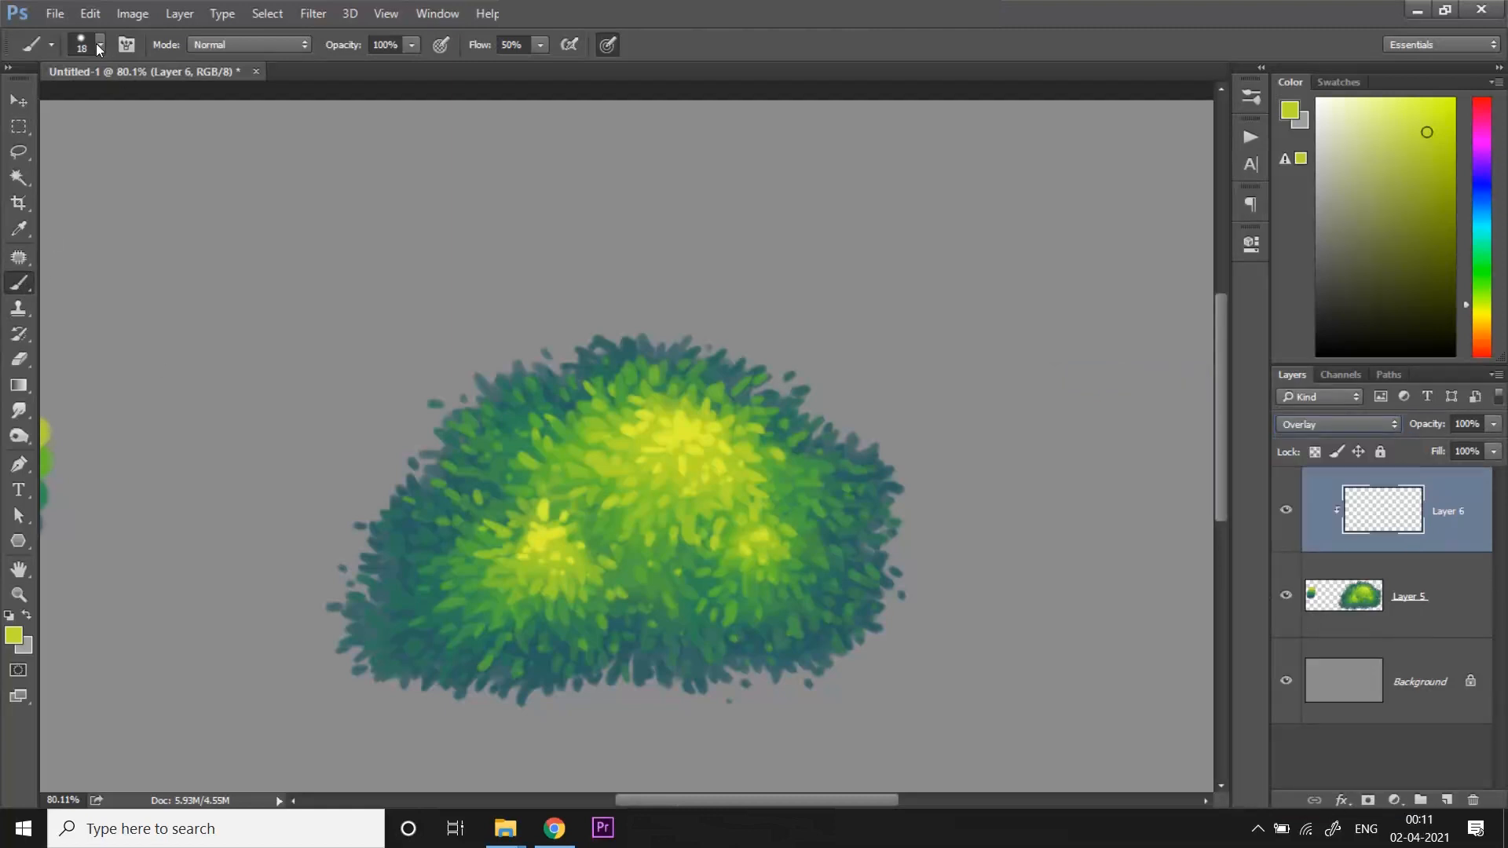
{"action": "left_click", "coordinate": [99, 44]}
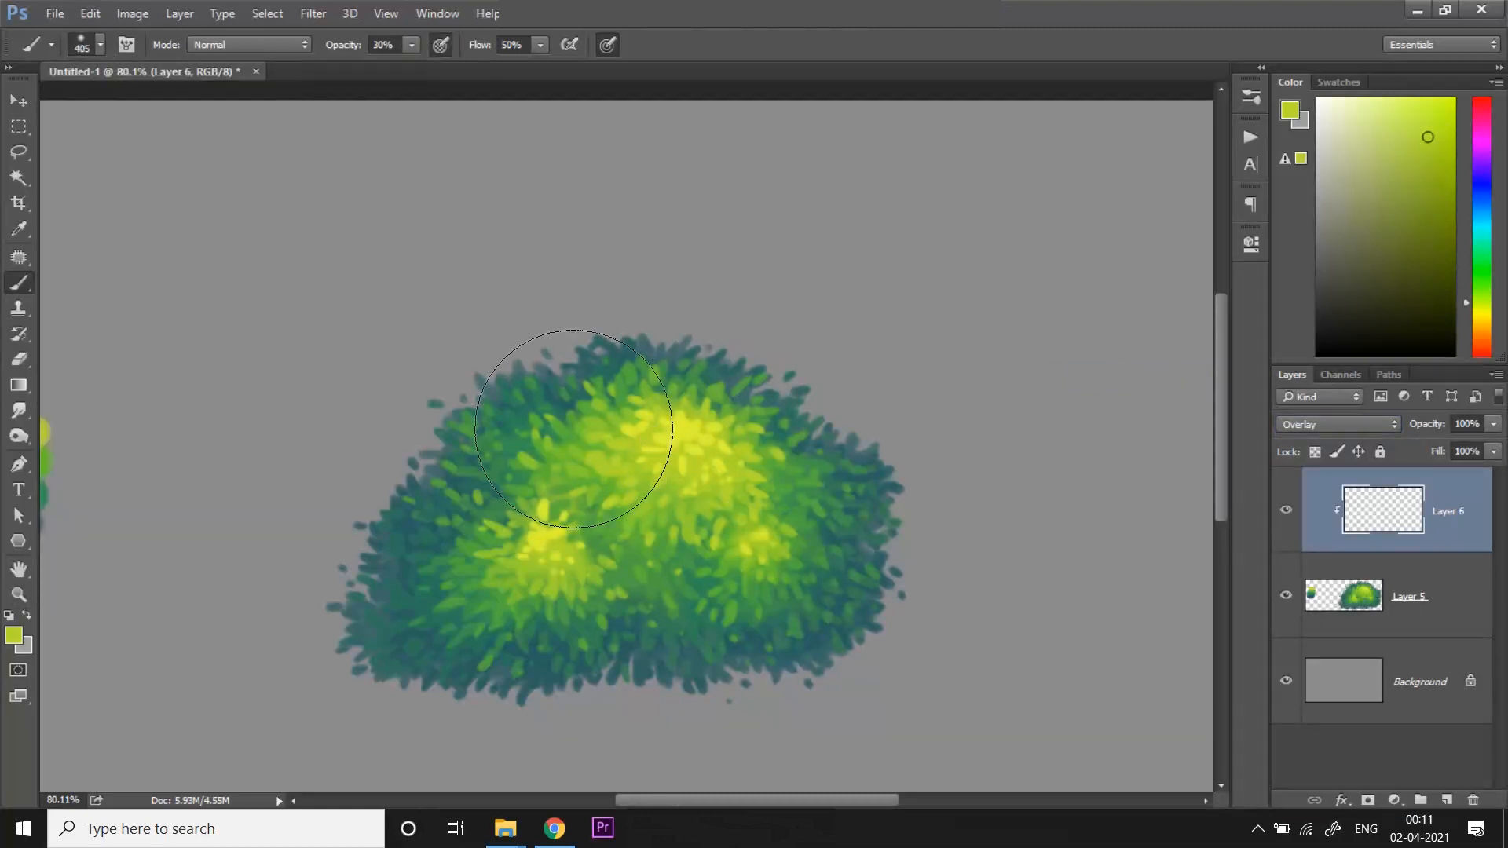
{"action": "left_click_drag", "start_coordinate": [567, 427], "coordinate": [808, 534]}
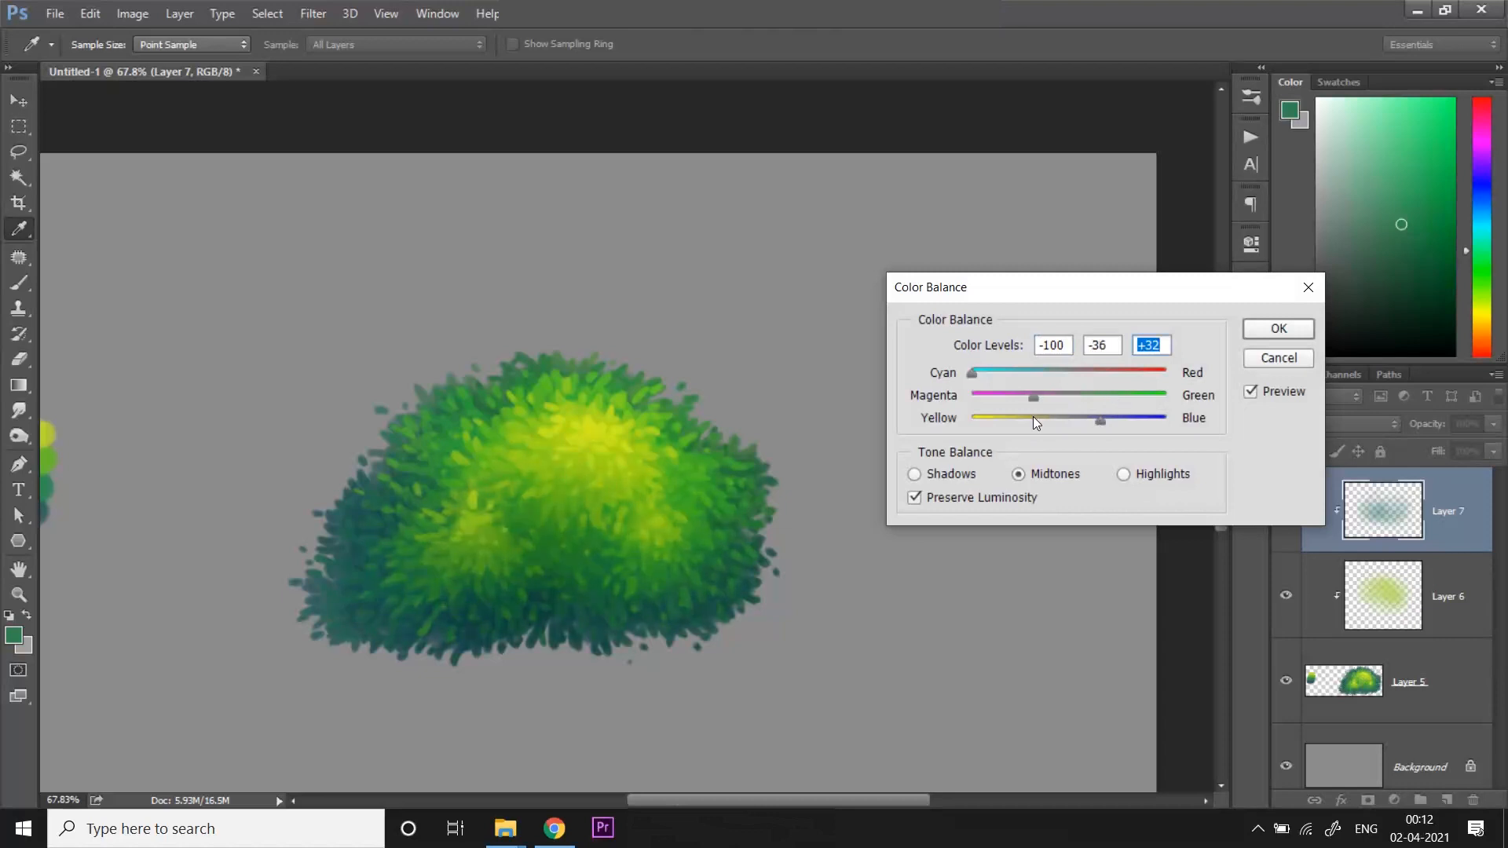
- Hide the teal Multiply shading layer to compare the colour-balanced result
{"action": "left_click", "coordinate": [1277, 328]}
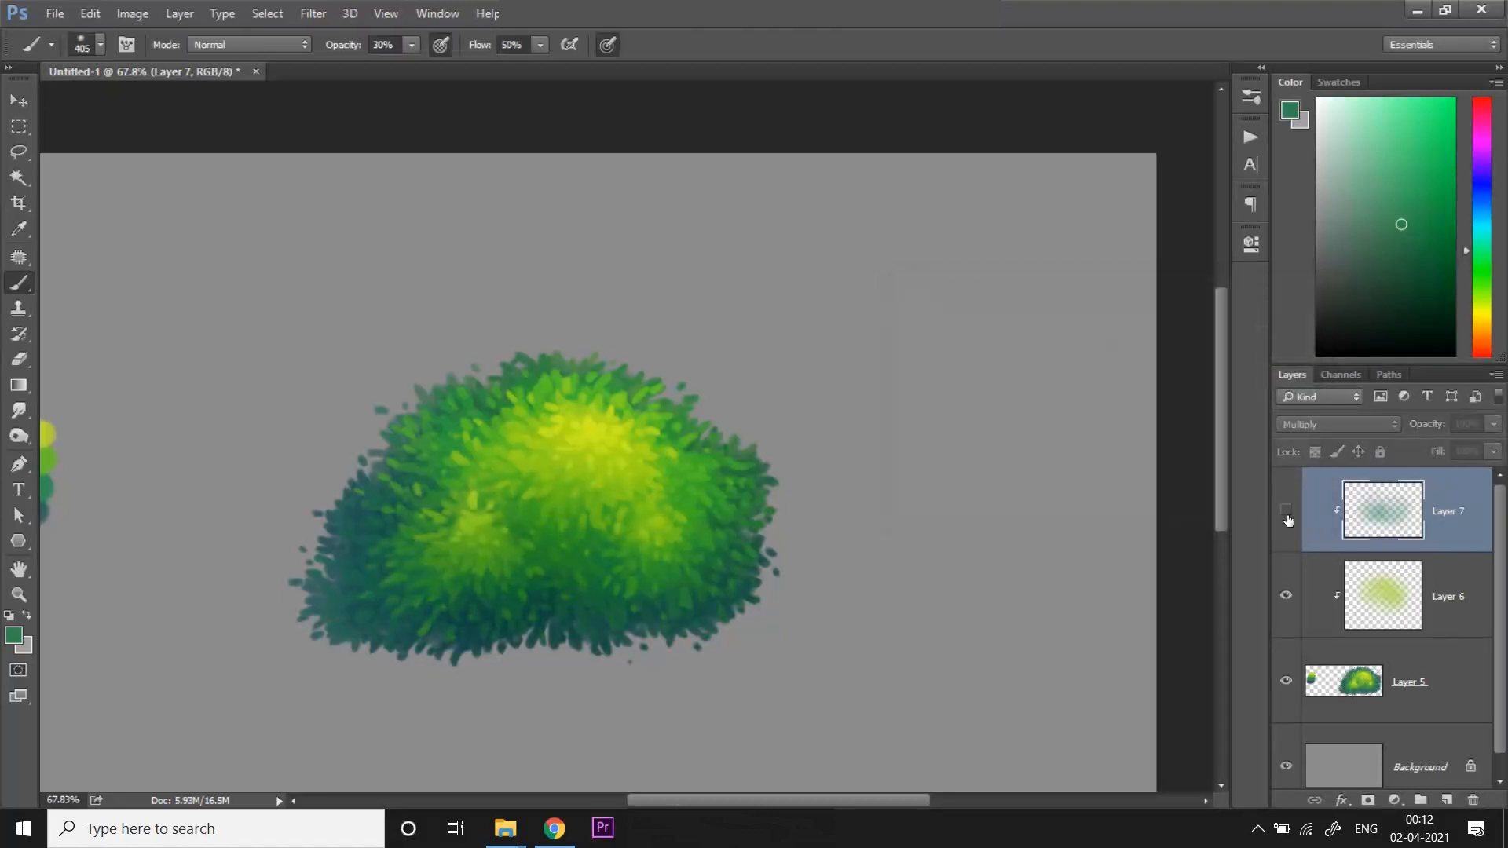